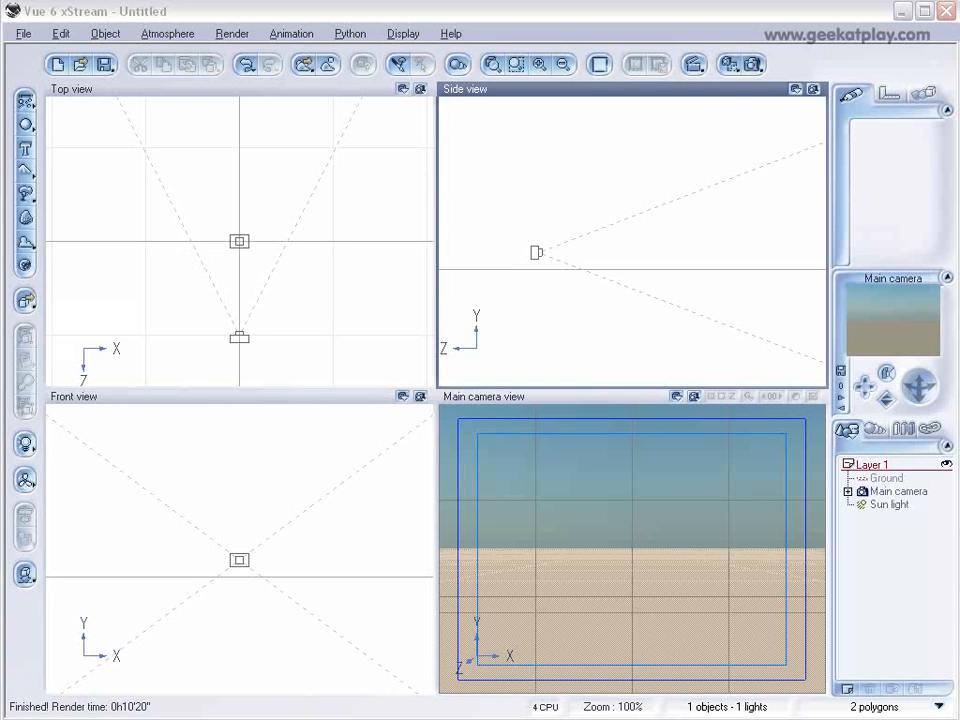
{"action": "mouse_move", "coordinate": [416, 276]}
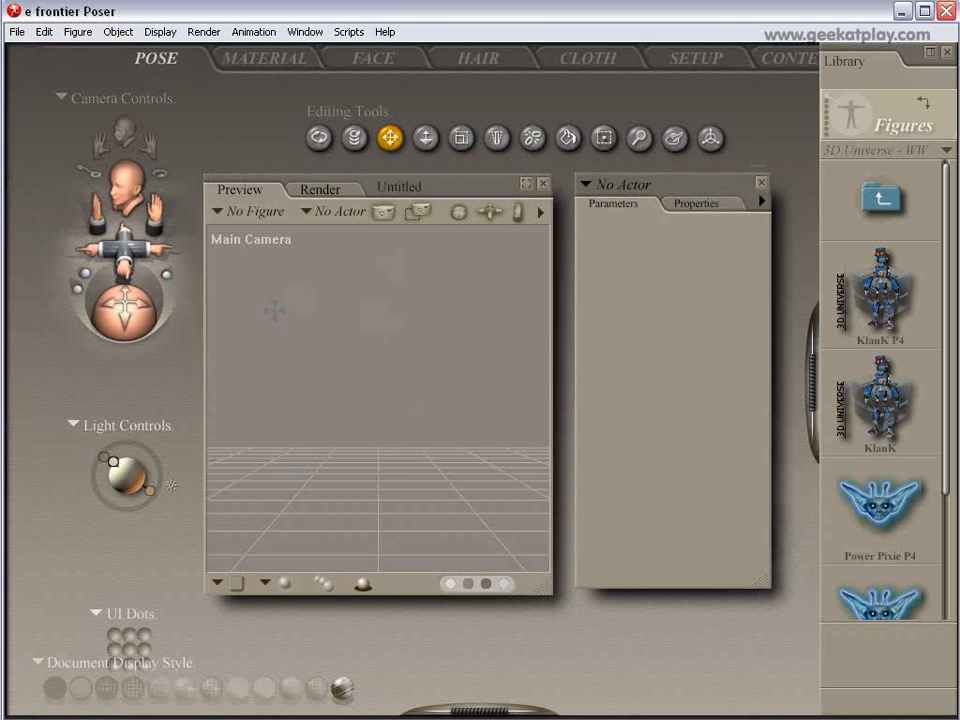
{"action": "mouse_move", "coordinate": [890, 236]}
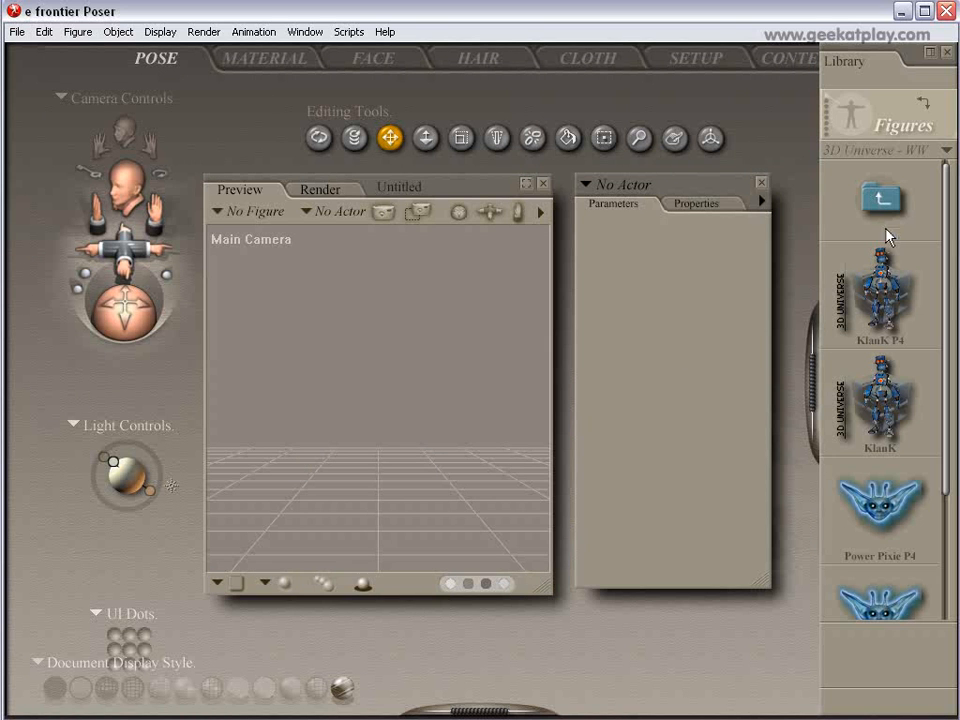
Add the Klunk robot figure from the Figures library to the Poser scene.
{"action": "left_click", "coordinate": [878, 404]}
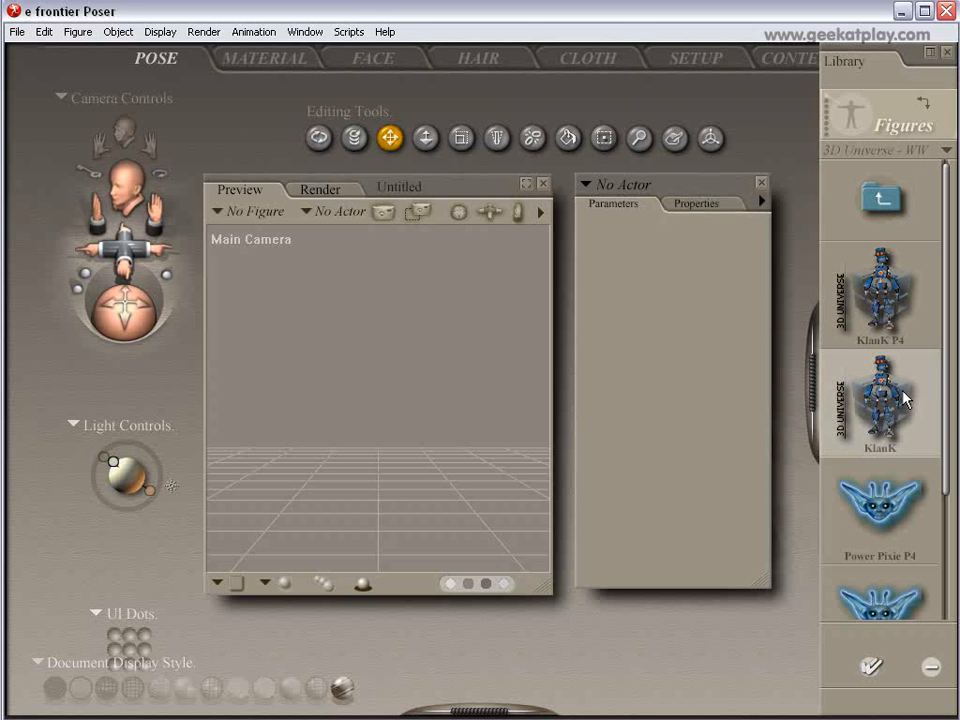
{"action": "mouse_move", "coordinate": [892, 410]}
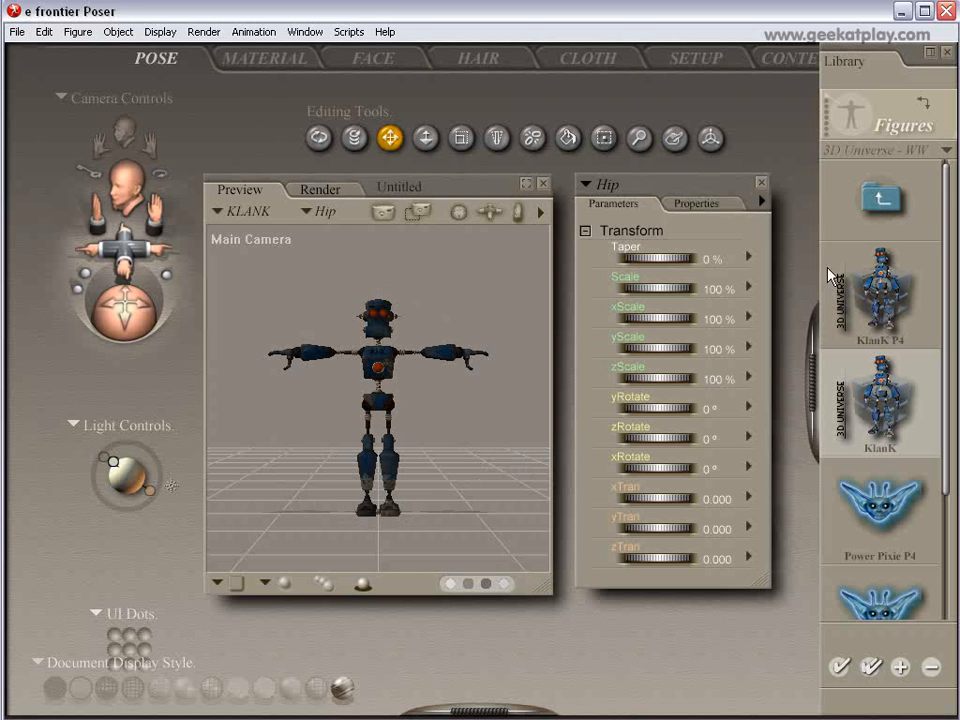
{"action": "left_click", "coordinate": [376, 400]}
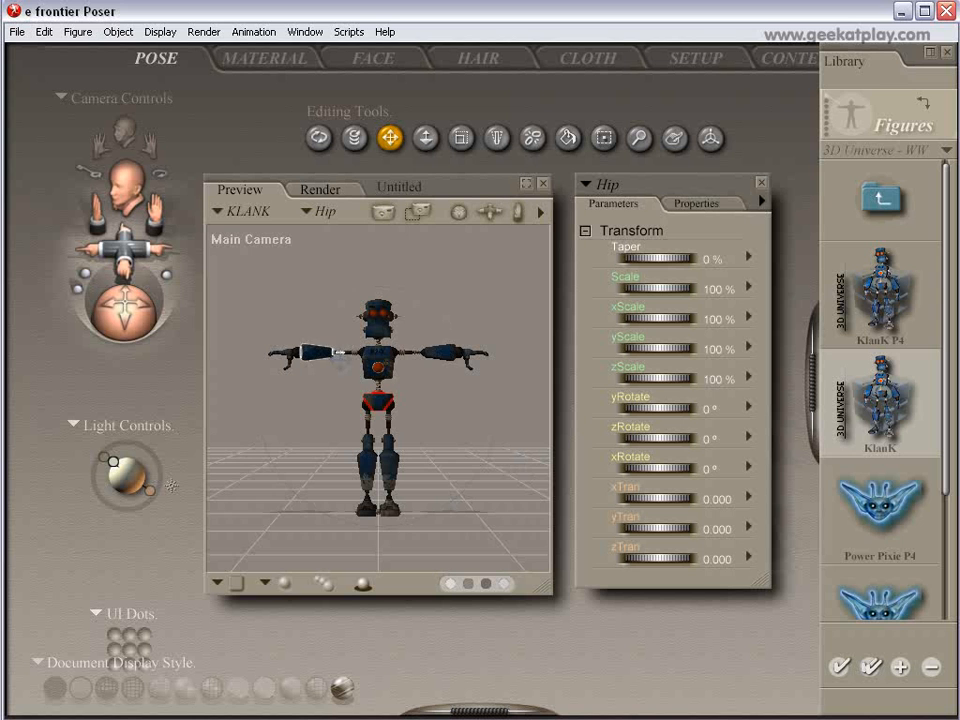
Apply the Fight2 pose from the Poses library to the Klunk robot.
{"action": "left_click", "coordinate": [886, 124]}
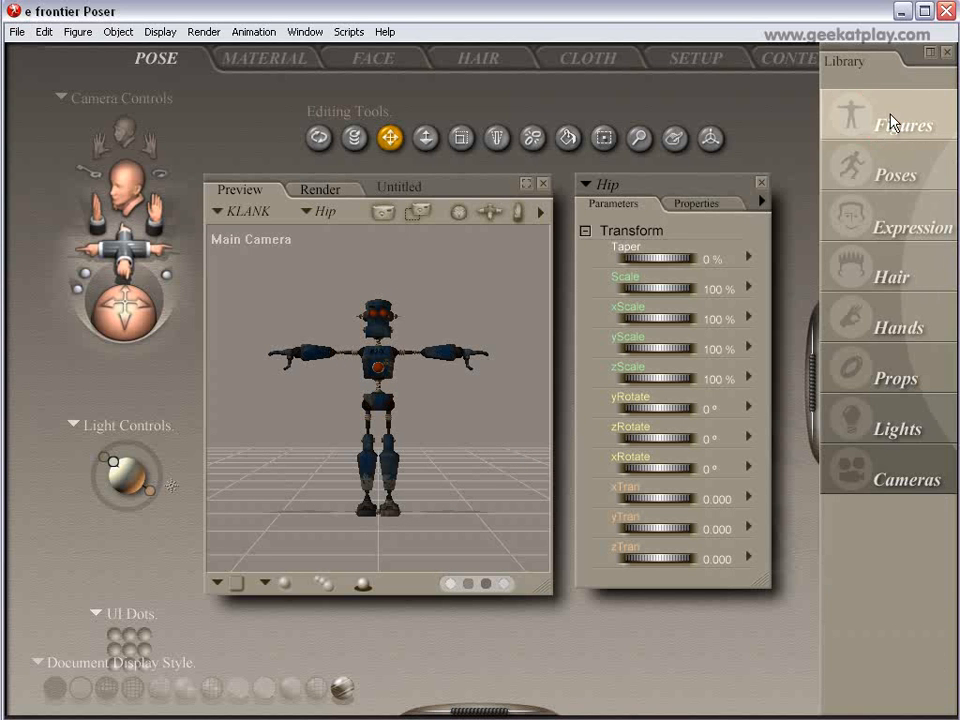
{"action": "left_click", "coordinate": [896, 174]}
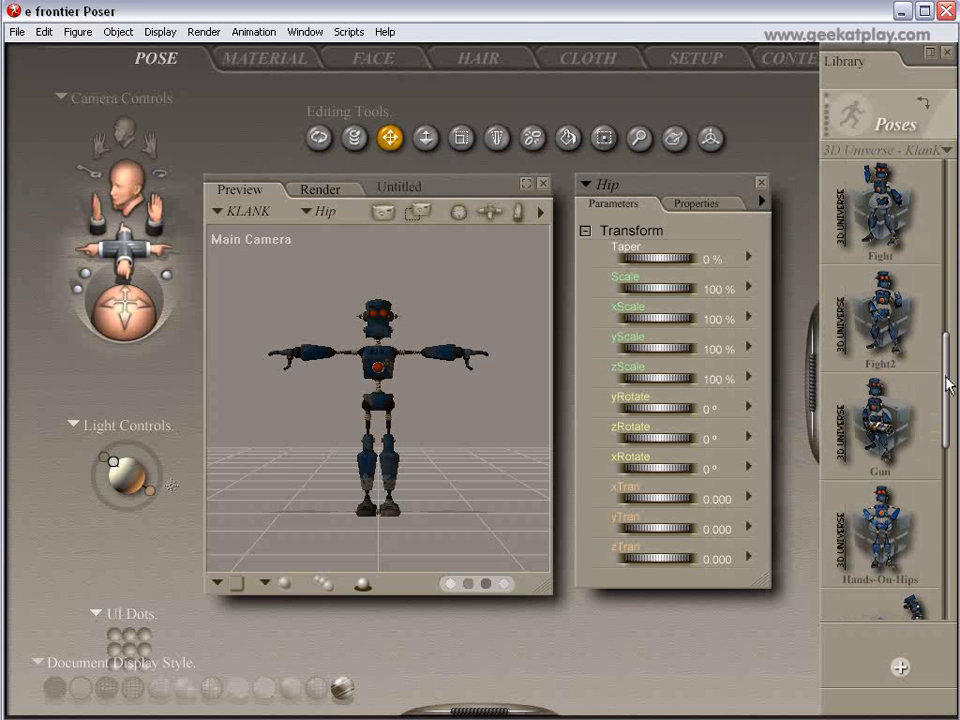
{"action": "mouse_move", "coordinate": [896, 414]}
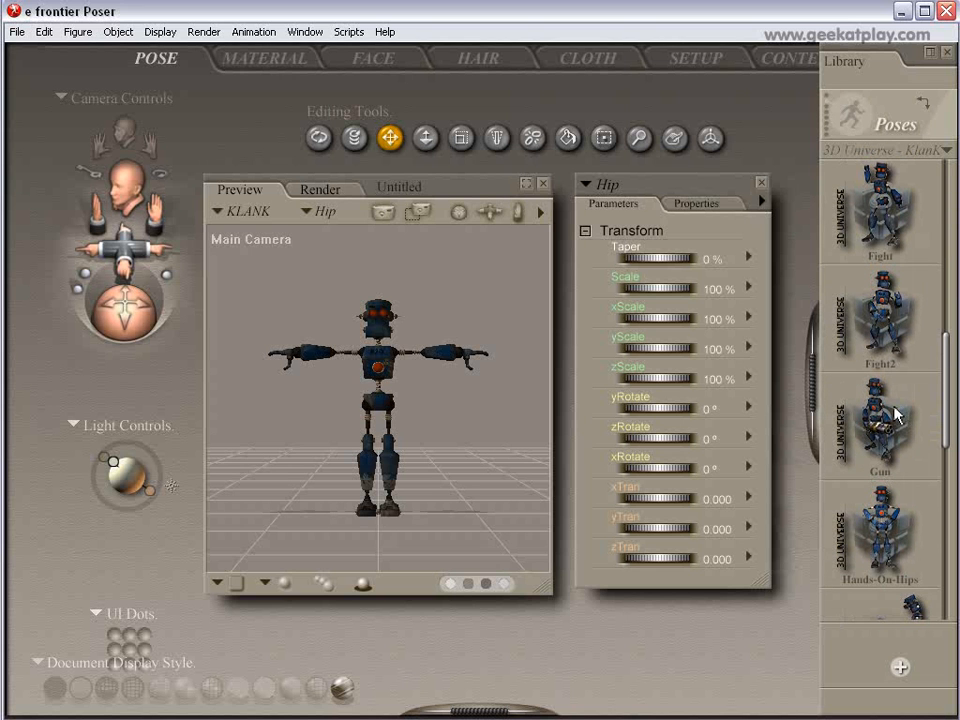
{"action": "scroll", "scroll_direction": "down", "scroll_amount": 3}
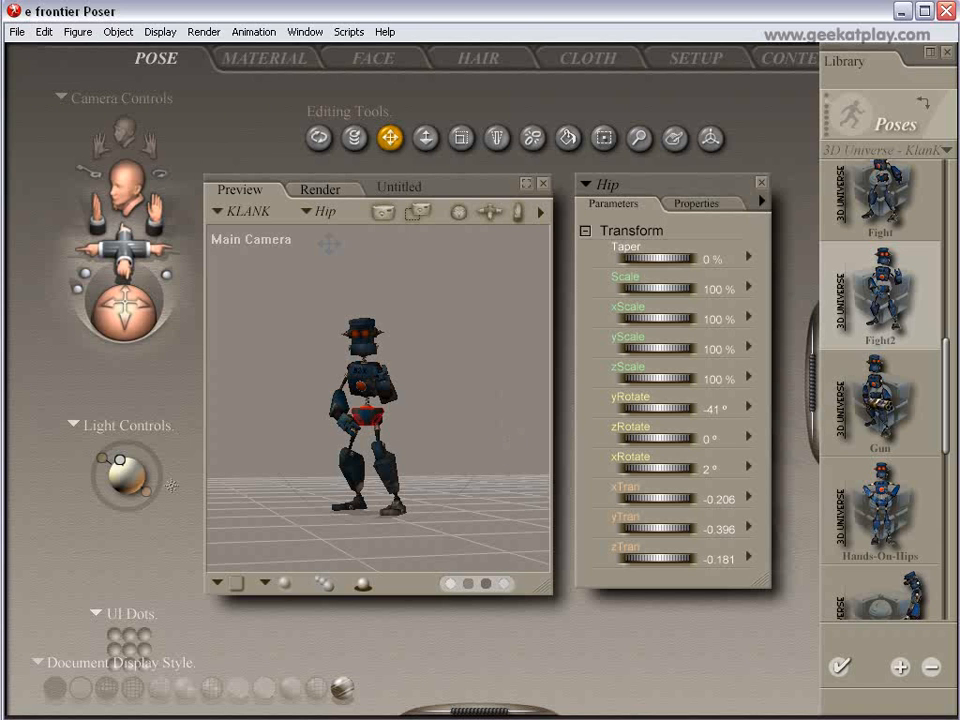
{"action": "mouse_move", "coordinate": [400, 302]}
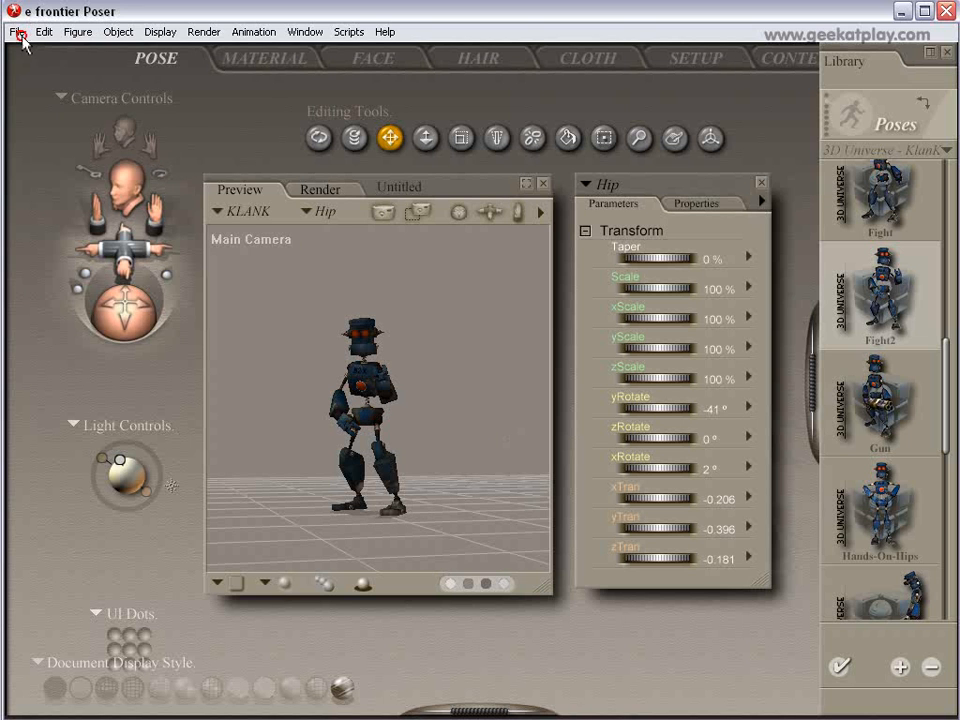
Save the posed robot scene as 'klunk' in the tutorials folder.
{"action": "left_click", "coordinate": [16, 32]}
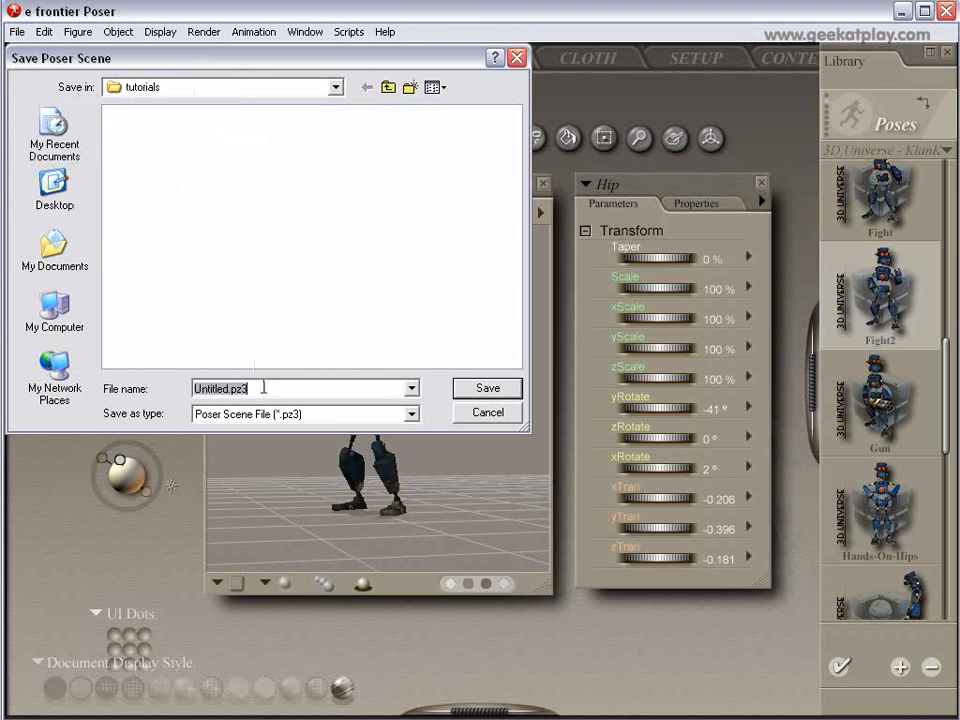
{"action": "type", "text": "klunk"}
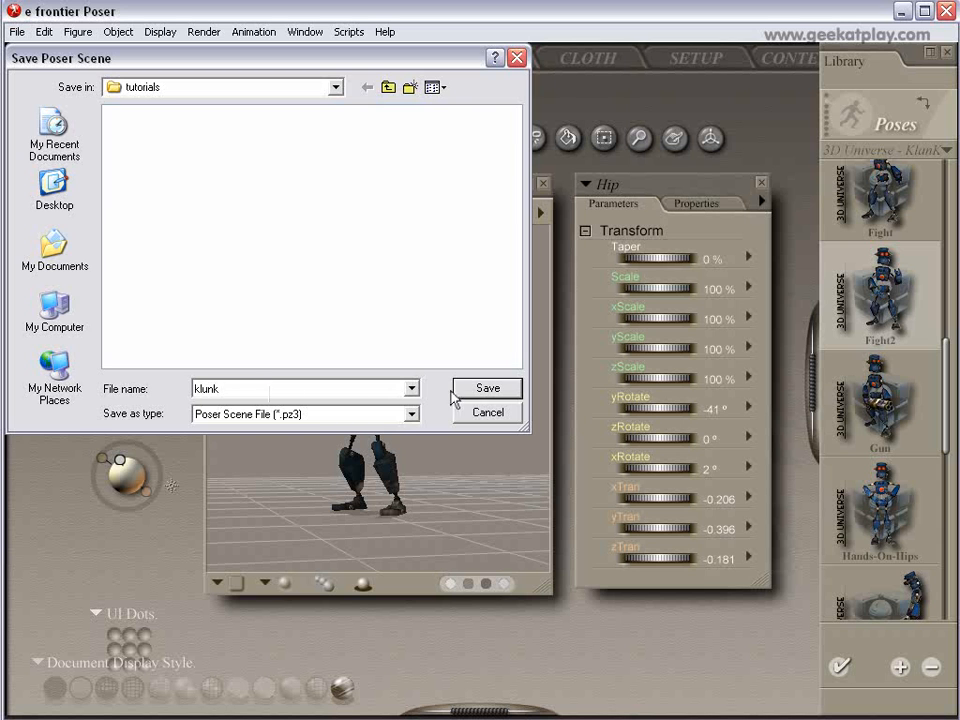
{"action": "left_click", "coordinate": [488, 388]}
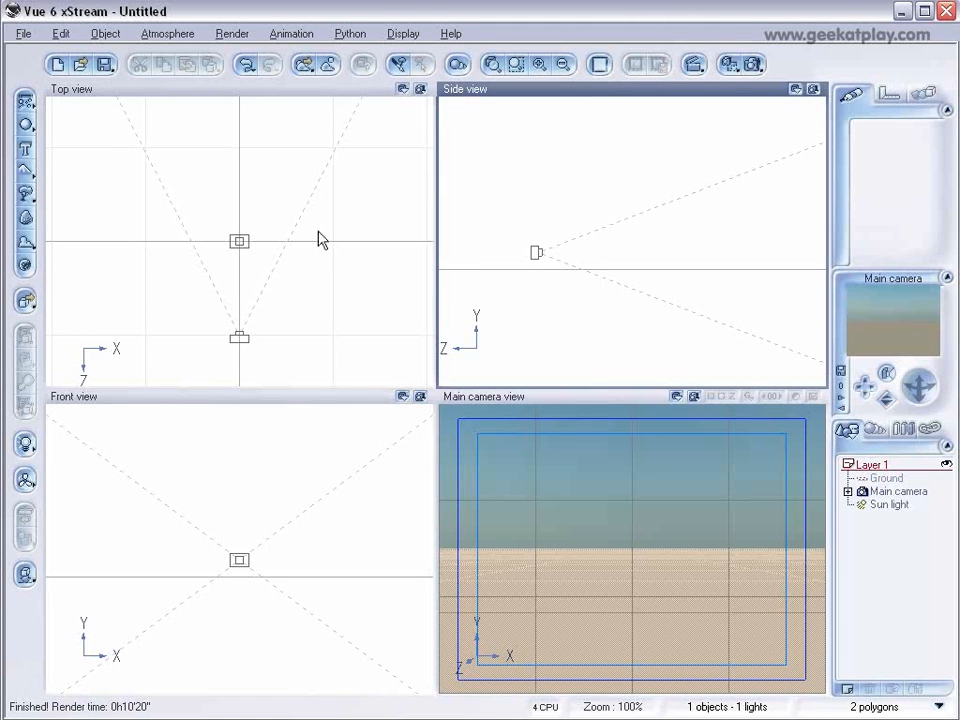
{"action": "mouse_move", "coordinate": [324, 240]}
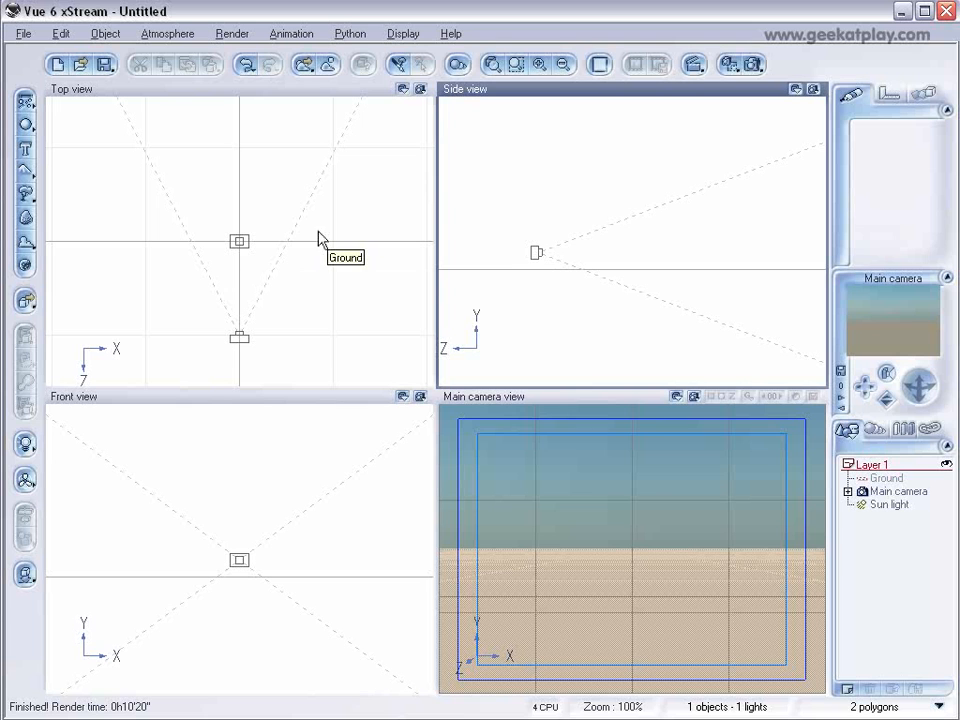
{"action": "mouse_move", "coordinate": [316, 248]}
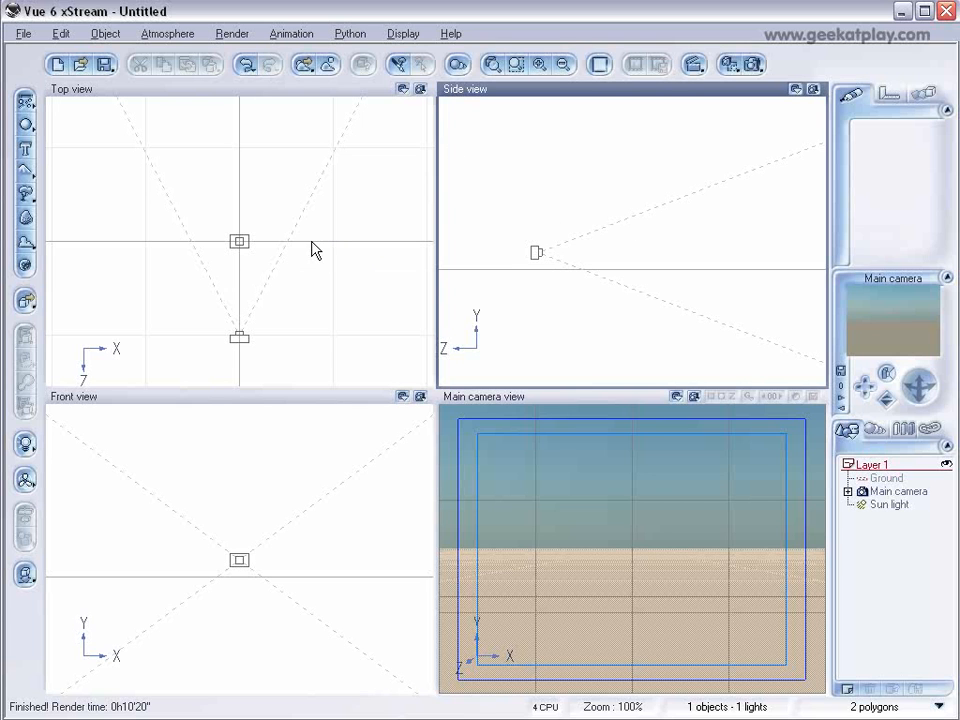
Review the General Preferences in Vue's Options dialog and close it.
{"action": "left_click", "coordinate": [24, 32]}
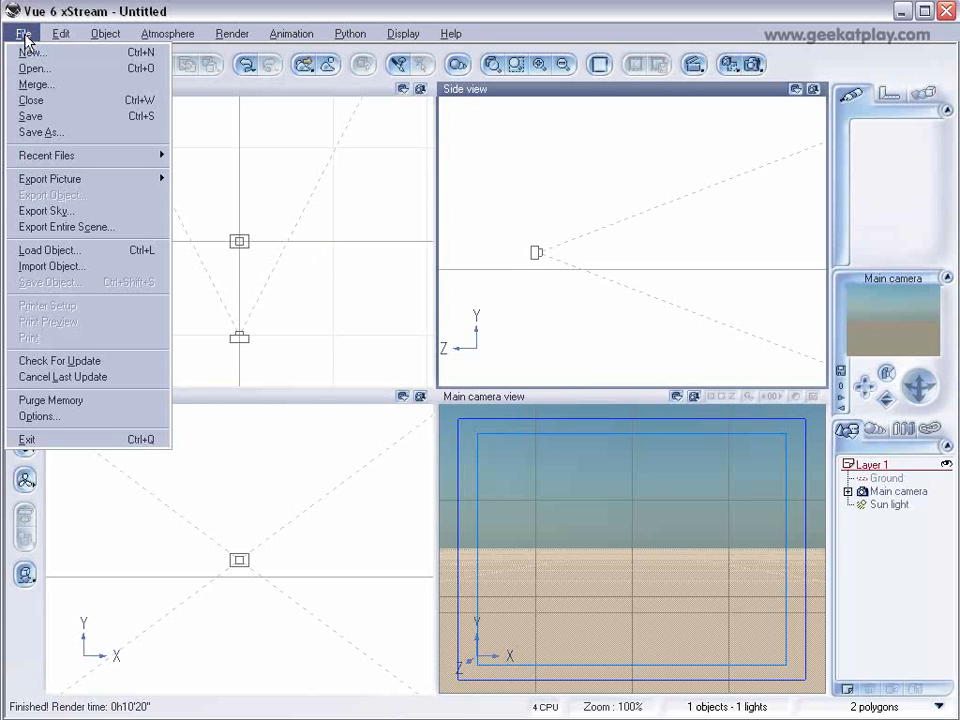
{"action": "left_click", "coordinate": [42, 414]}
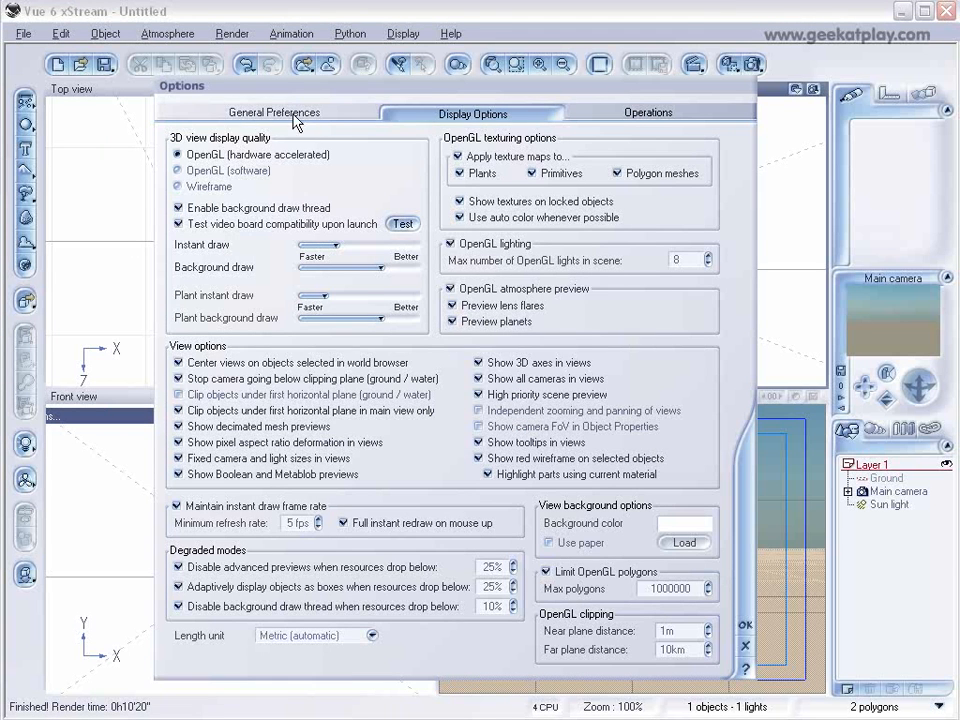
{"action": "left_click", "coordinate": [272, 112]}
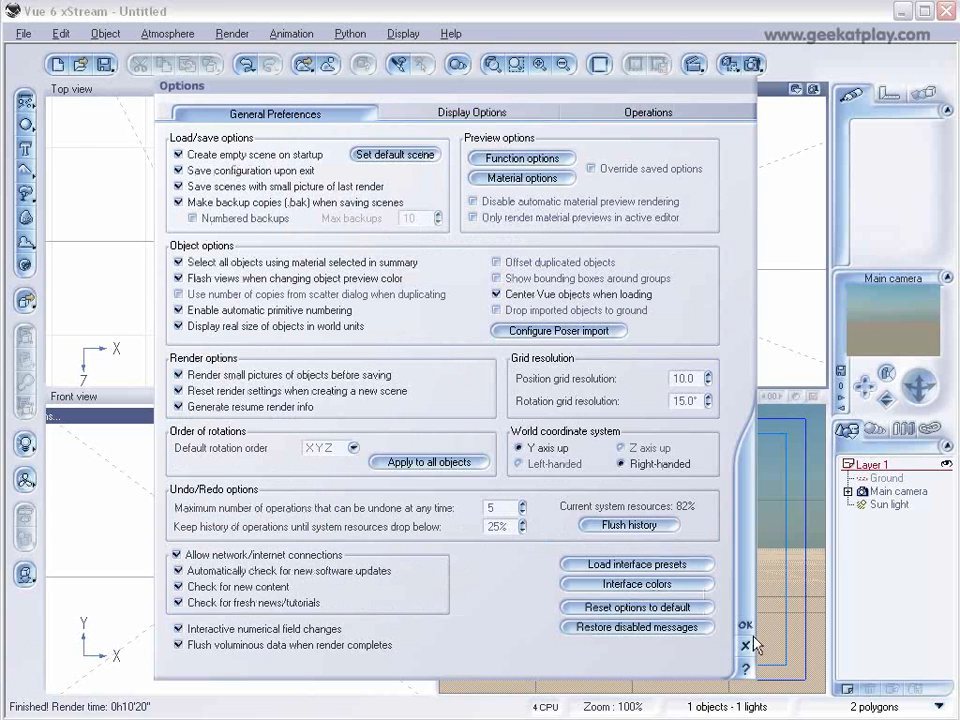
{"action": "left_click", "coordinate": [744, 644]}
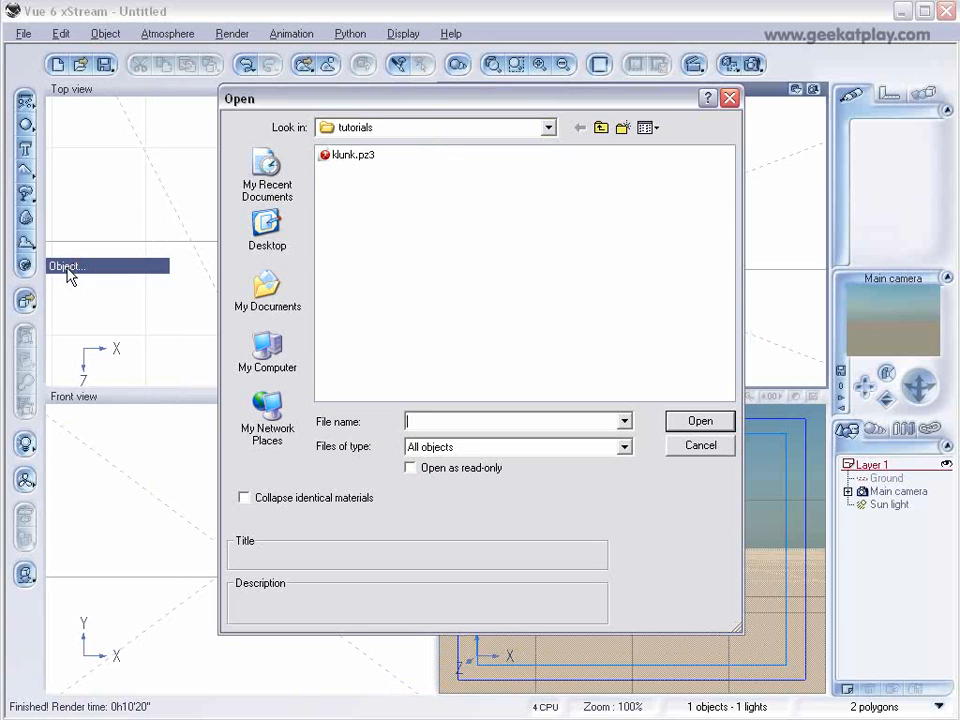
Import klunk.pz3 with Group figures and Import single frame enabled.
{"action": "left_click", "coordinate": [352, 154]}
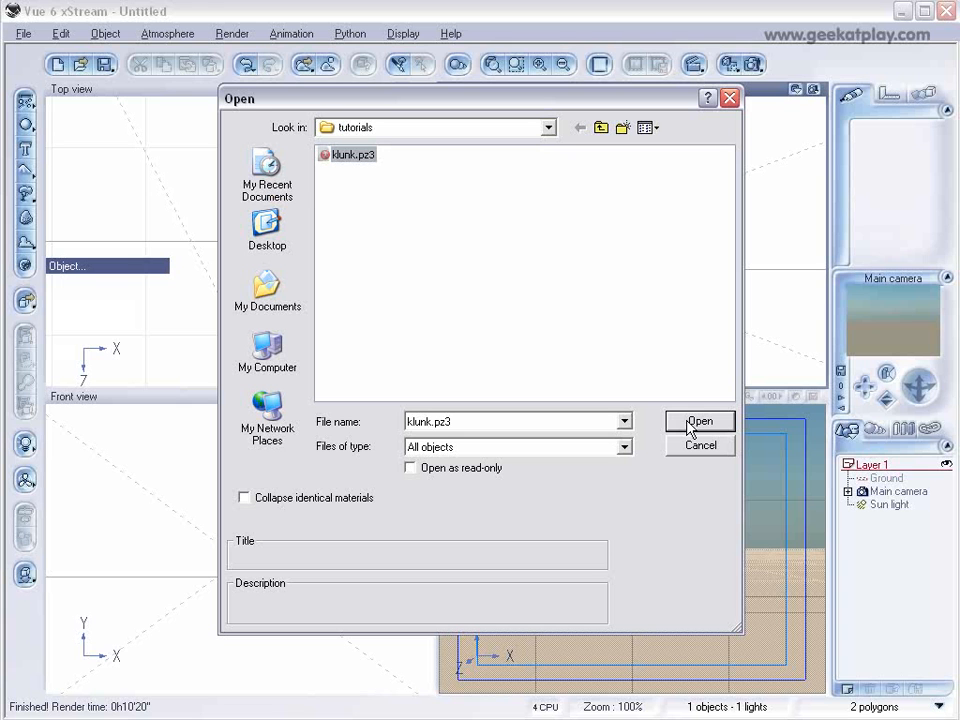
{"action": "left_click", "coordinate": [700, 420]}
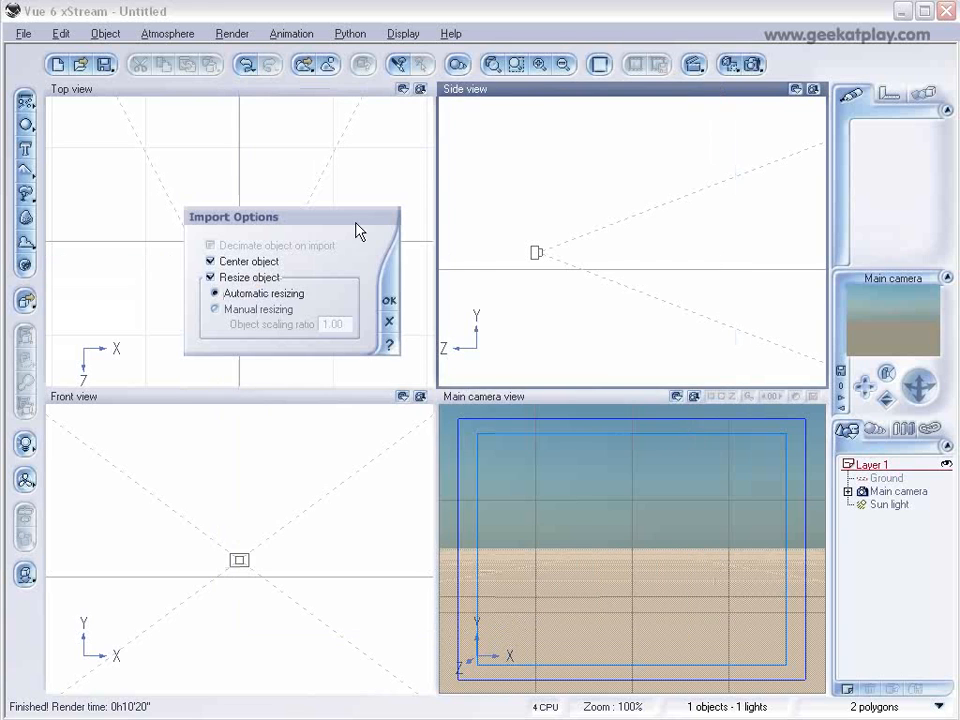
{"action": "mouse_move", "coordinate": [714, 252]}
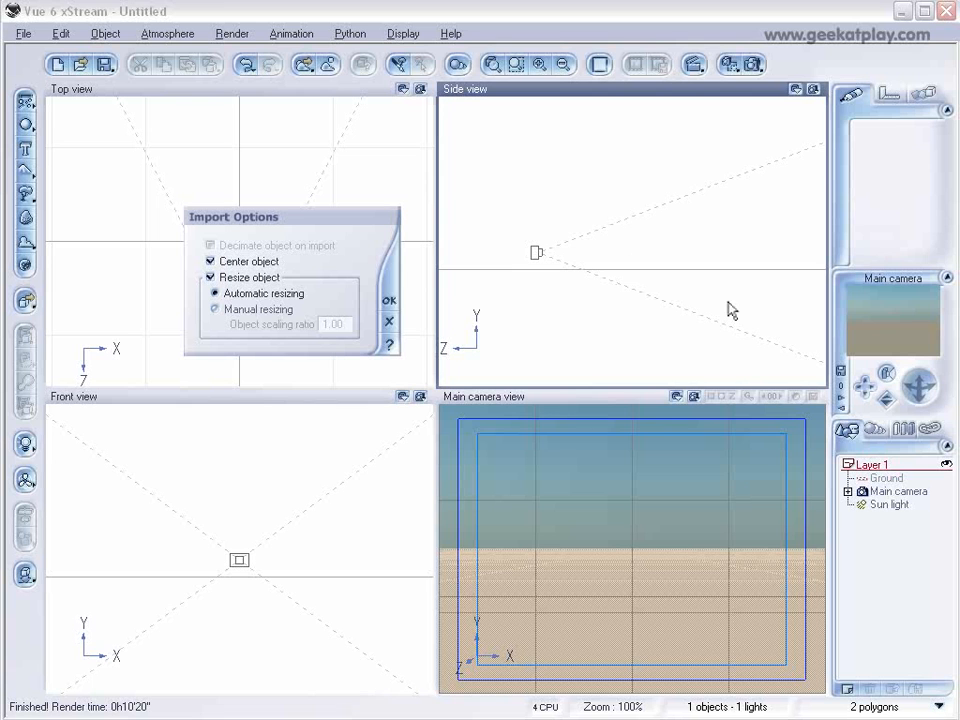
{"action": "mouse_move", "coordinate": [660, 316]}
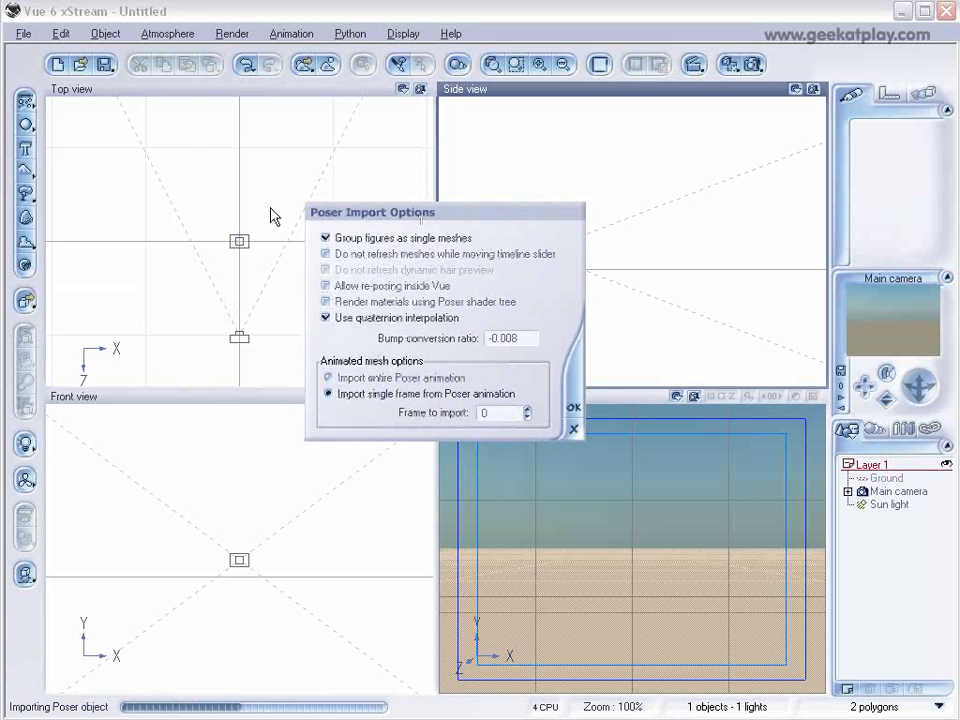
{"action": "mouse_move", "coordinate": [436, 248]}
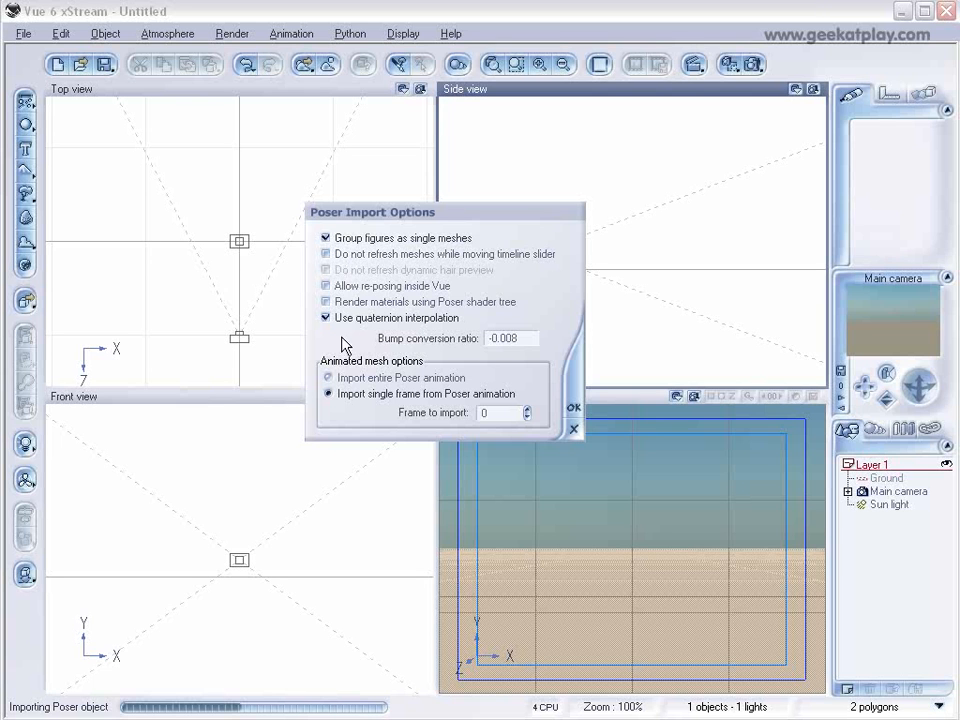
{"action": "left_click", "coordinate": [328, 378]}
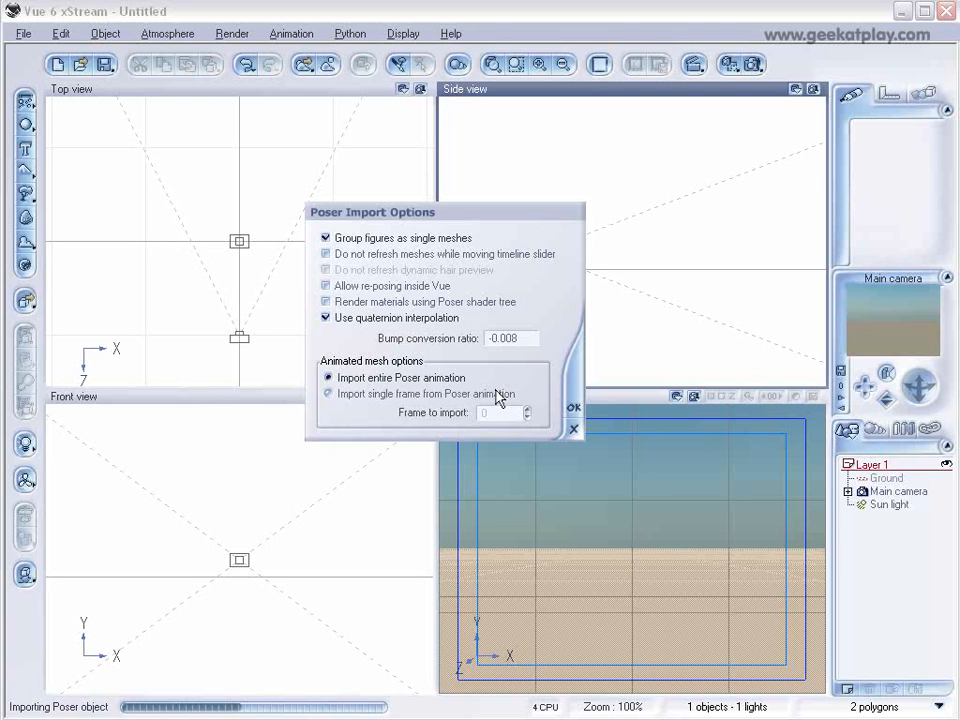
{"action": "left_click", "coordinate": [328, 392]}
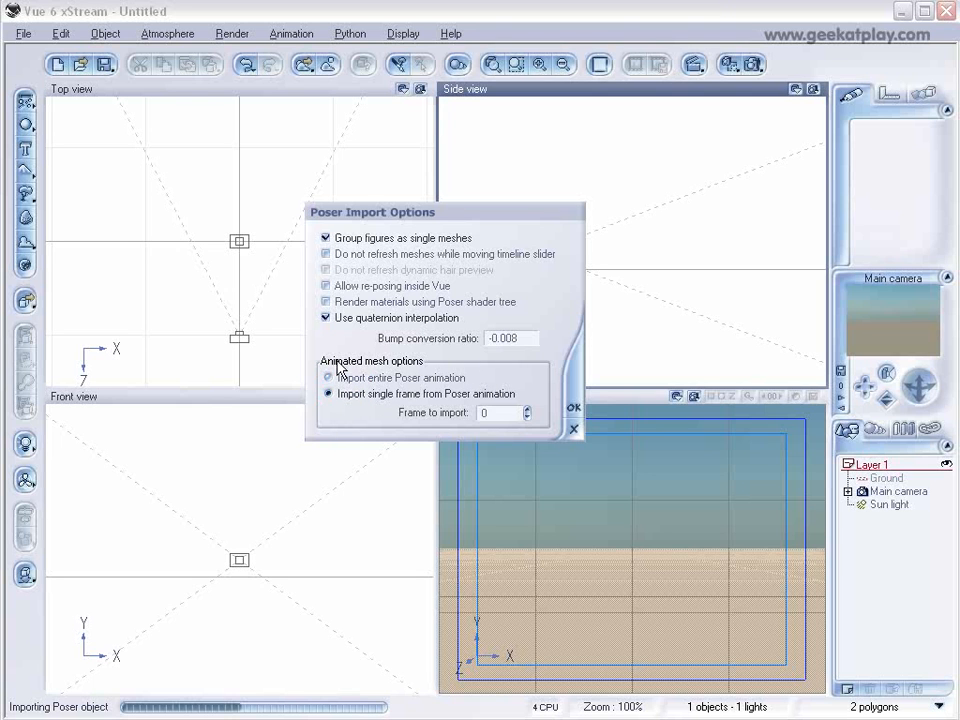
{"action": "mouse_move", "coordinate": [498, 262]}
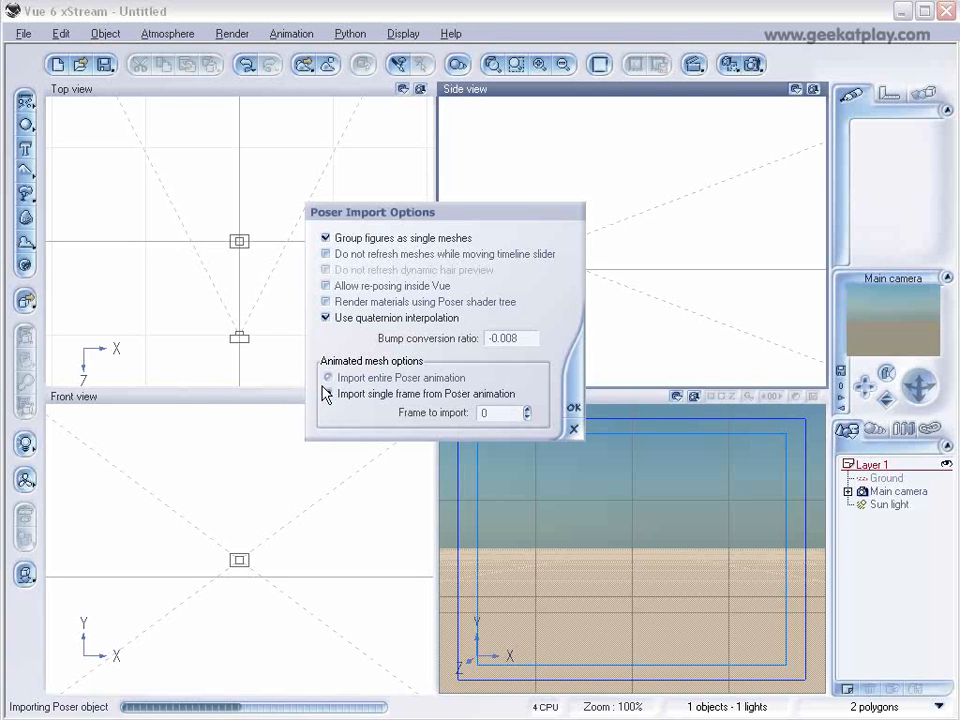
{"action": "left_click", "coordinate": [328, 392]}
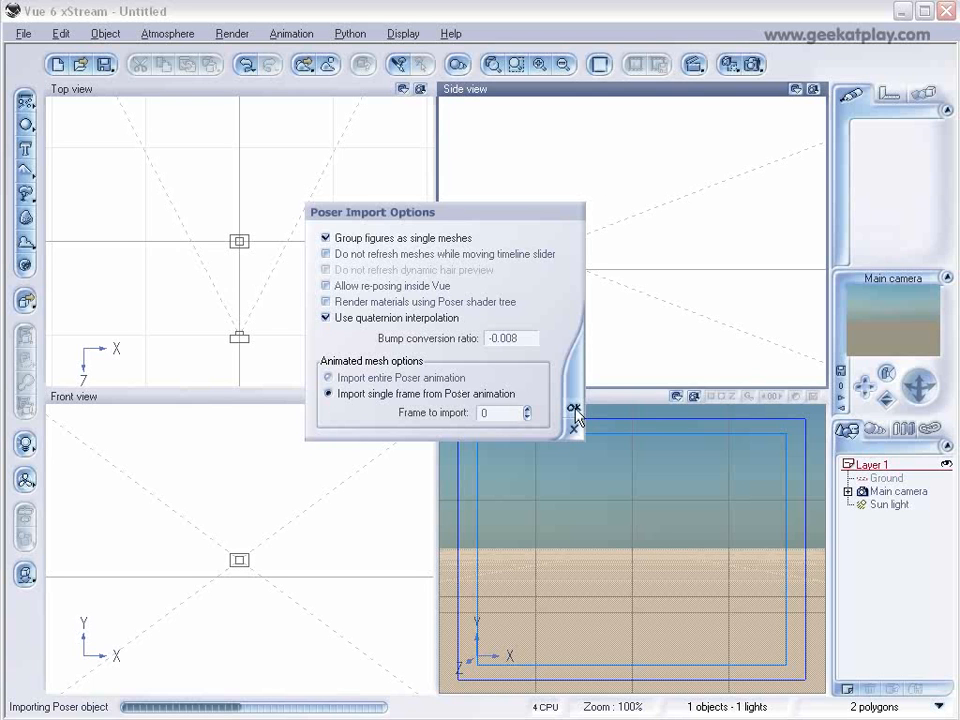
{"action": "left_click", "coordinate": [572, 410]}
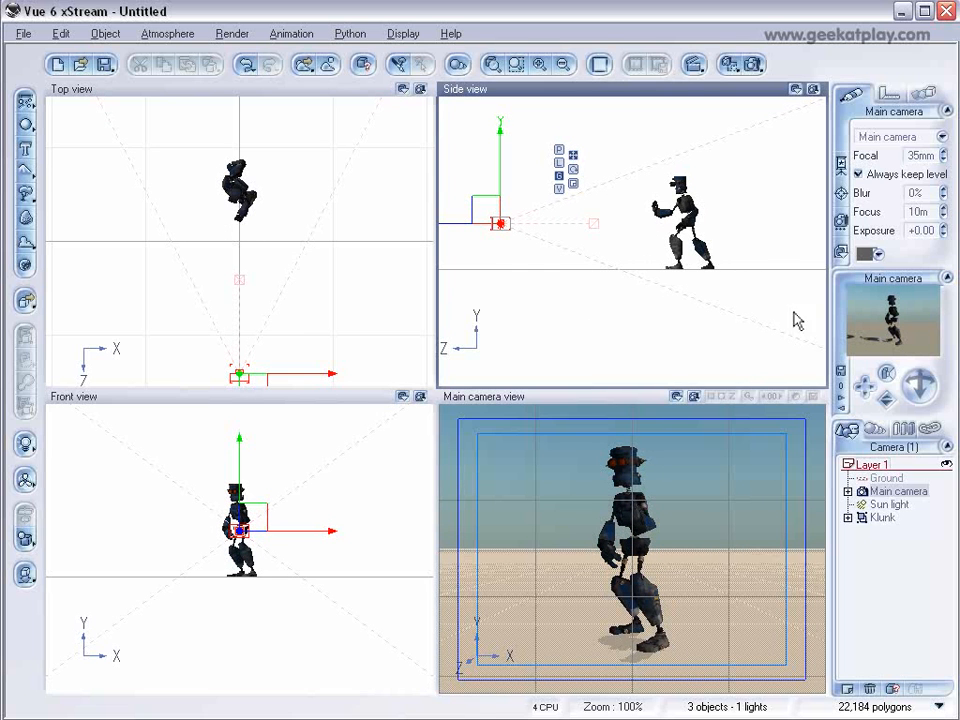
{"action": "mouse_move", "coordinate": [662, 316]}
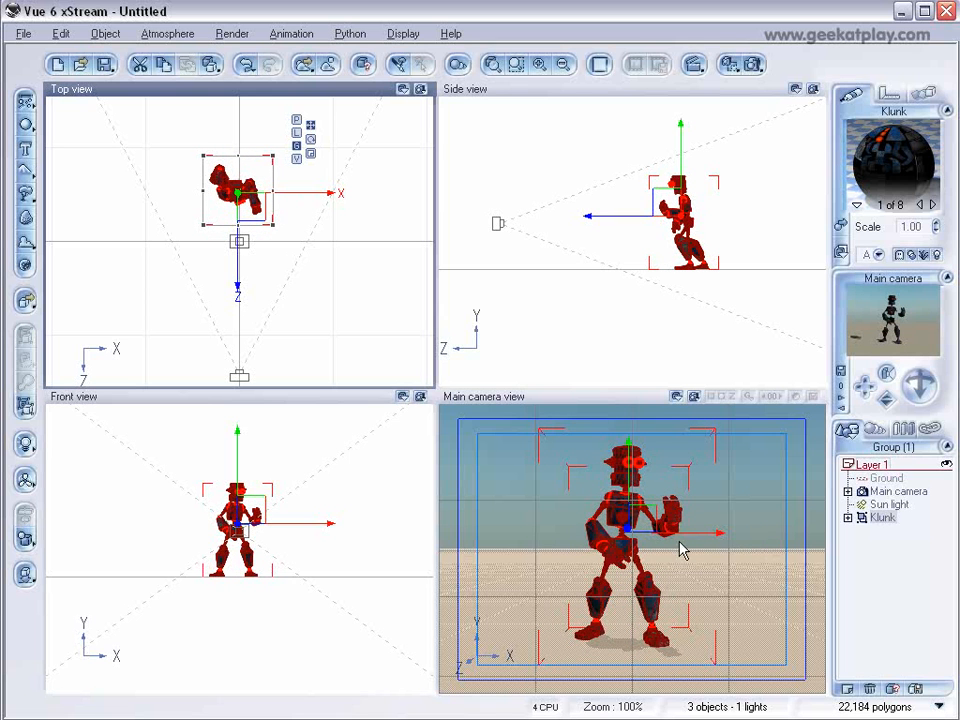
Add a cube primitive and stretch it into a tall flat wall behind Klunk.
{"action": "left_click", "coordinate": [24, 122]}
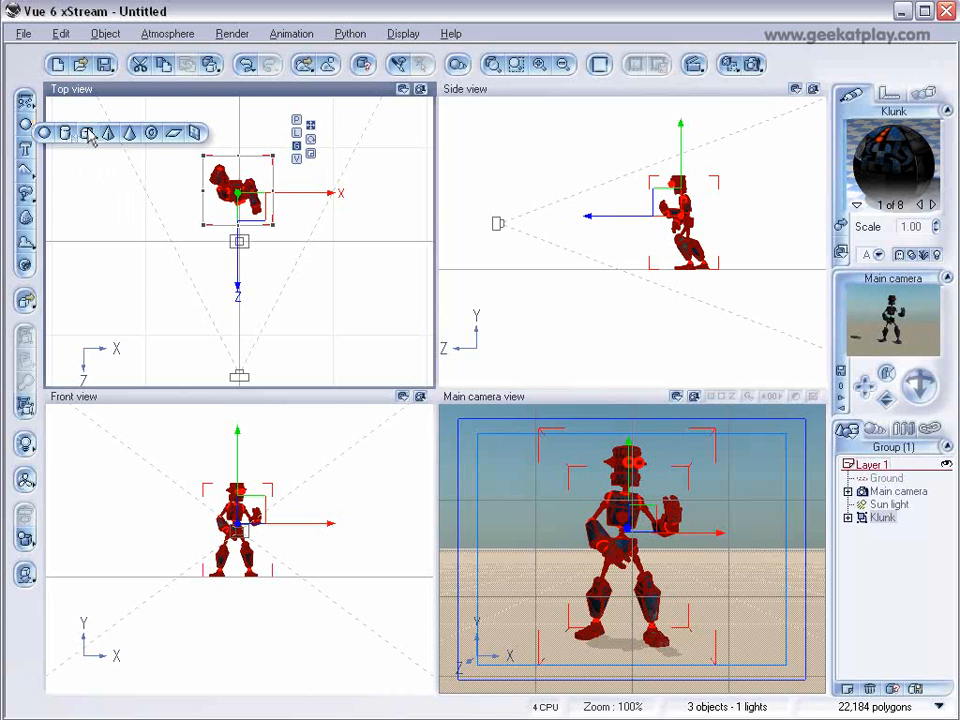
{"action": "left_click", "coordinate": [64, 132]}
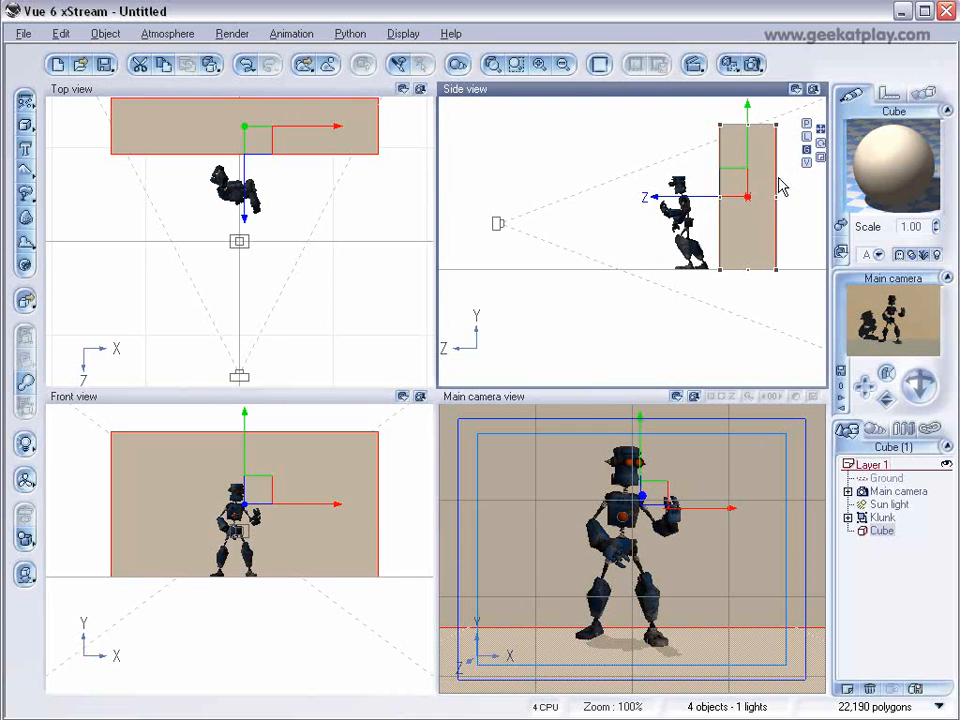
{"action": "left_click", "coordinate": [240, 130]}
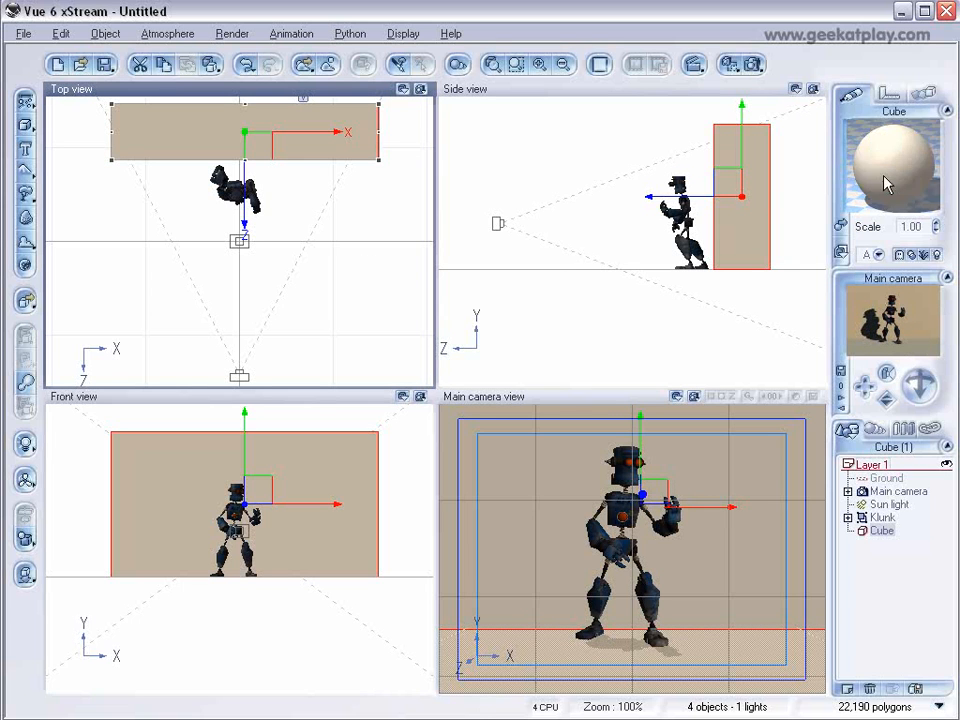
{"action": "mouse_move", "coordinate": [896, 162]}
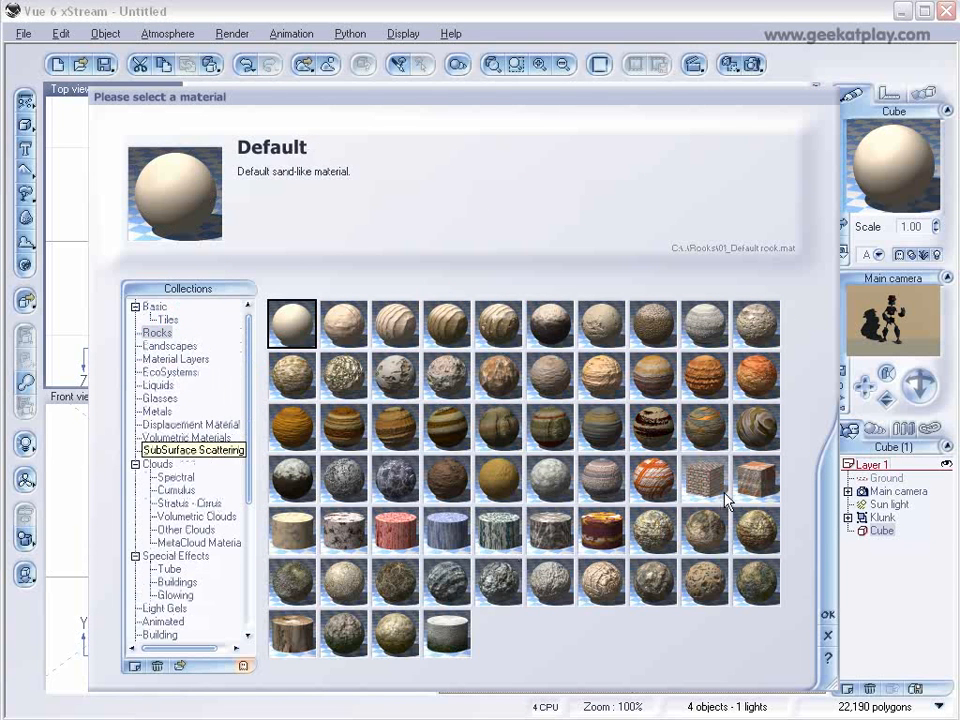
Apply the Rocks Brick wall material and add a Default layer with -15% alpha boost.
{"action": "left_click", "coordinate": [704, 478]}
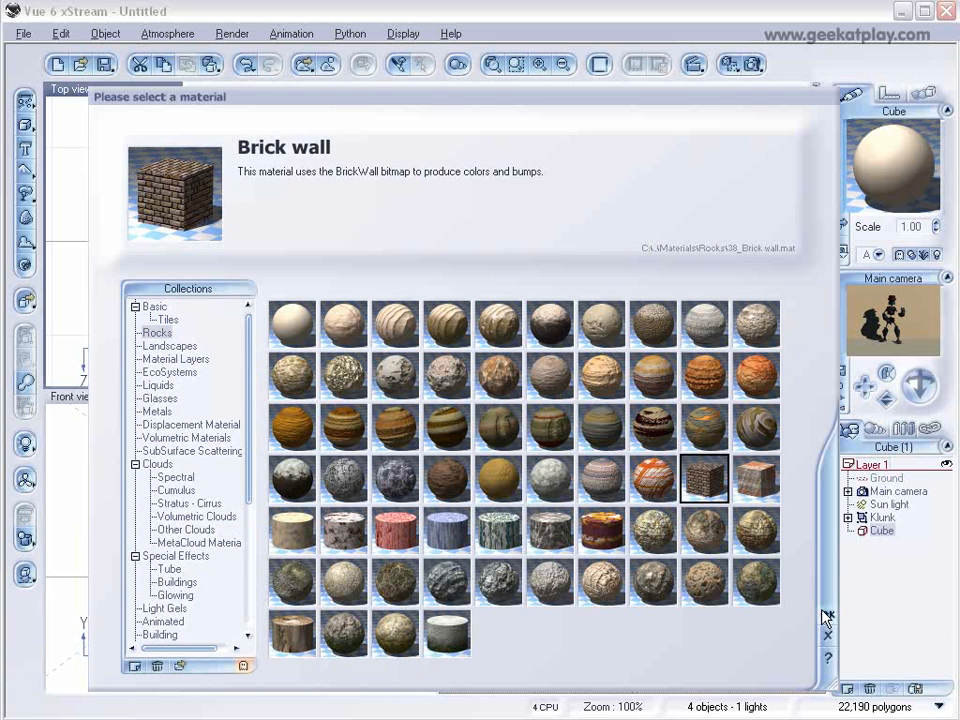
{"action": "double_click", "coordinate": [704, 476]}
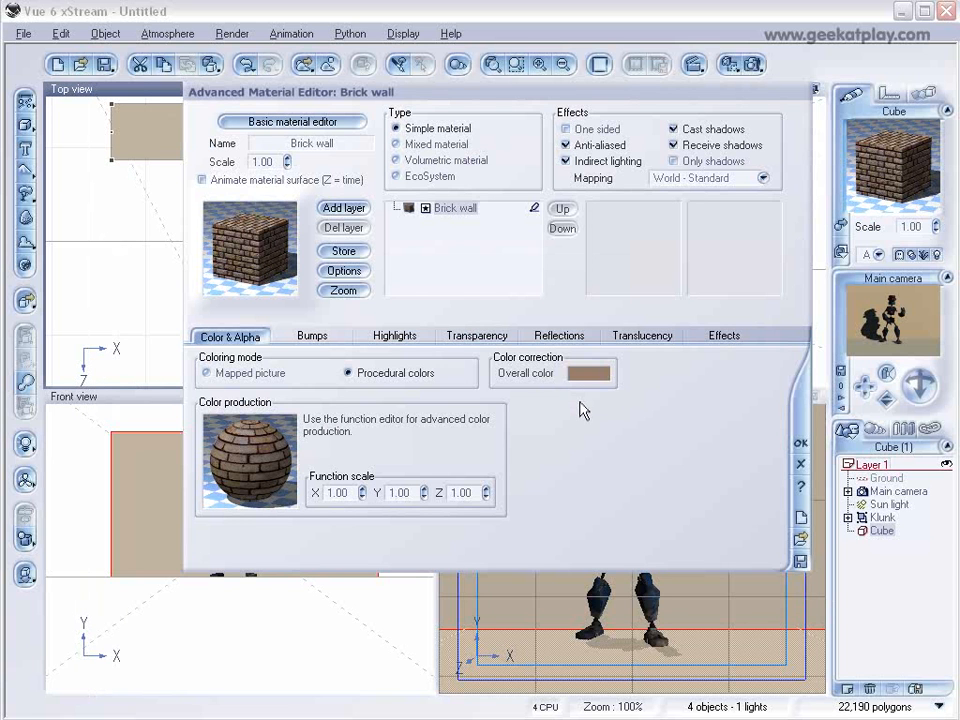
{"action": "mouse_move", "coordinate": [268, 272]}
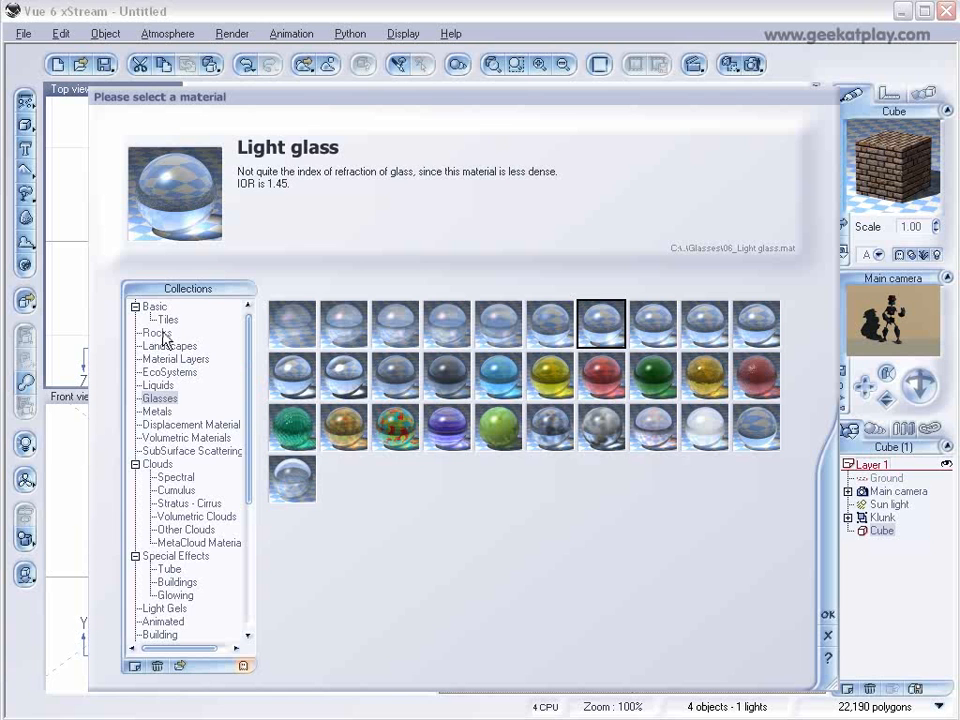
{"action": "left_click", "coordinate": [156, 332]}
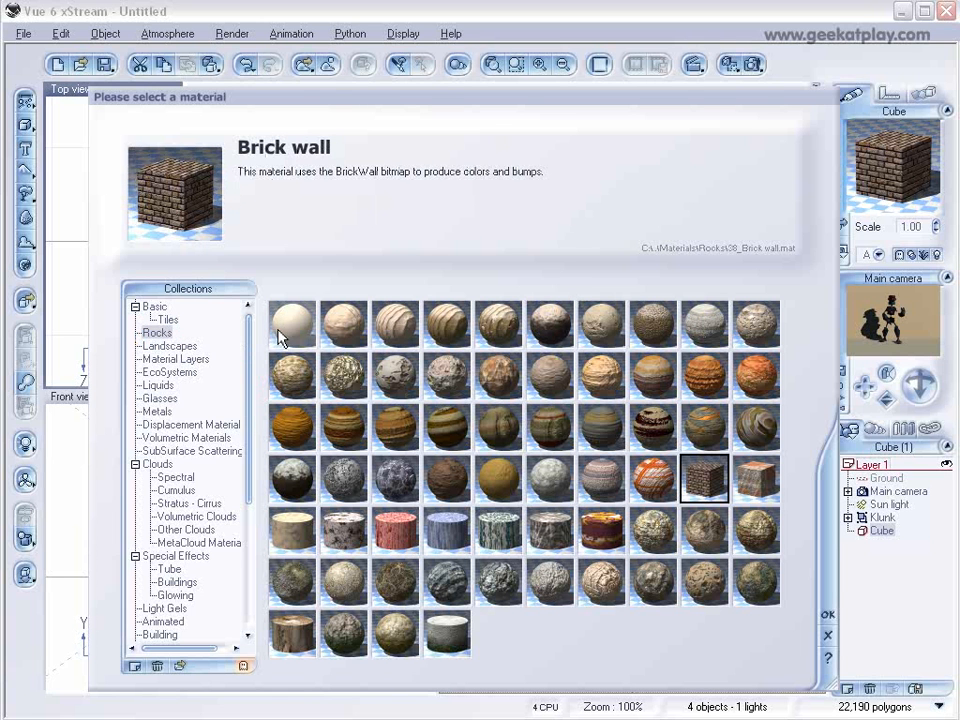
{"action": "left_click", "coordinate": [292, 324]}
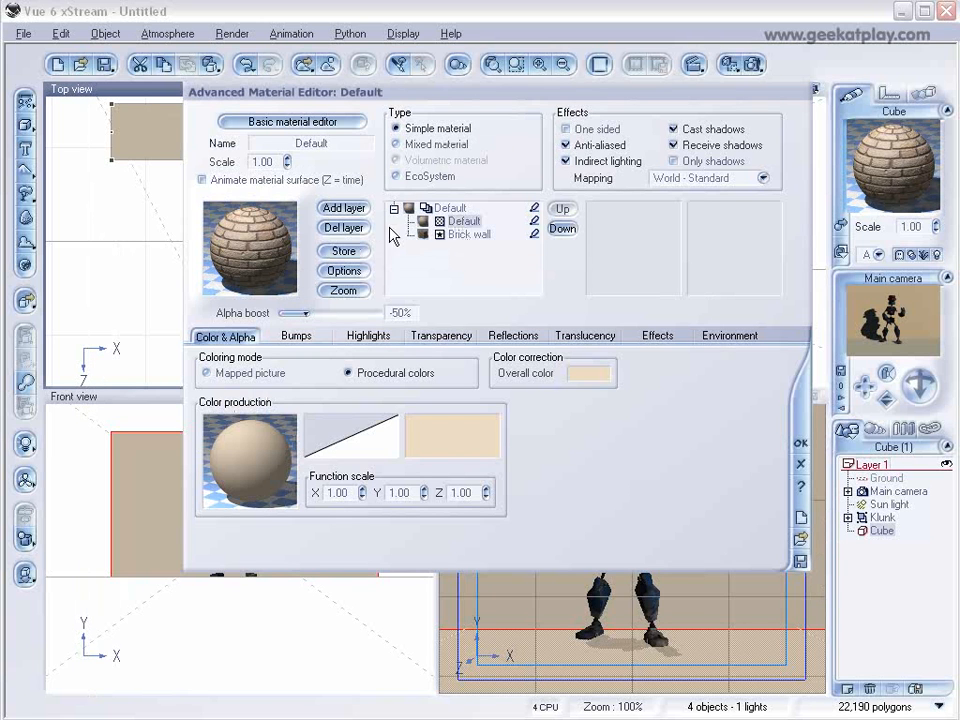
{"action": "left_click_drag", "start_coordinate": [290, 312], "coordinate": [356, 312]}
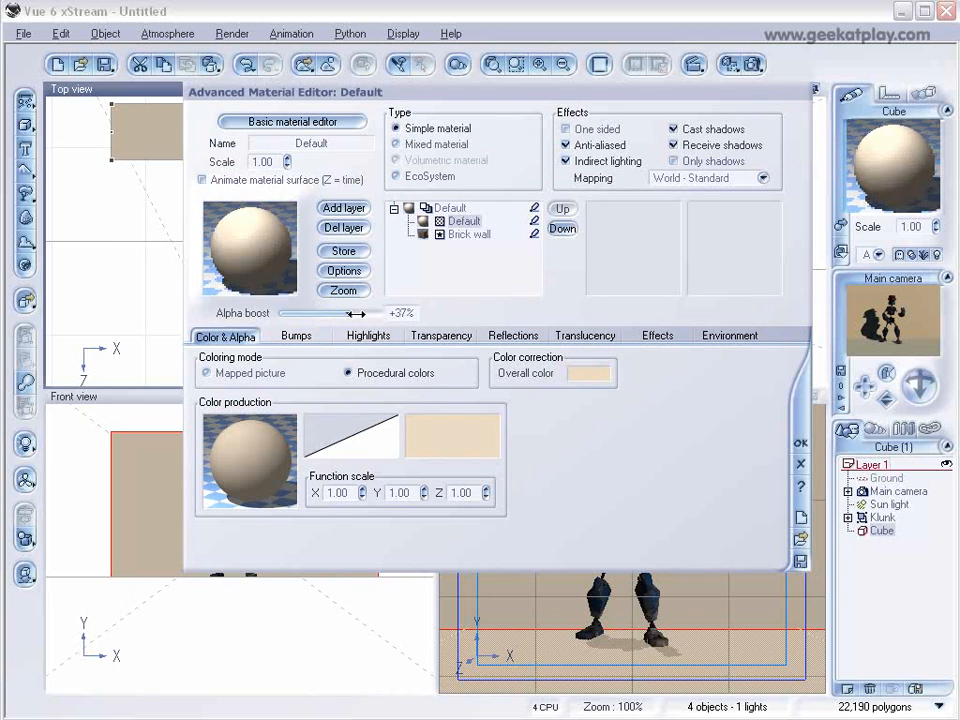
{"action": "left_click_drag", "start_coordinate": [356, 312], "coordinate": [336, 312]}
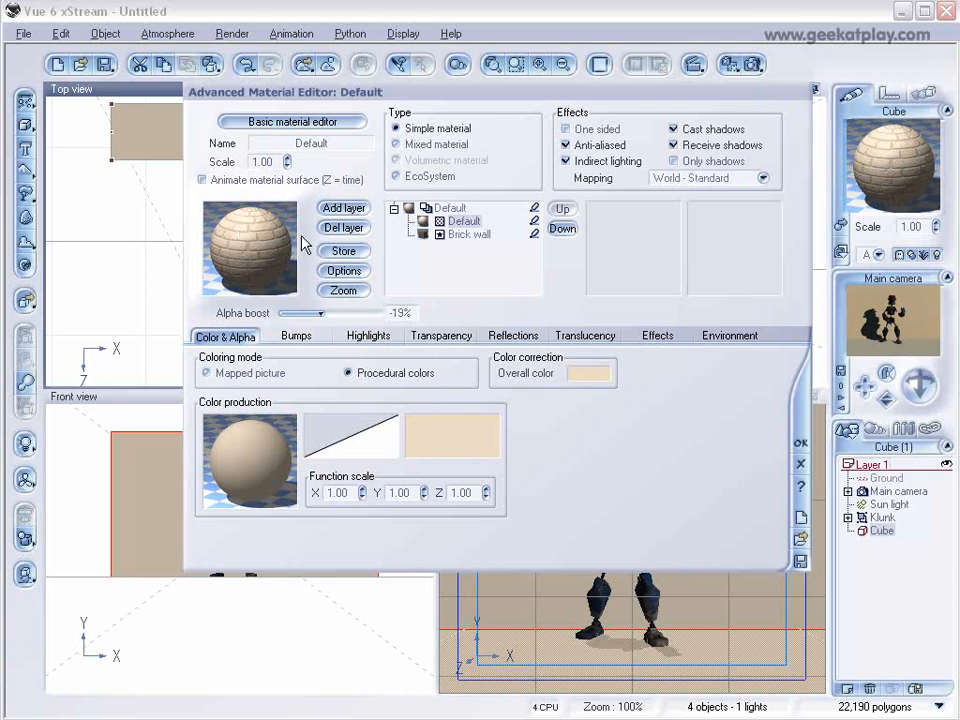
{"action": "mouse_move", "coordinate": [684, 304]}
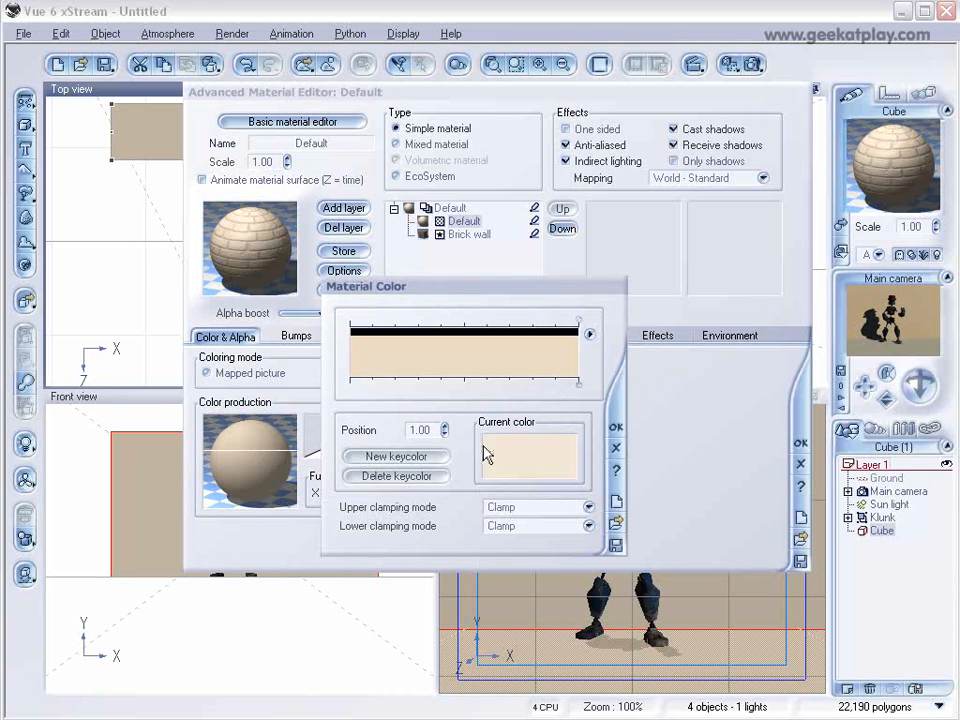
Set the Default layer's current colour to dark green.
{"action": "left_click", "coordinate": [544, 452]}
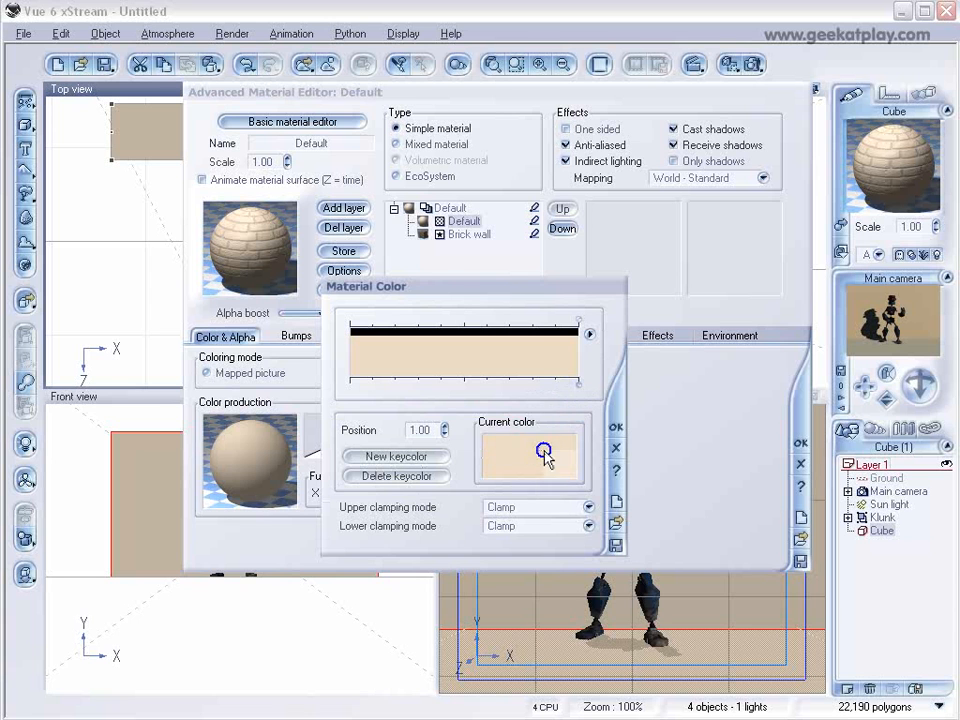
{"action": "left_click", "coordinate": [528, 456]}
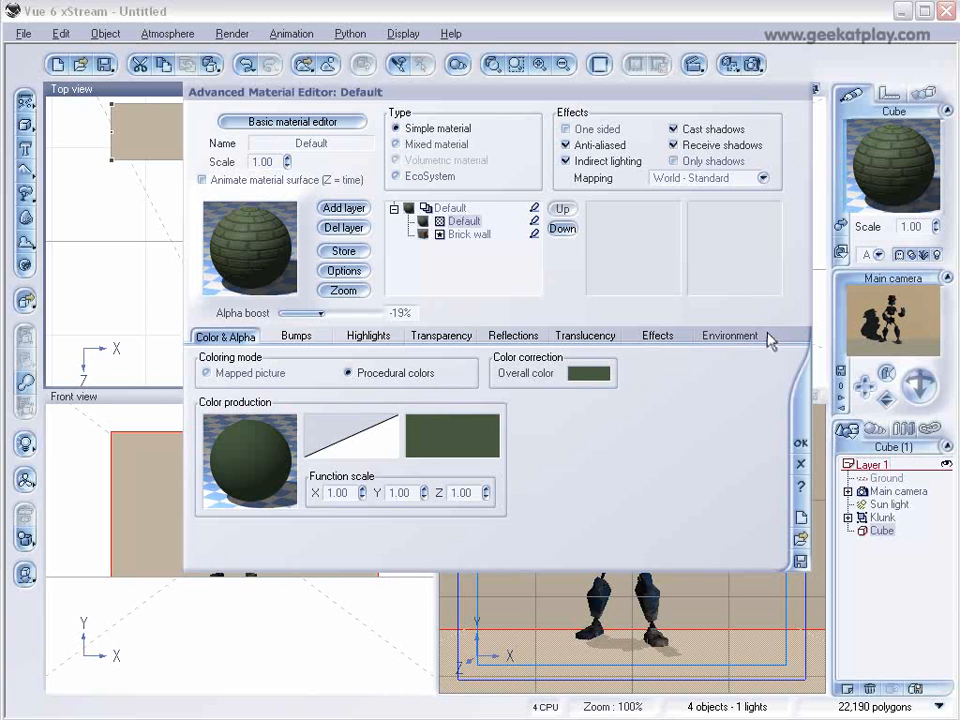
Limit the green layer's altitude range top to -0.11 with 24% top fuzziness.
{"action": "left_click", "coordinate": [730, 336]}
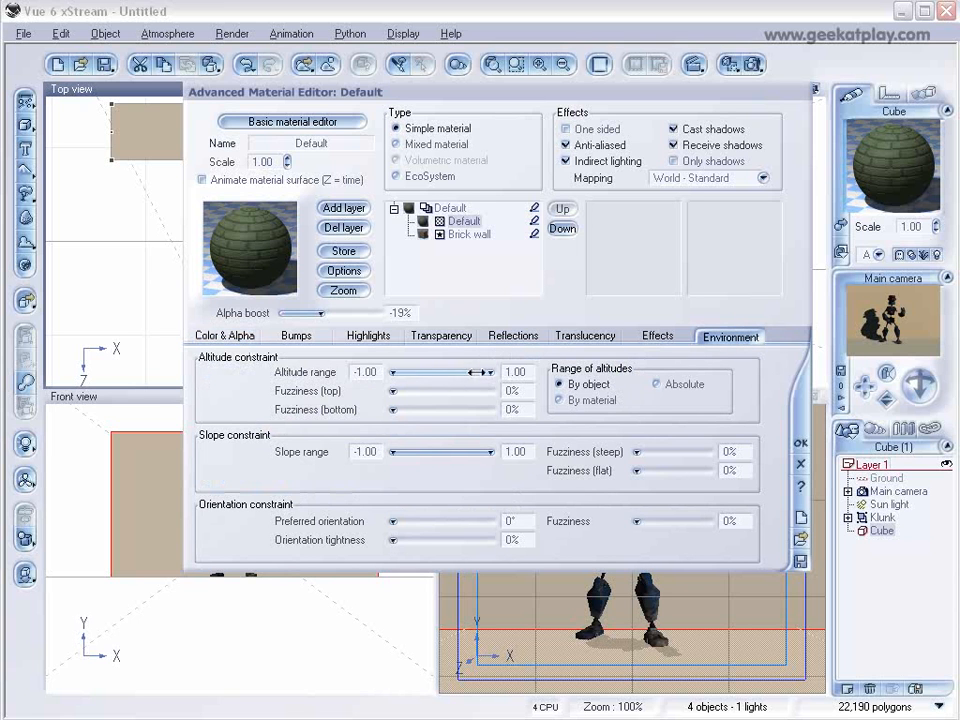
{"action": "left_click_drag", "start_coordinate": [484, 370], "coordinate": [458, 370]}
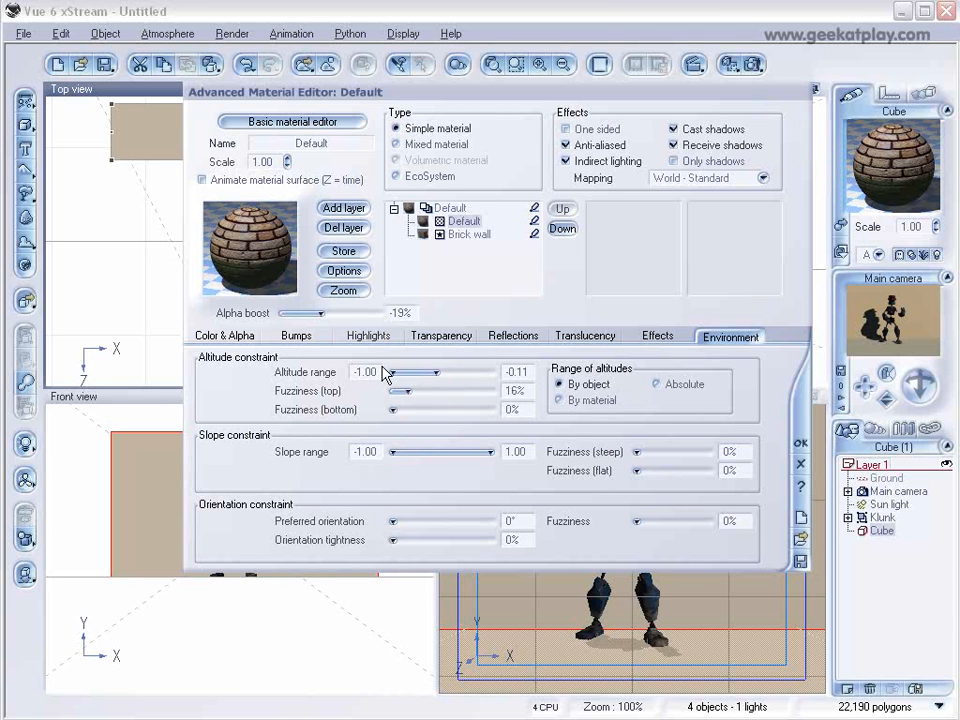
{"action": "mouse_move", "coordinate": [250, 280]}
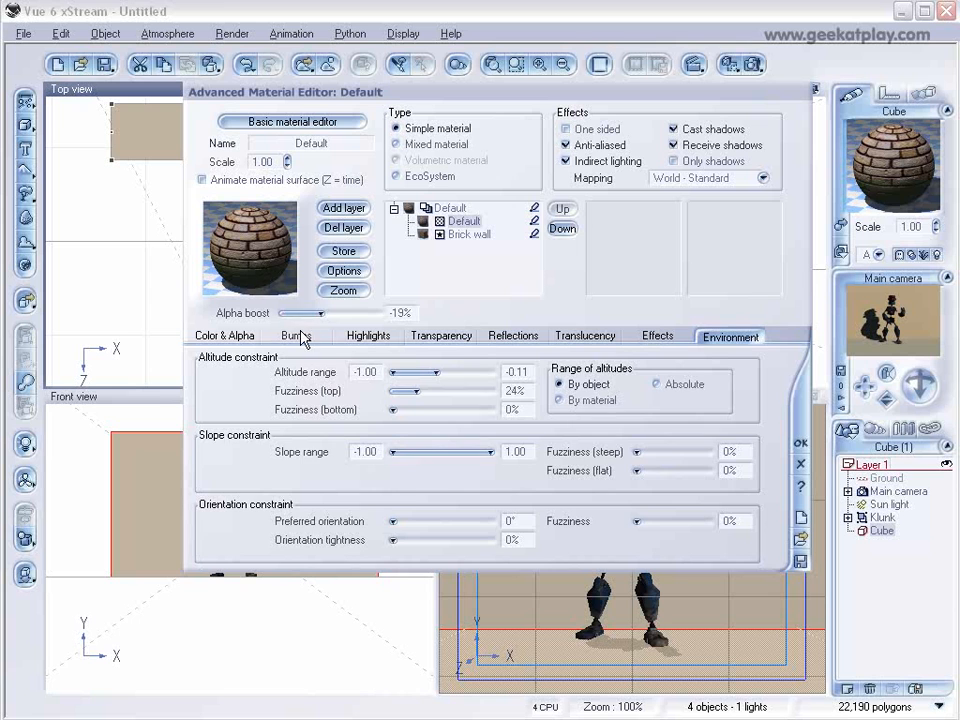
{"action": "left_click", "coordinate": [296, 336]}
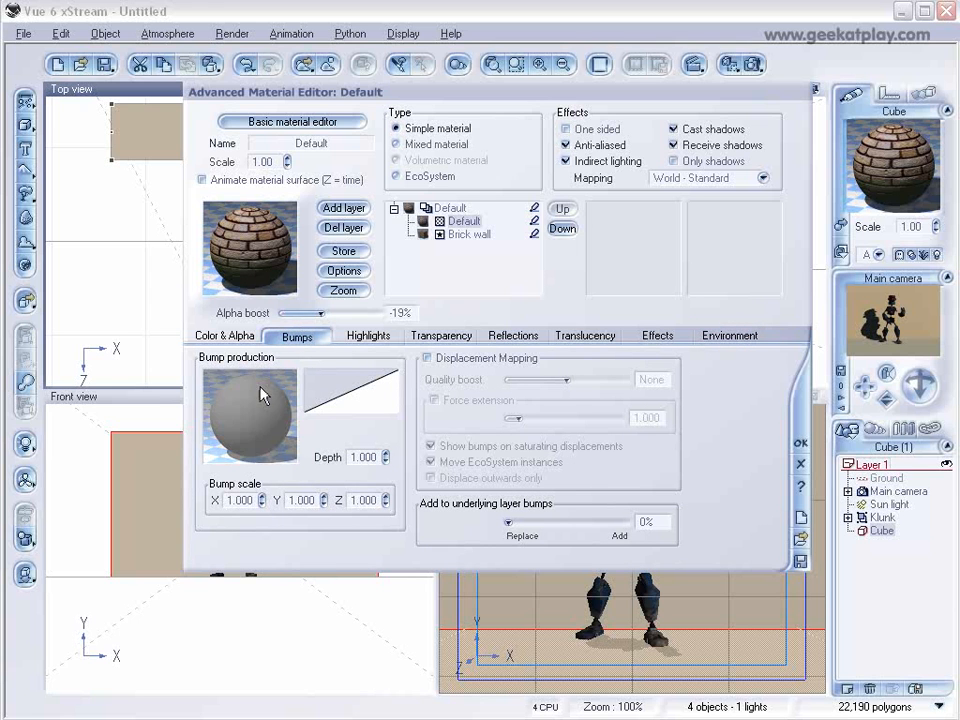
Give the green layer a noise bump production and close the material editor.
{"action": "left_click", "coordinate": [238, 408]}
{"action": "type", "text": "0.750"}
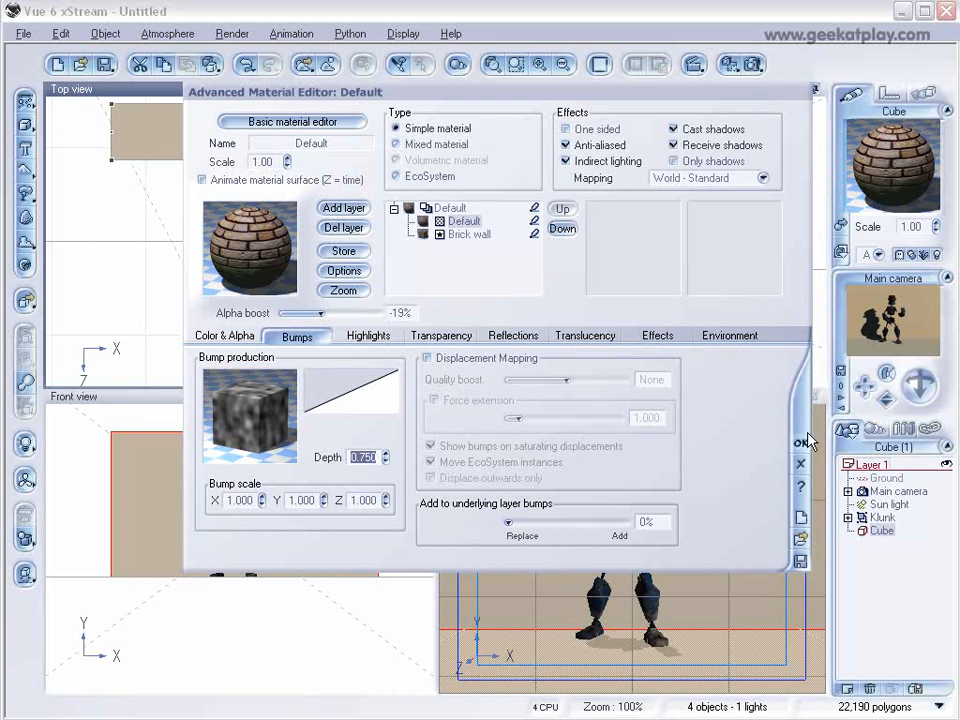
{"action": "left_click", "coordinate": [800, 464]}
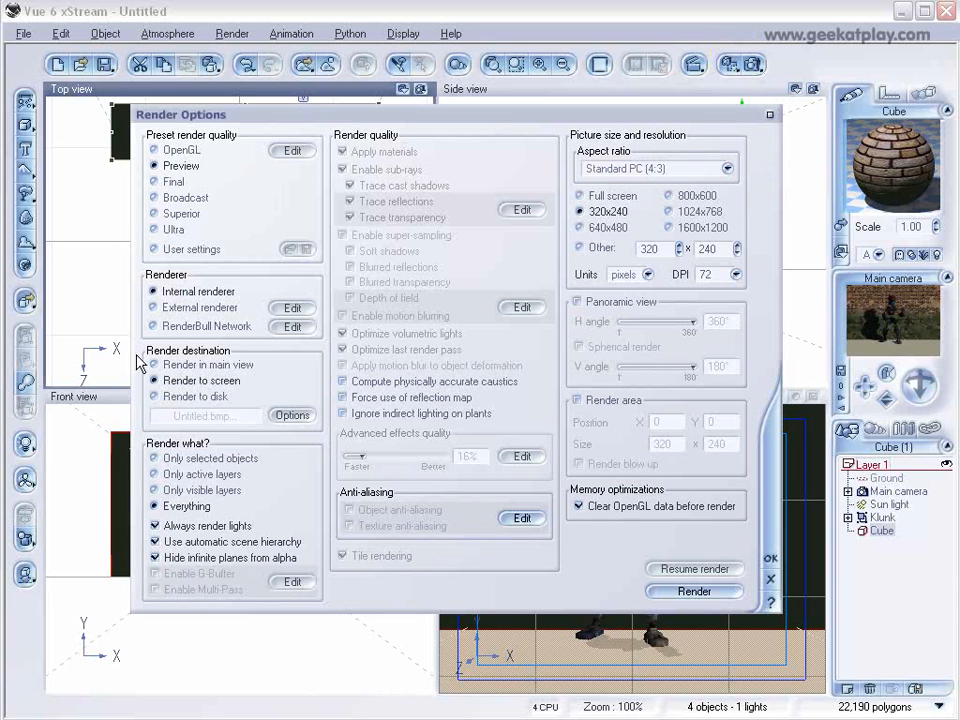
Render the robot scene at 640×480 from Render Options.
{"action": "left_click", "coordinate": [580, 228]}
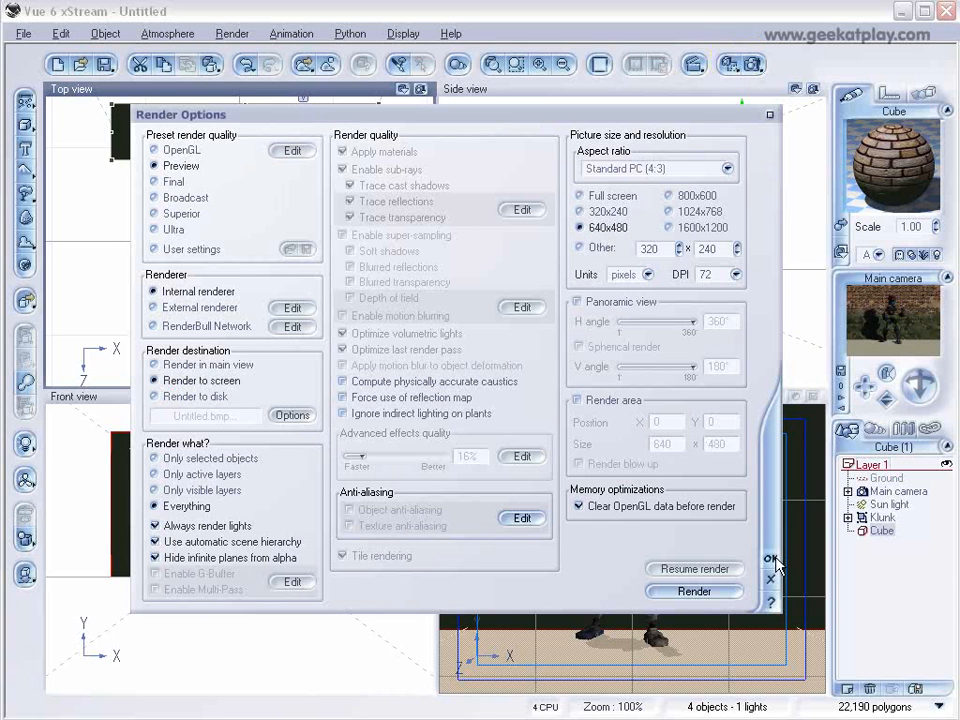
{"action": "left_click", "coordinate": [694, 592]}
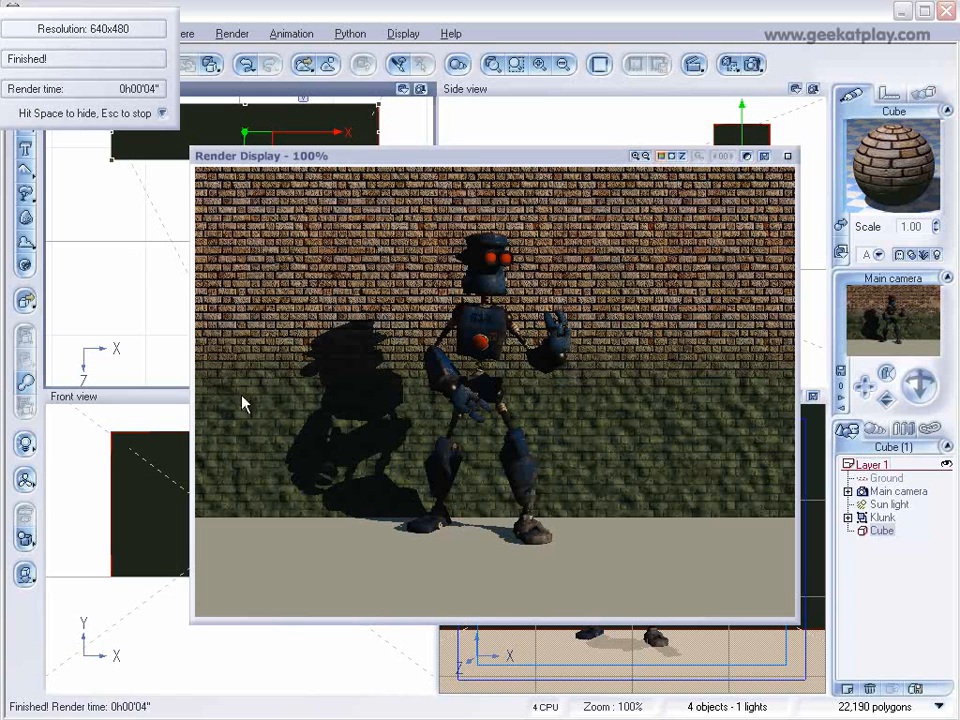
{"action": "mouse_move", "coordinate": [604, 424]}
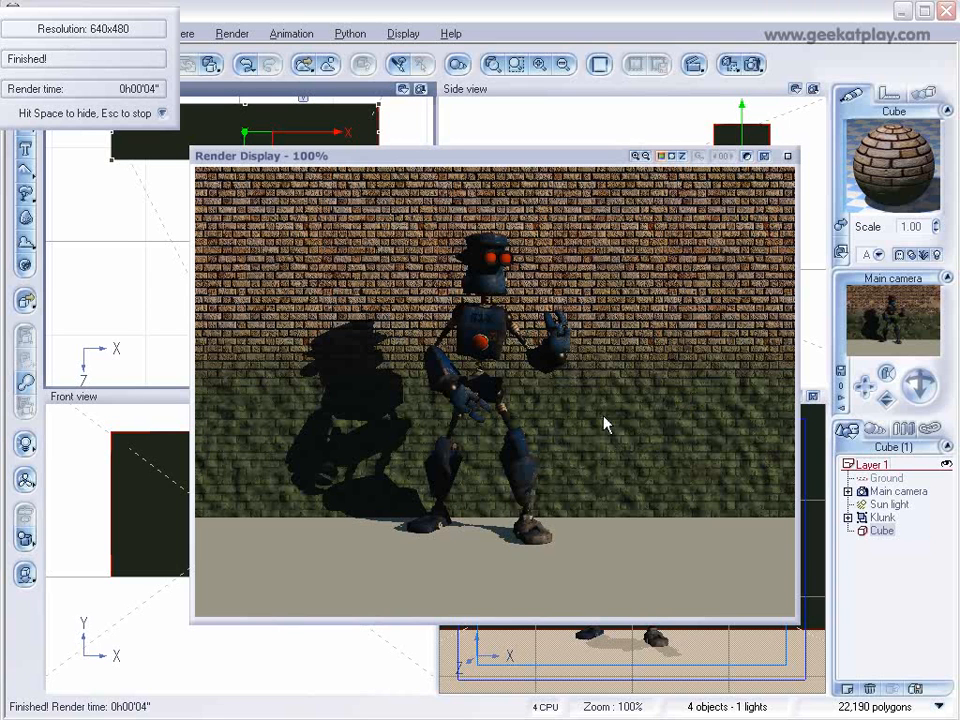
{"action": "mouse_move", "coordinate": [378, 442]}
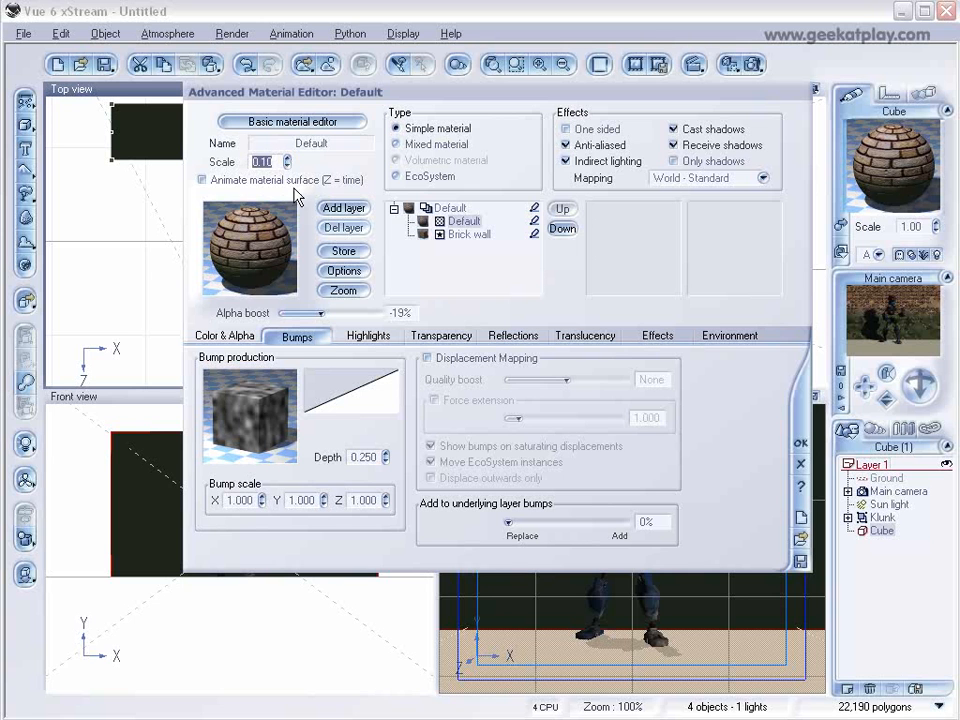
Apply the edited scale in the wall's Advanced Material Editor.
{"action": "left_click", "coordinate": [800, 442]}
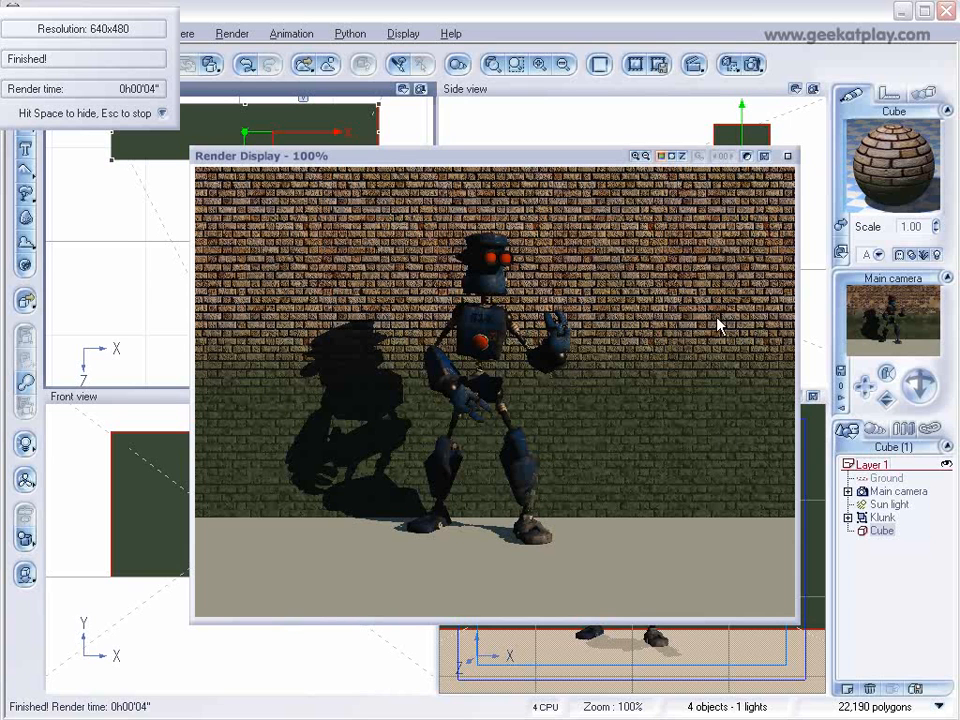
{"action": "mouse_move", "coordinate": [372, 538]}
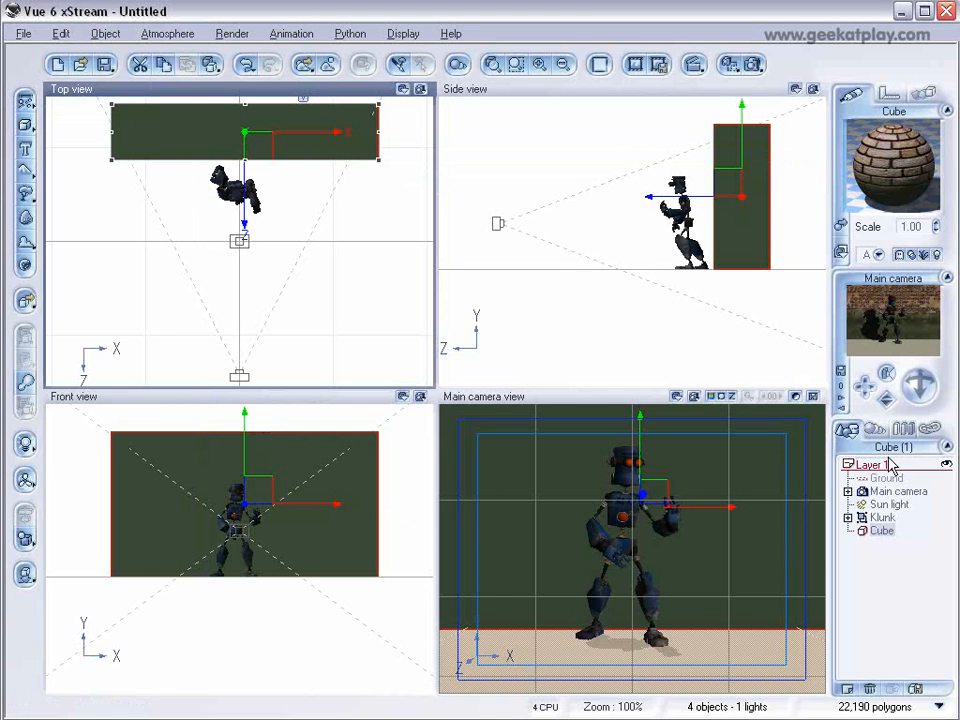
Assign a dark Landscapes gravel material to the Ground and render a preview.
{"action": "left_click", "coordinate": [886, 476]}
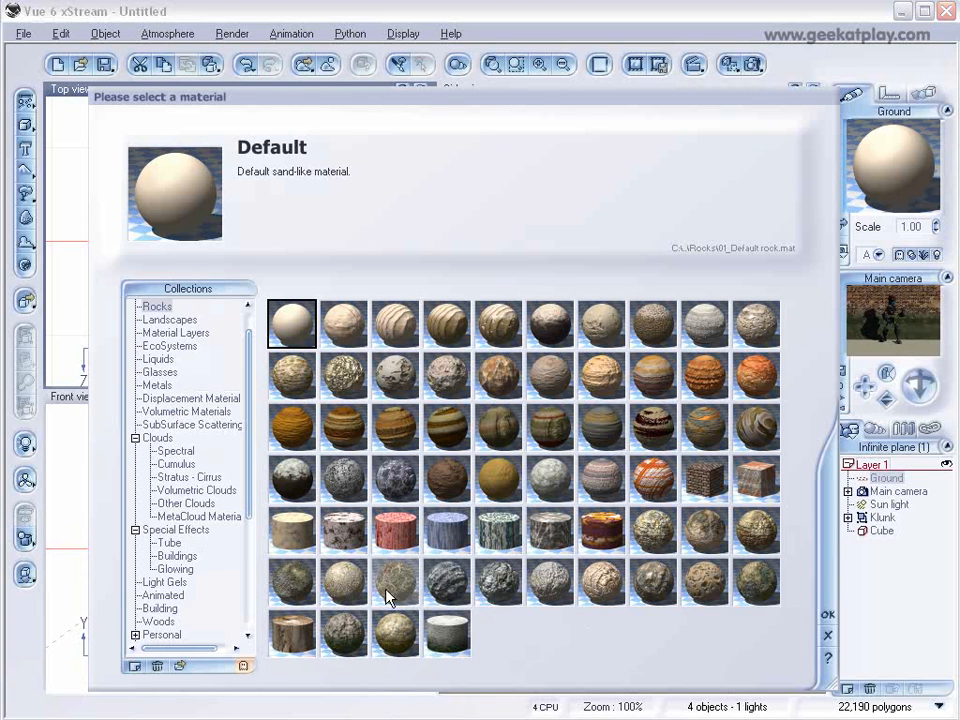
{"action": "mouse_move", "coordinate": [170, 324]}
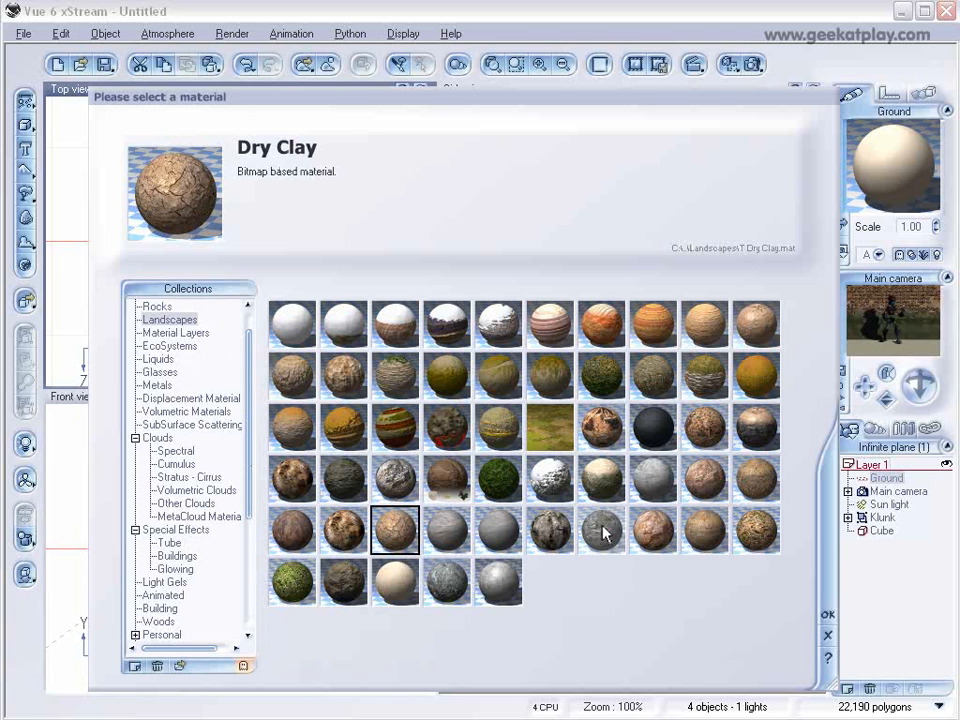
{"action": "left_click", "coordinate": [600, 530]}
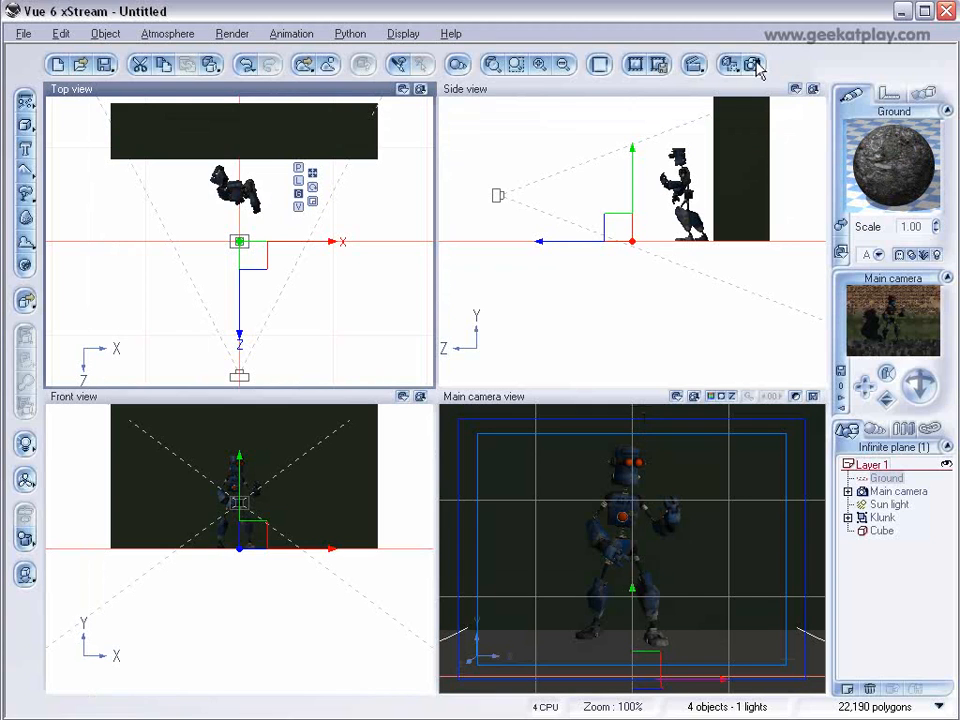
{"action": "left_click", "coordinate": [752, 64]}
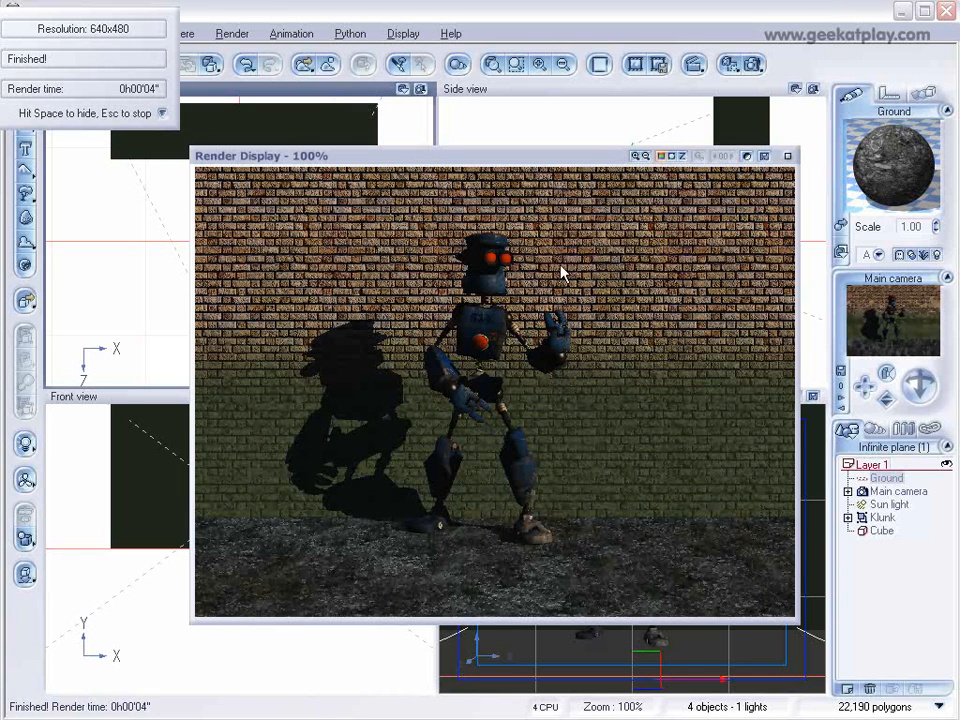
{"action": "mouse_move", "coordinate": [540, 558]}
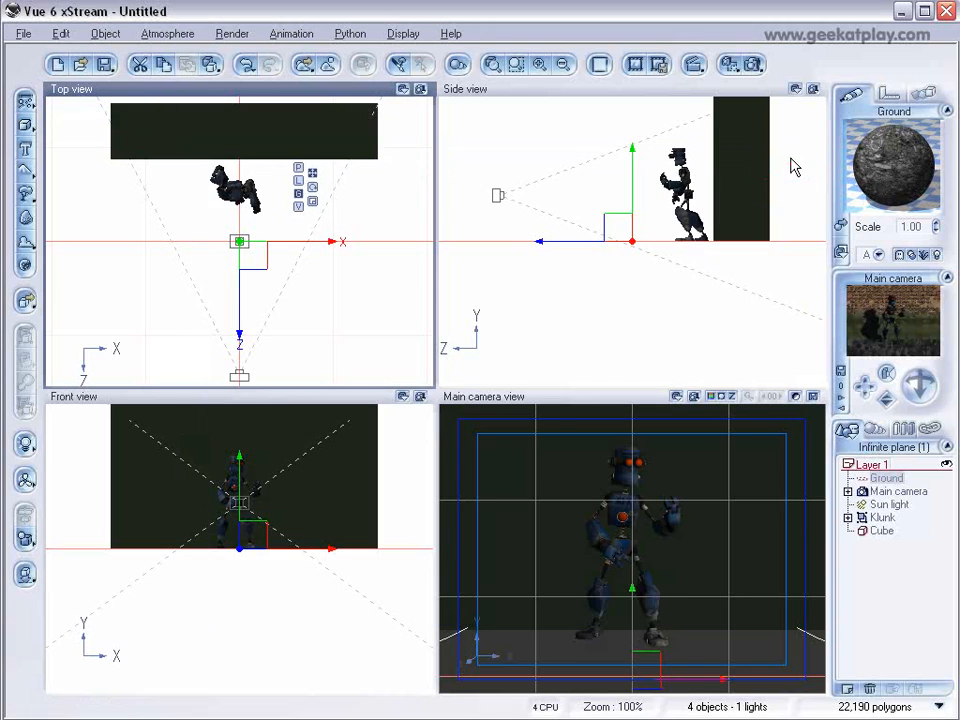
{"action": "left_click", "coordinate": [882, 516]}
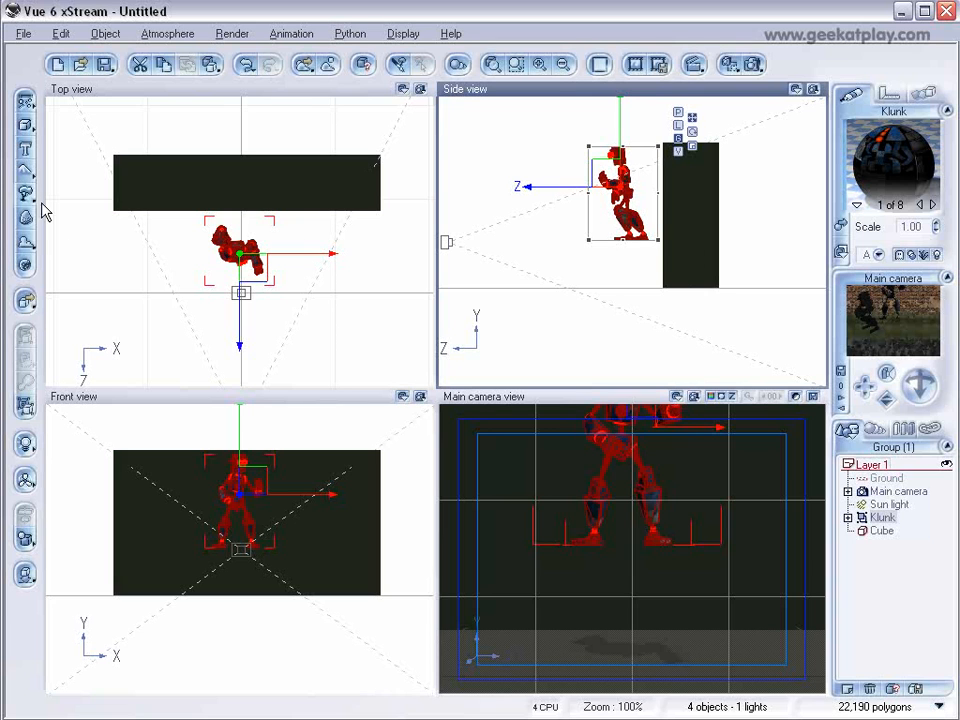
{"action": "mouse_move", "coordinate": [76, 290]}
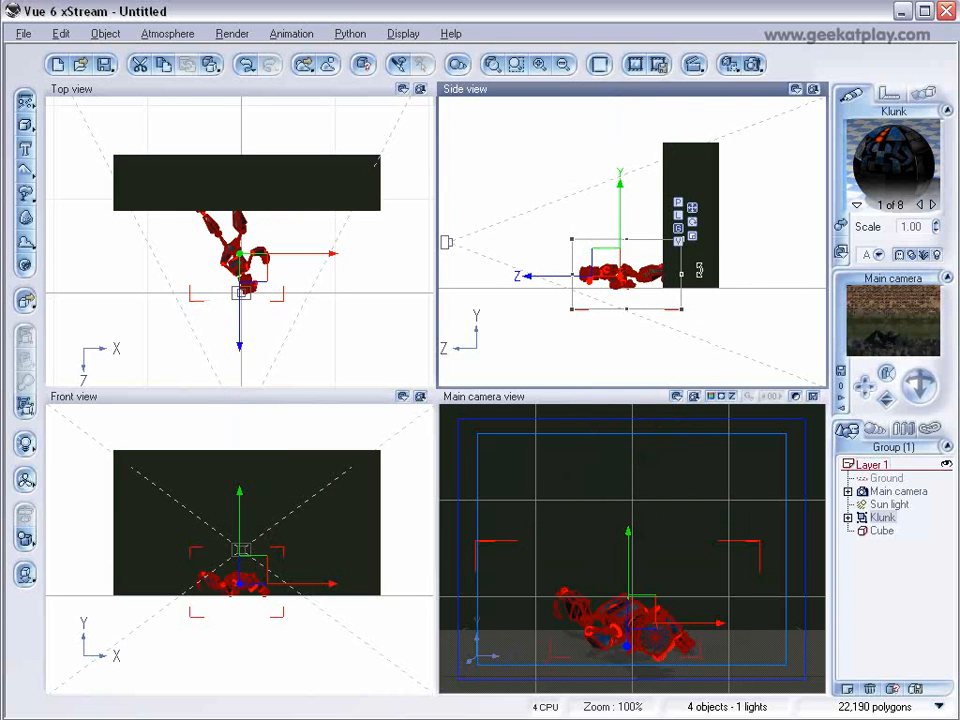
{"action": "mouse_move", "coordinate": [696, 308]}
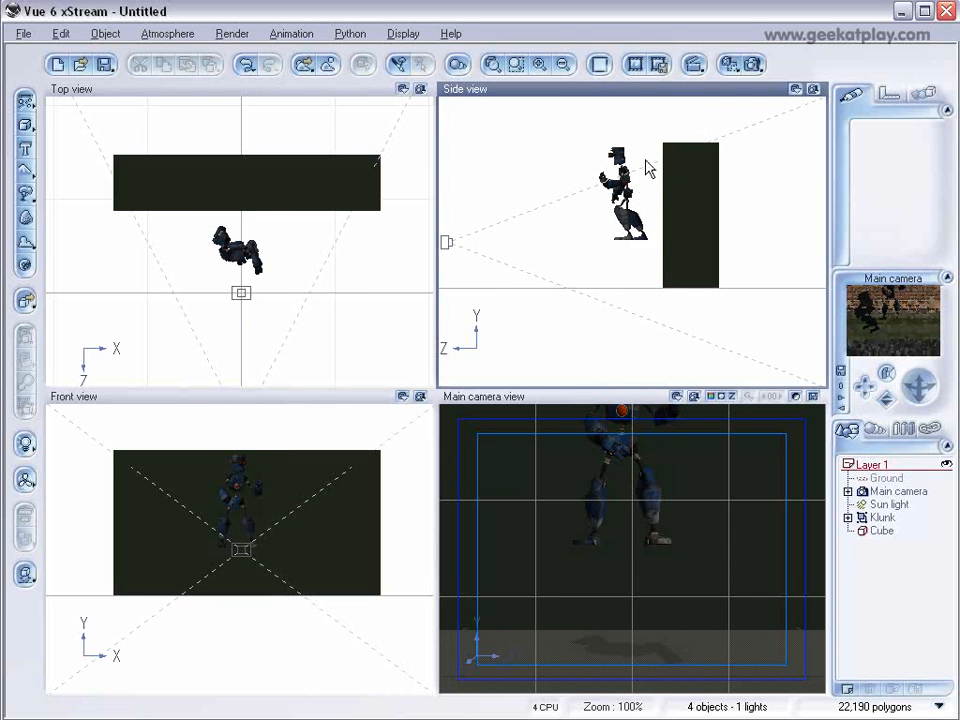
Select the Klunk robot for repositioning onto the ground.
{"action": "left_click", "coordinate": [620, 200]}
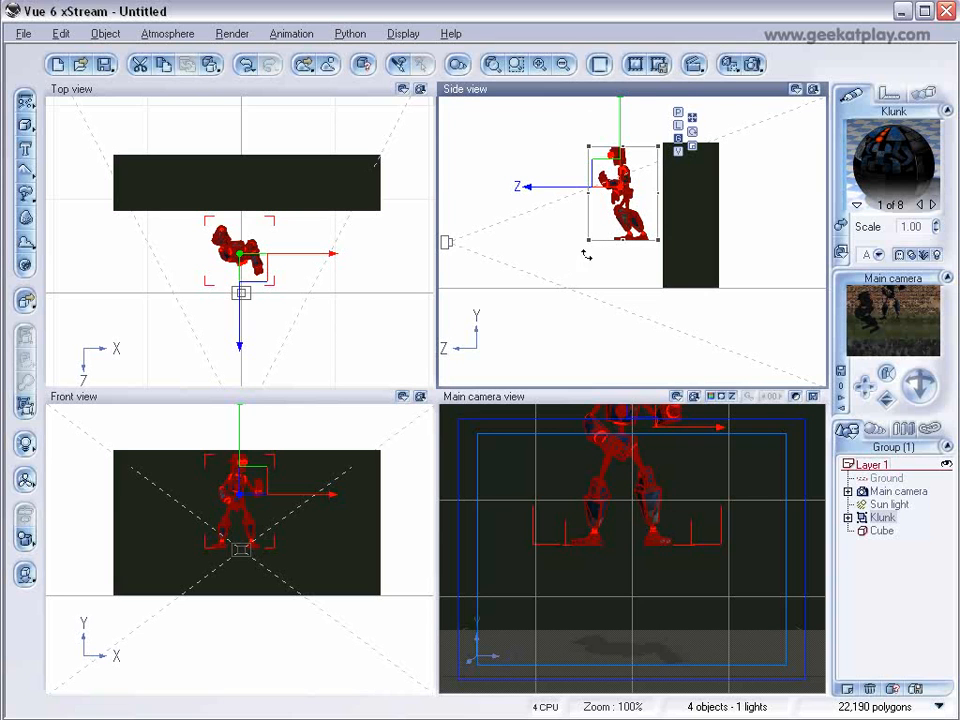
{"action": "mouse_move", "coordinate": [114, 514]}
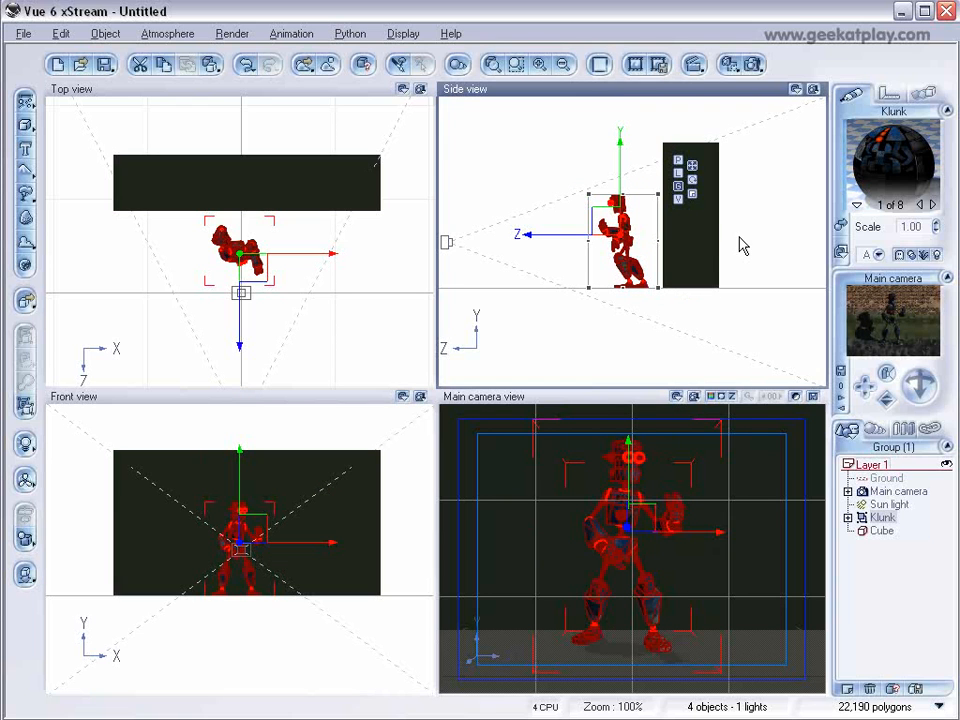
{"action": "mouse_move", "coordinate": [908, 312]}
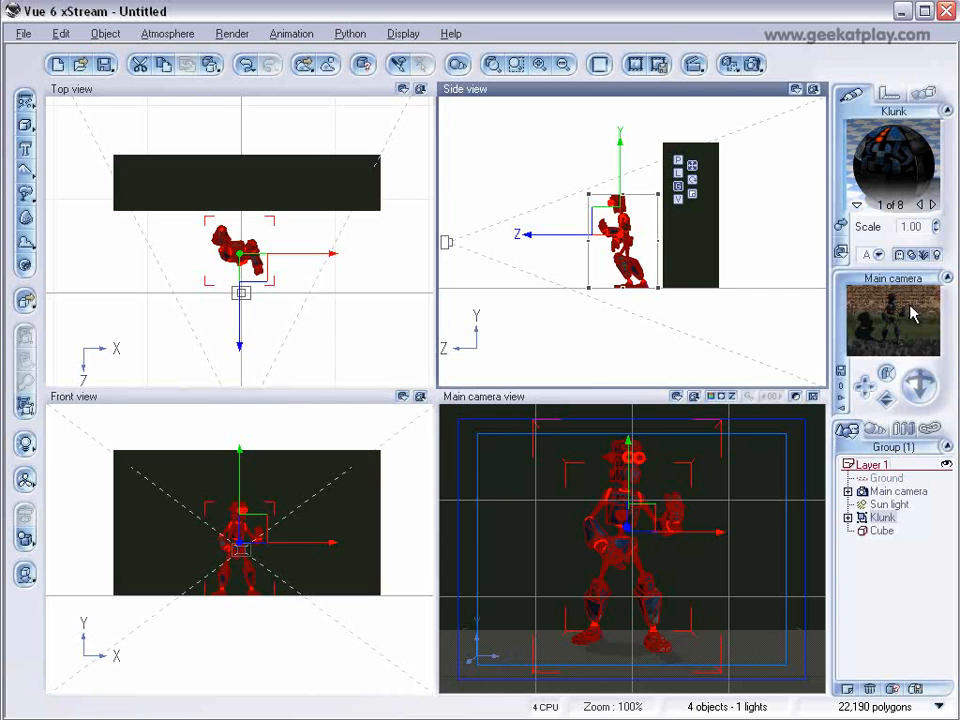
{"action": "mouse_move", "coordinate": [56, 96]}
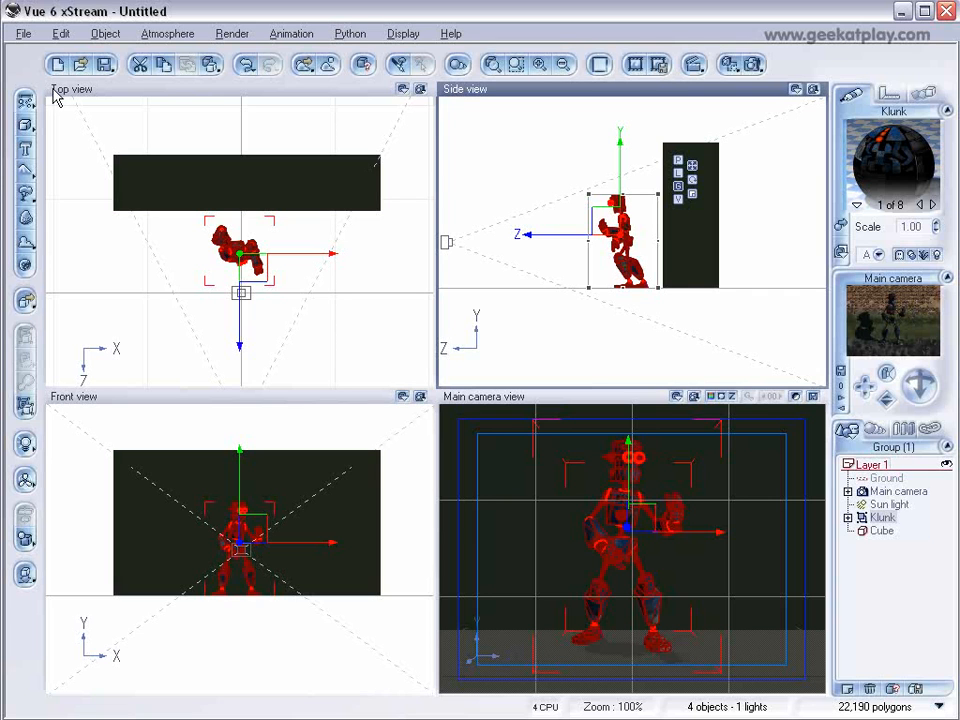
Load the long fence model from the fence collection via File > Load Object.
{"action": "left_click", "coordinate": [22, 32]}
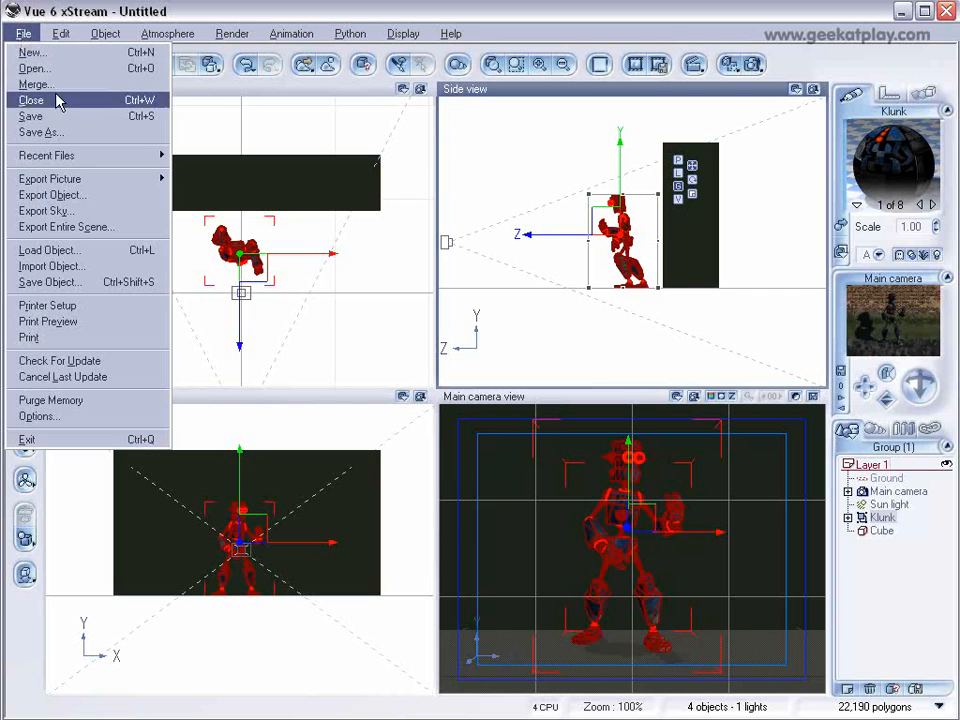
{"action": "left_click", "coordinate": [52, 266]}
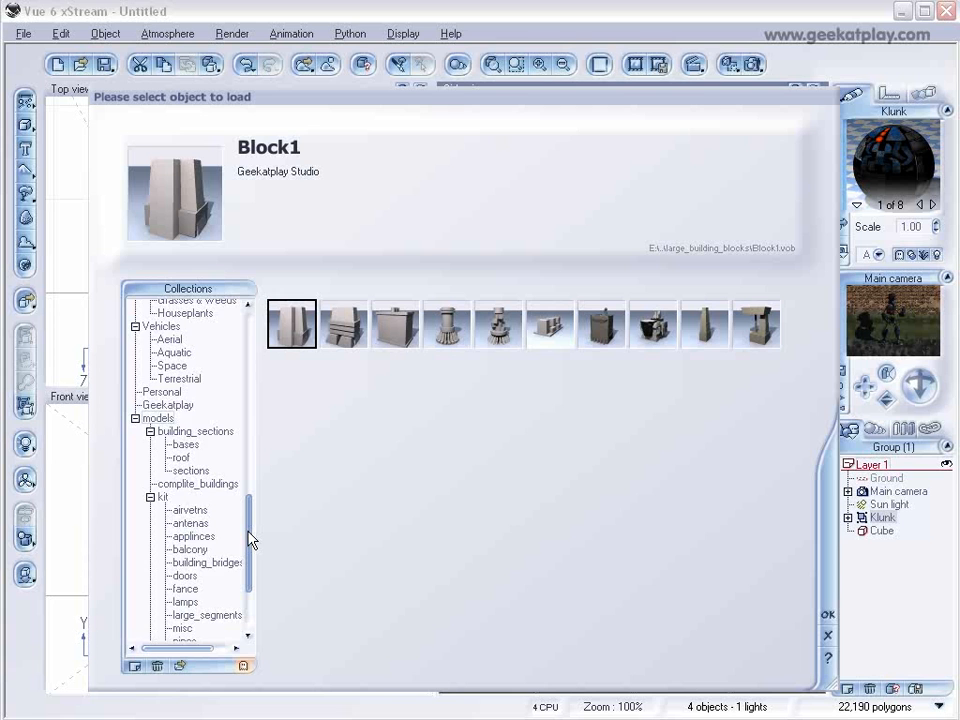
{"action": "scroll", "scroll_direction": "down", "scroll_amount": 3}
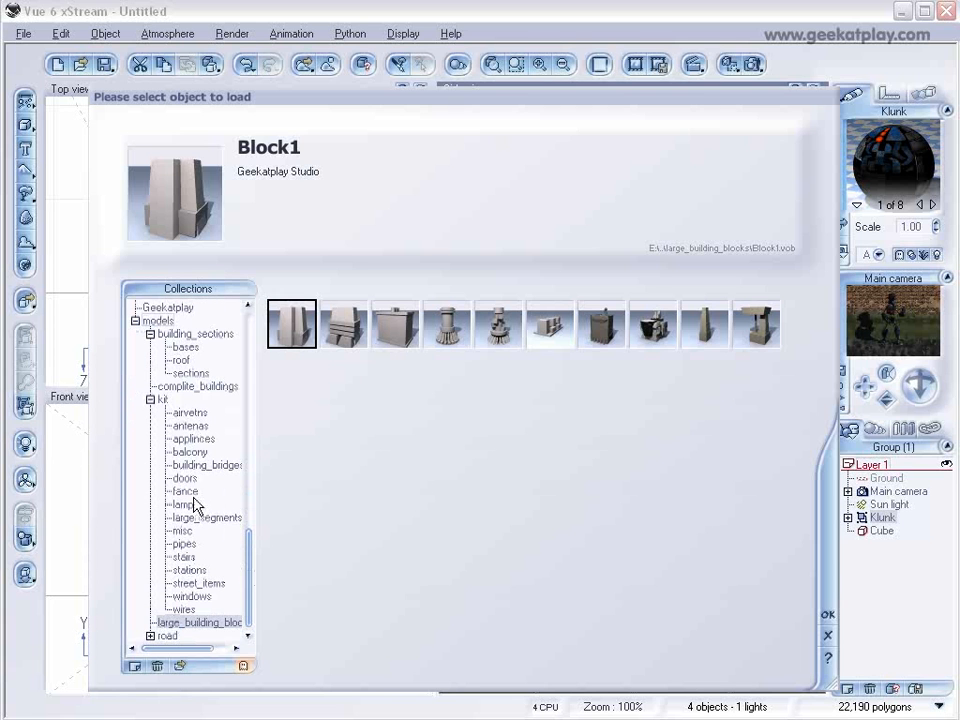
{"action": "left_click", "coordinate": [184, 490]}
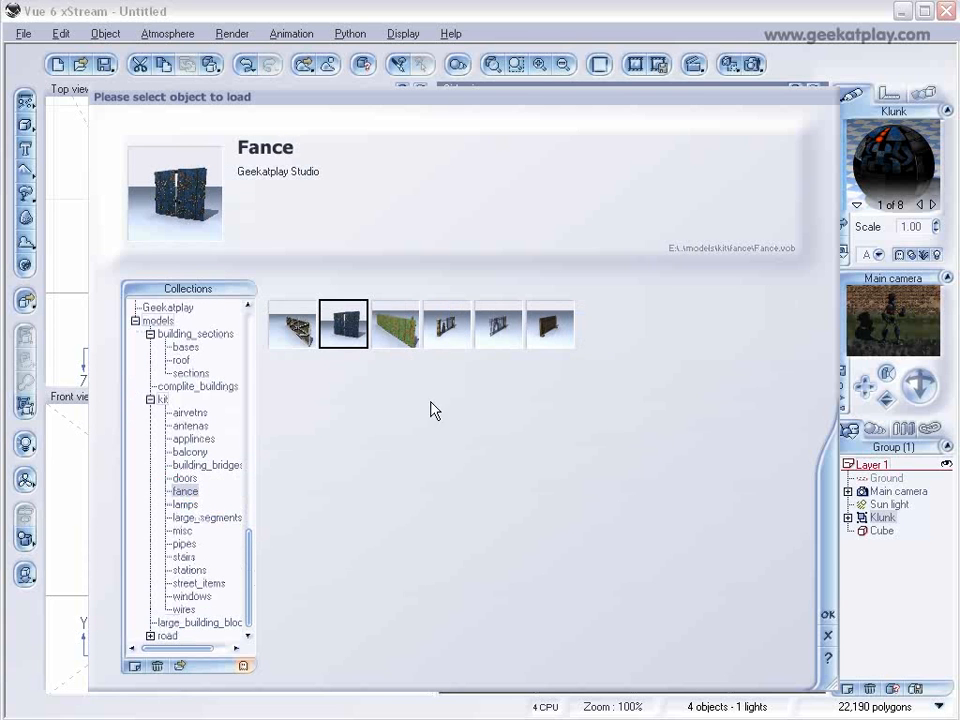
{"action": "mouse_move", "coordinate": [556, 460]}
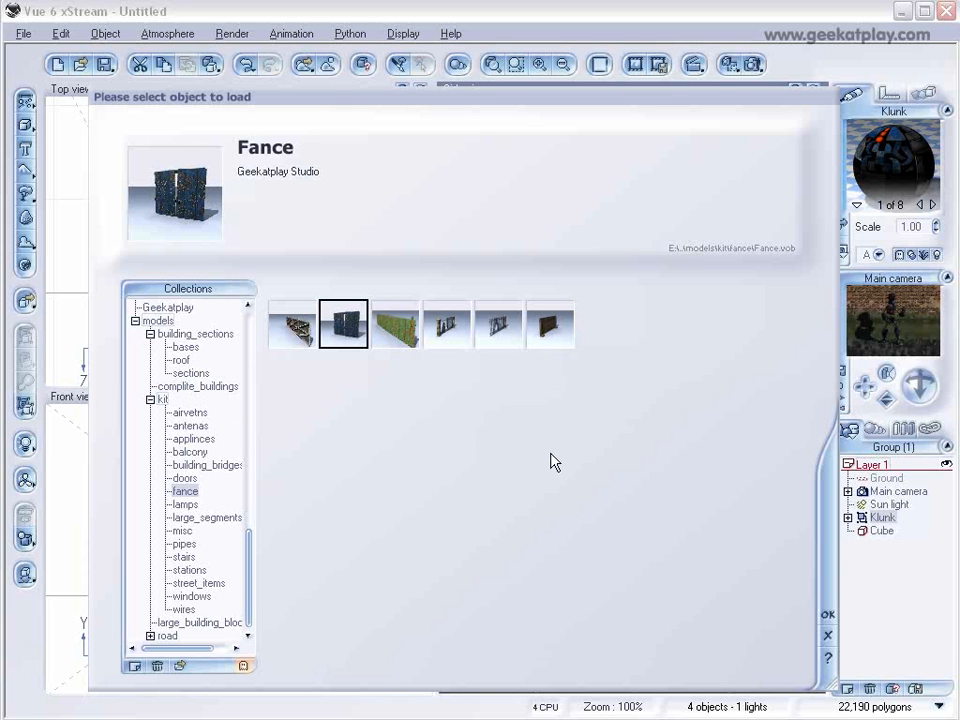
{"action": "mouse_move", "coordinate": [584, 392]}
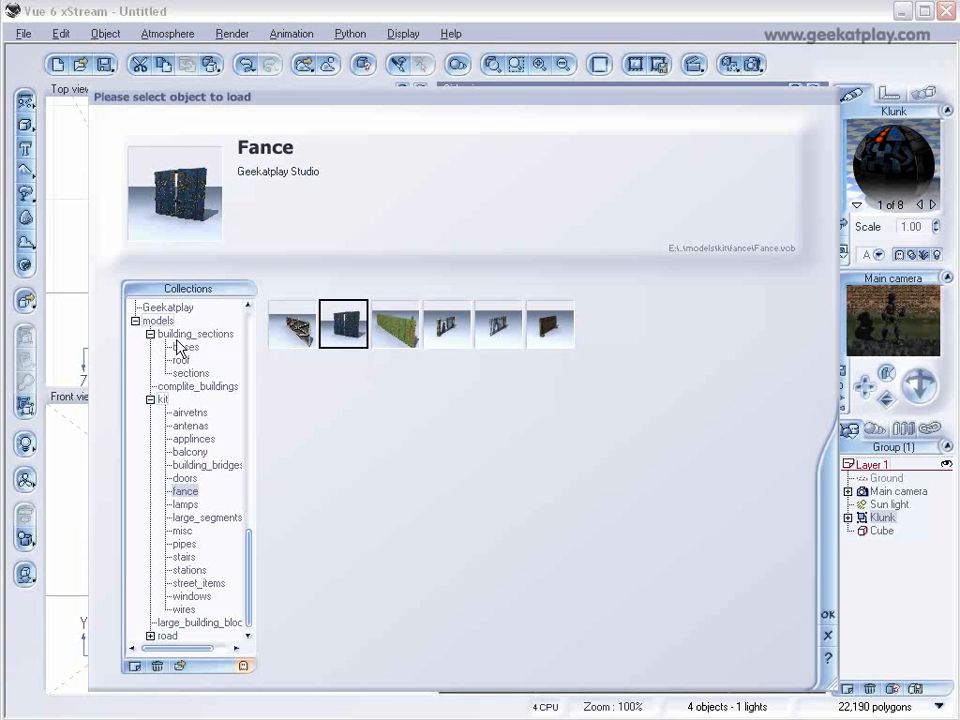
{"action": "left_click", "coordinate": [394, 324]}
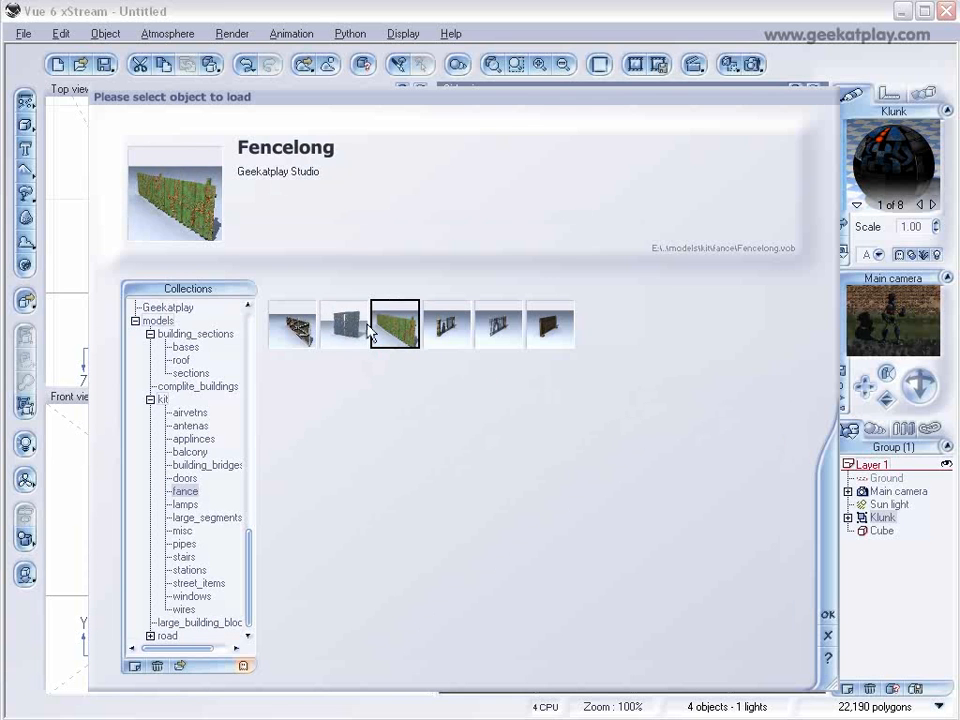
{"action": "left_click", "coordinate": [342, 324]}
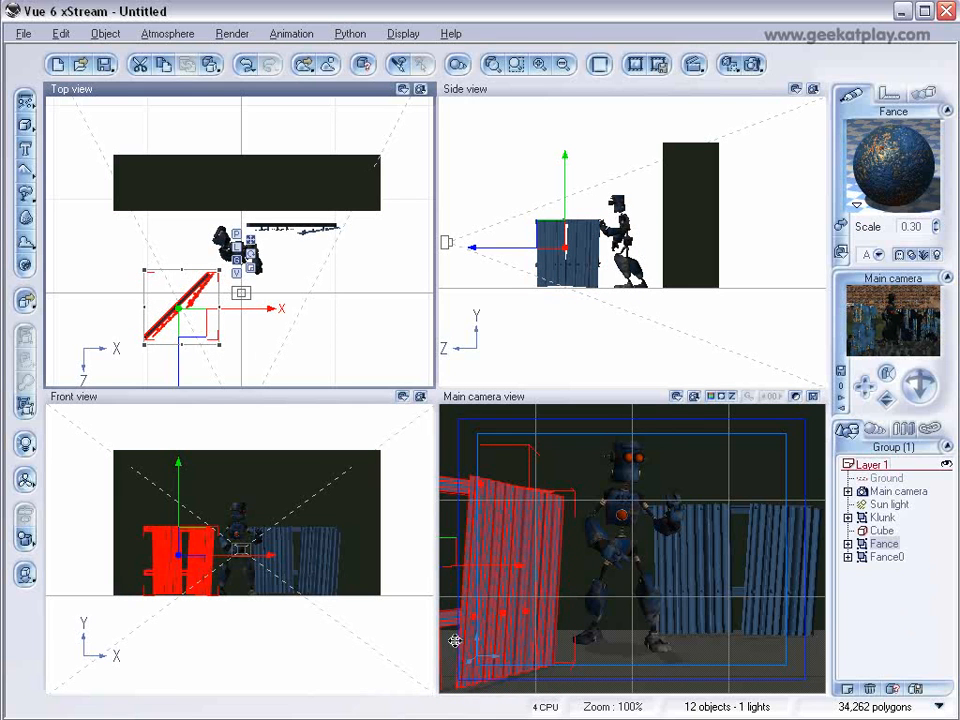
{"action": "mouse_move", "coordinate": [500, 434]}
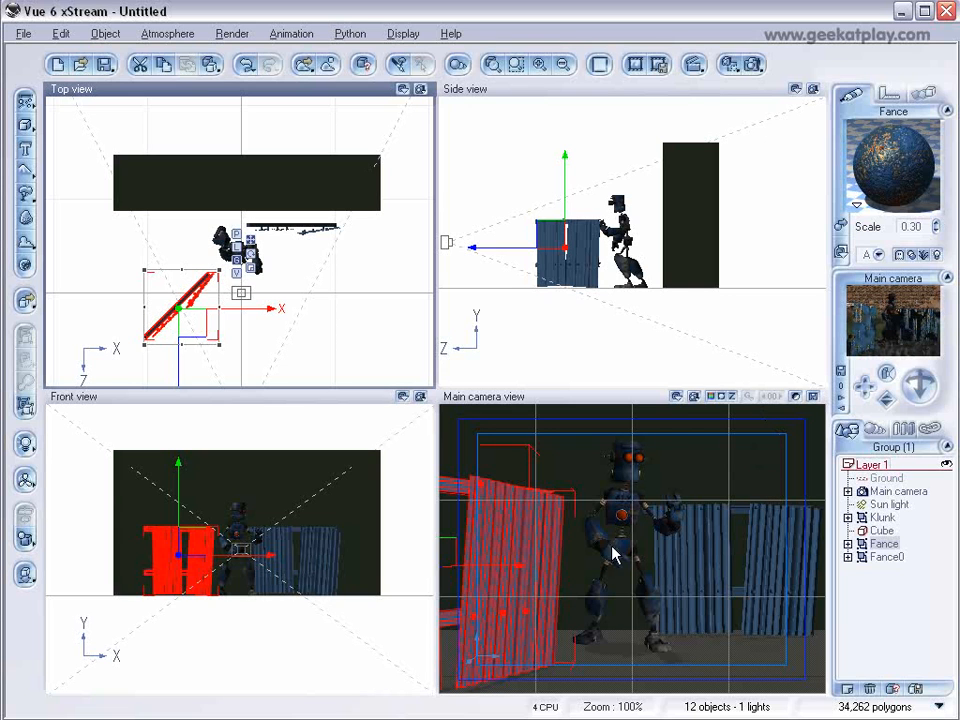
{"action": "mouse_move", "coordinate": [784, 504]}
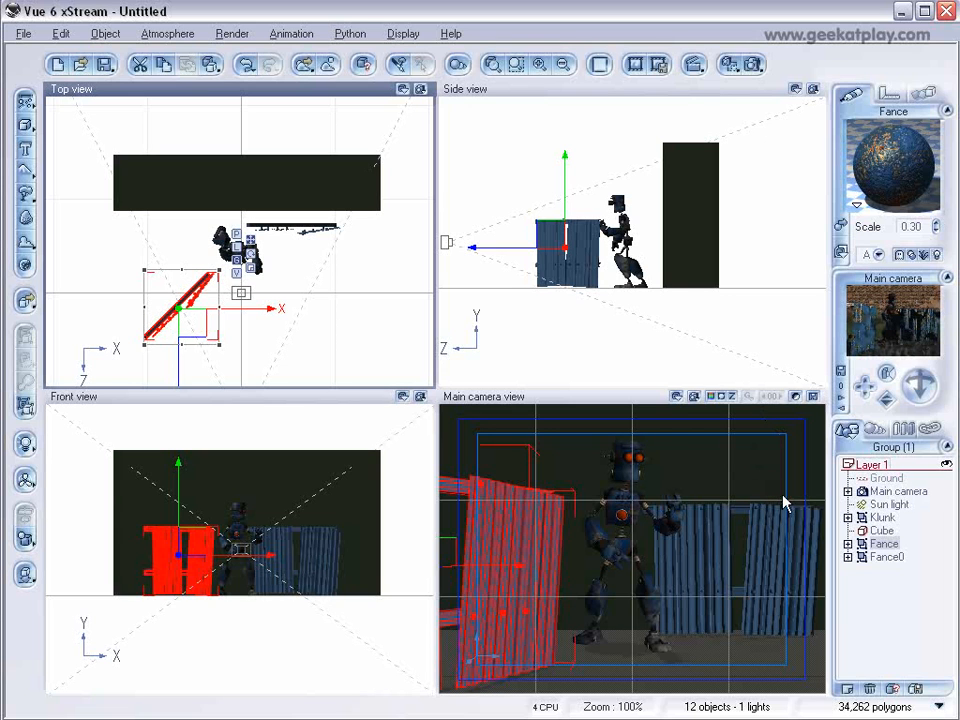
{"action": "mouse_move", "coordinate": [870, 520]}
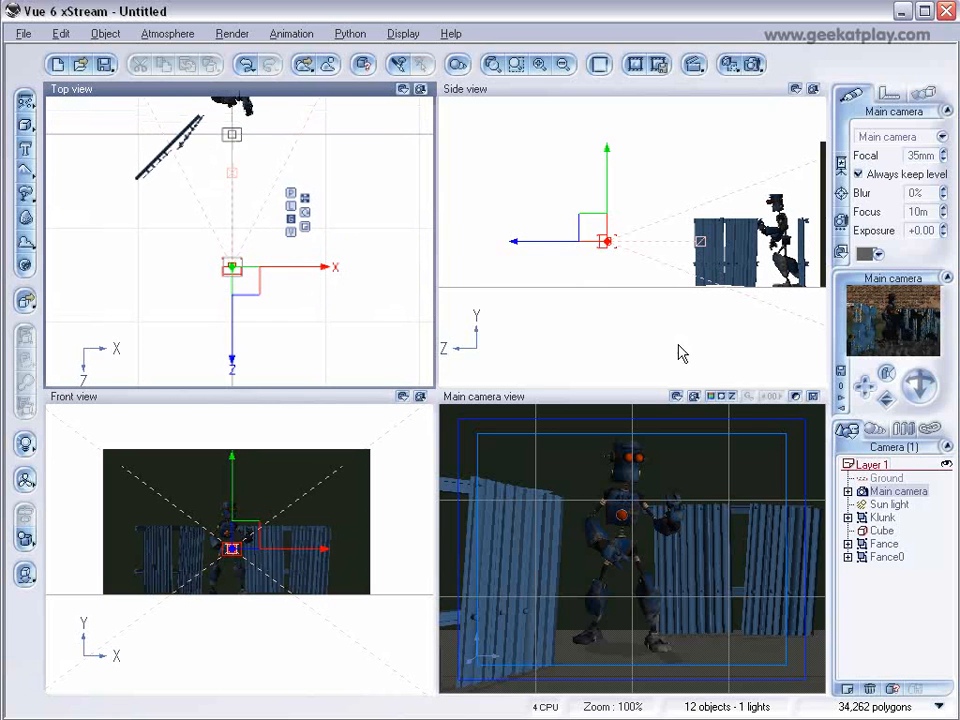
Select the Klunk robot to reposition it among the fence panels.
{"action": "left_click", "coordinate": [880, 516]}
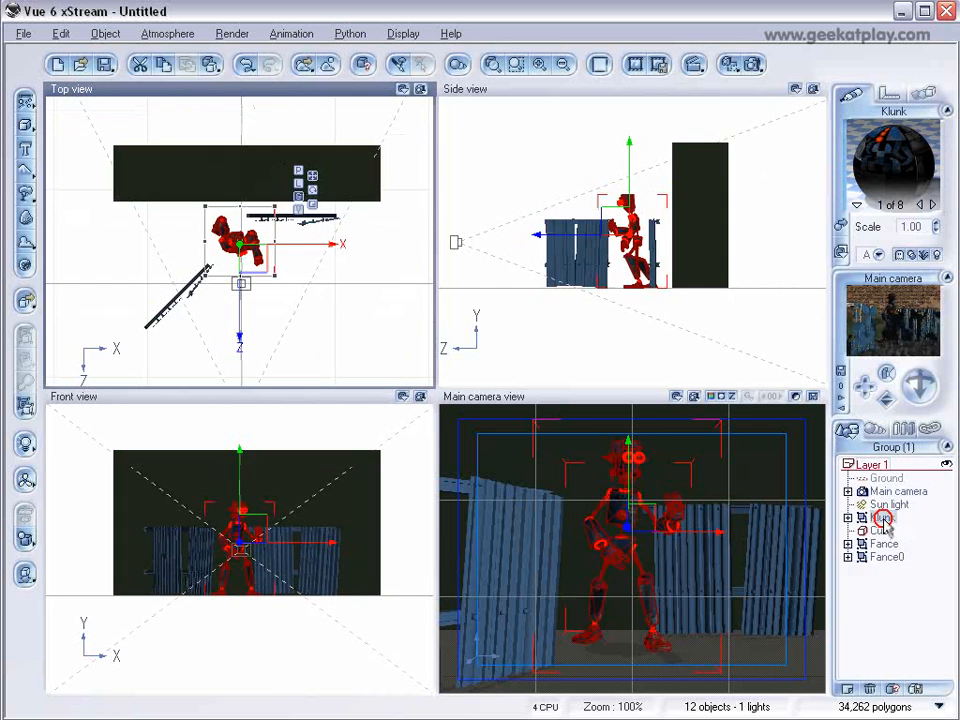
{"action": "left_click", "coordinate": [884, 516]}
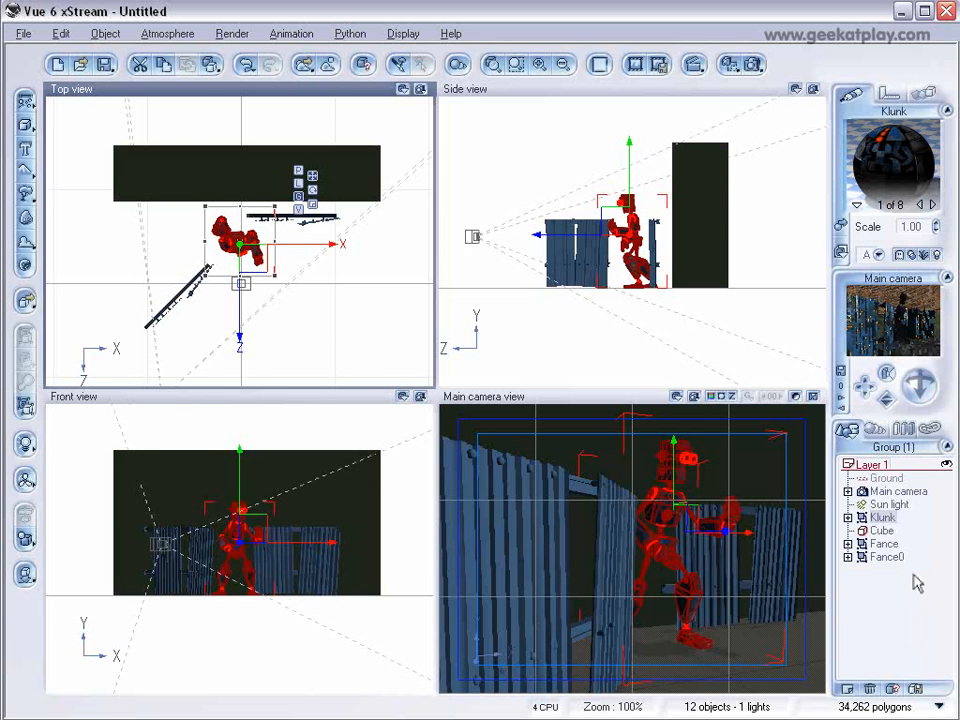
{"action": "mouse_move", "coordinate": [284, 284]}
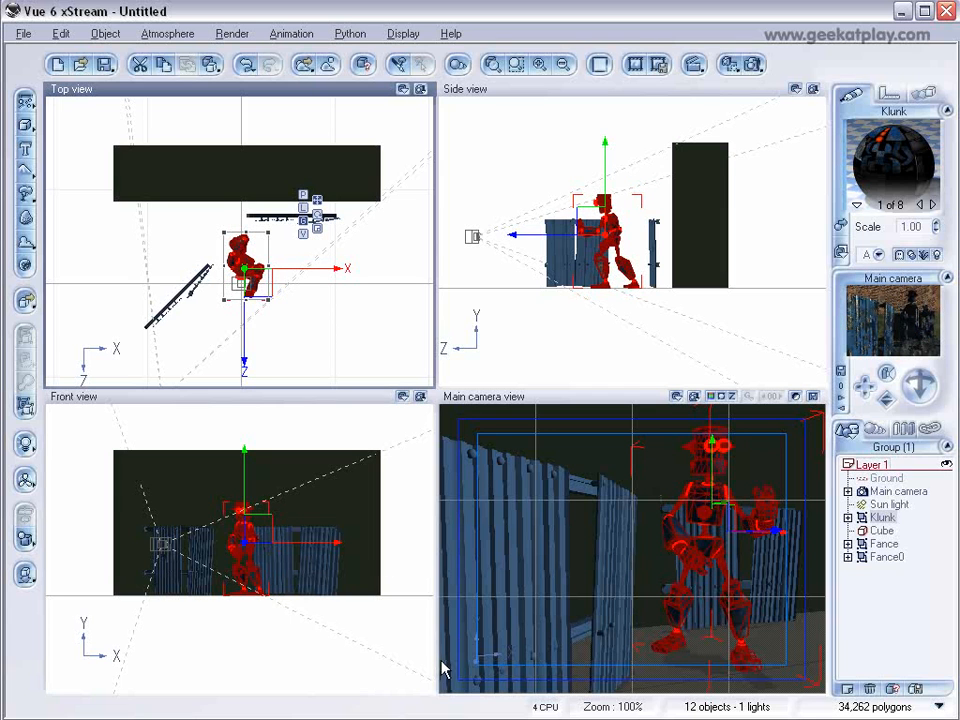
{"action": "mouse_move", "coordinate": [704, 634]}
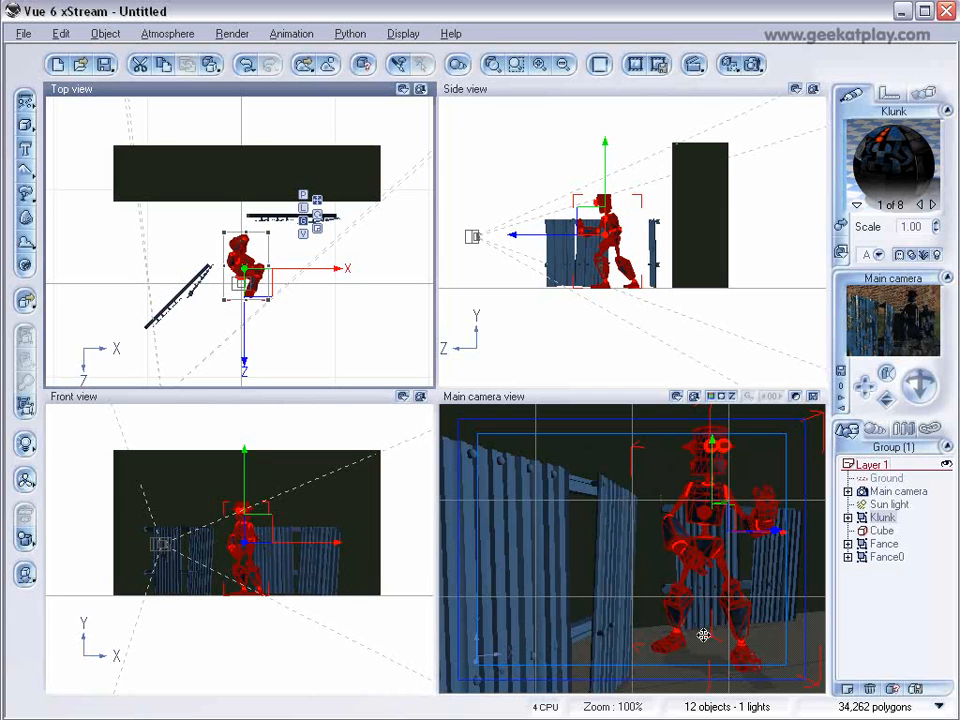
{"action": "mouse_move", "coordinate": [428, 308]}
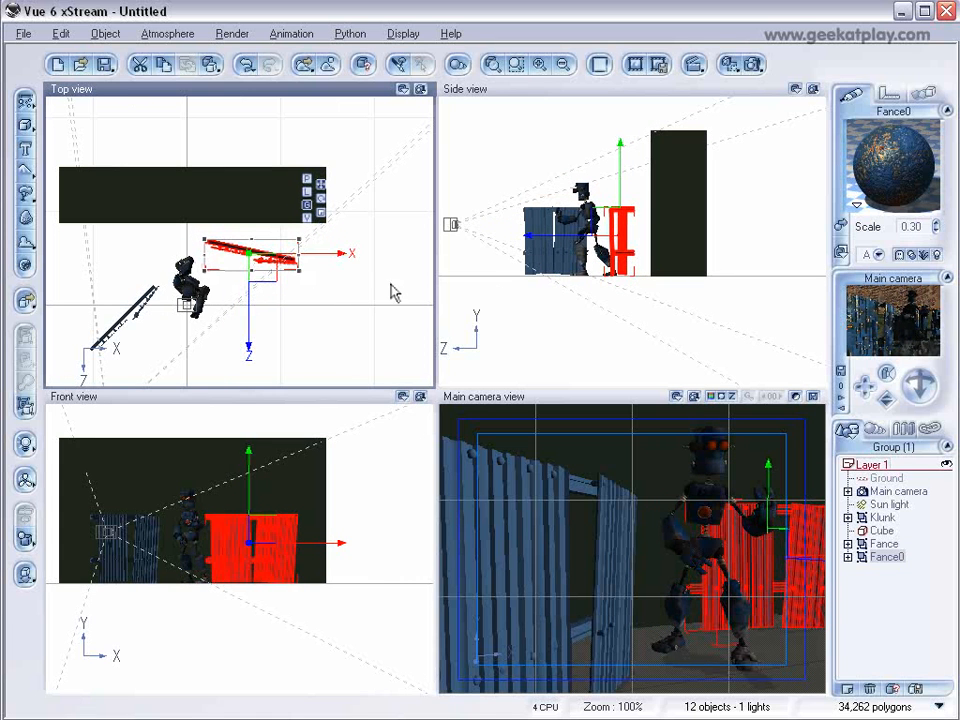
{"action": "mouse_move", "coordinate": [828, 270]}
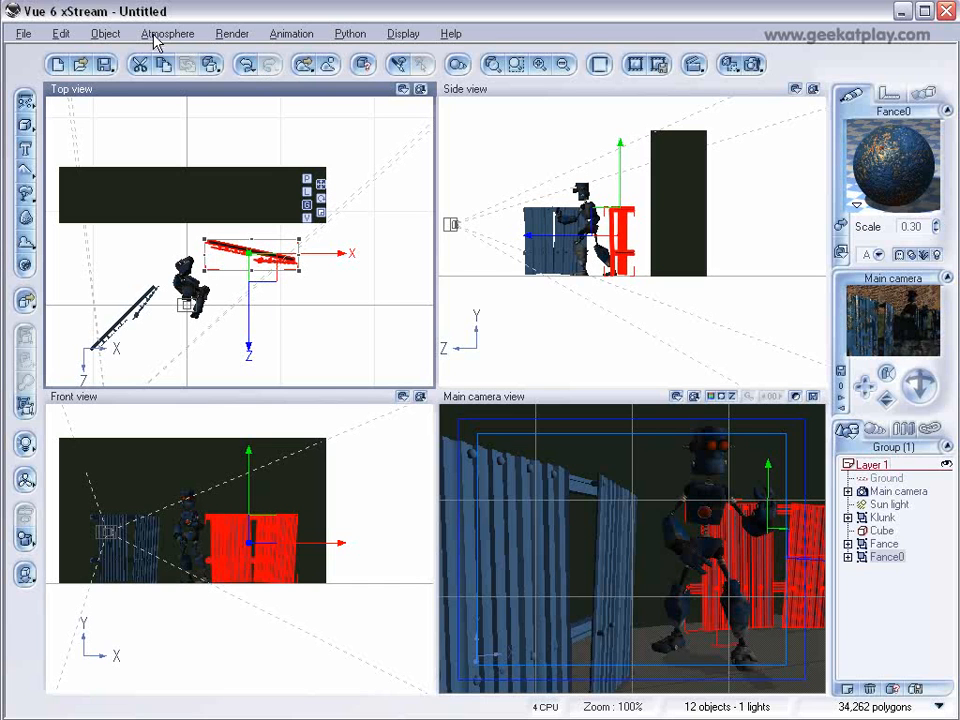
In the Atmosphere Editor raise light intensity to +0.07, then adjust the sky and haze sliders.
{"action": "left_click", "coordinate": [168, 32]}
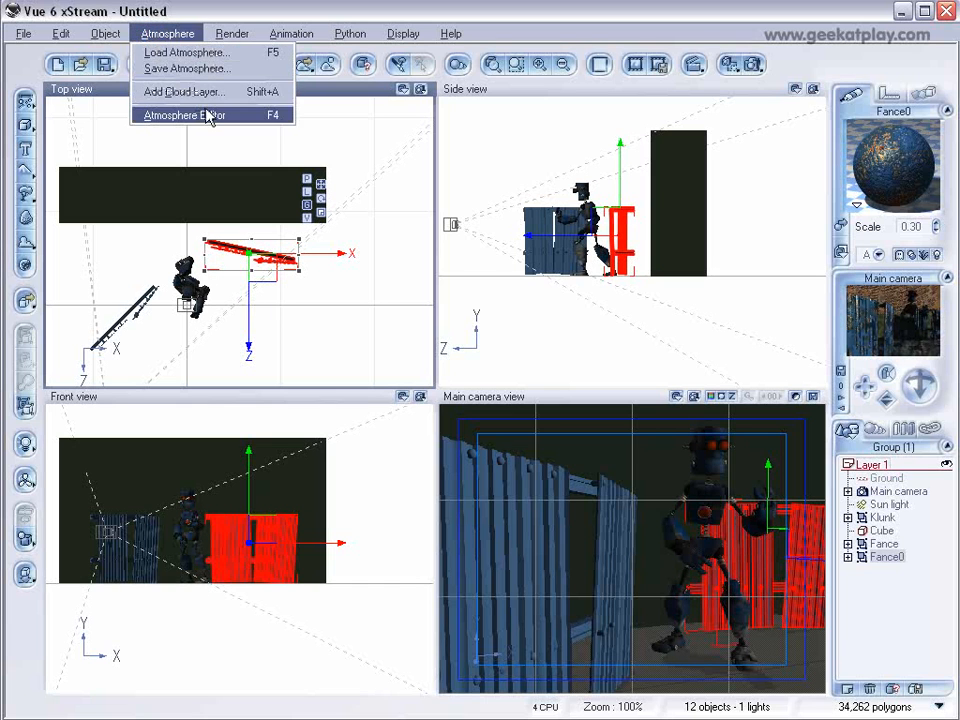
{"action": "left_click", "coordinate": [184, 114]}
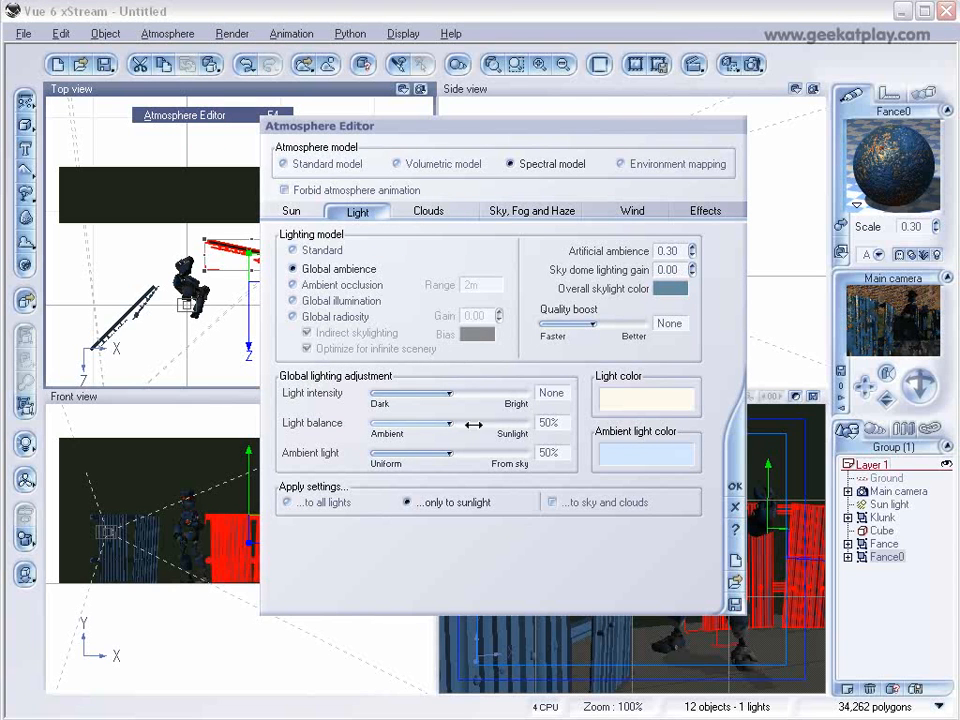
{"action": "left_click_drag", "start_coordinate": [444, 392], "coordinate": [464, 392]}
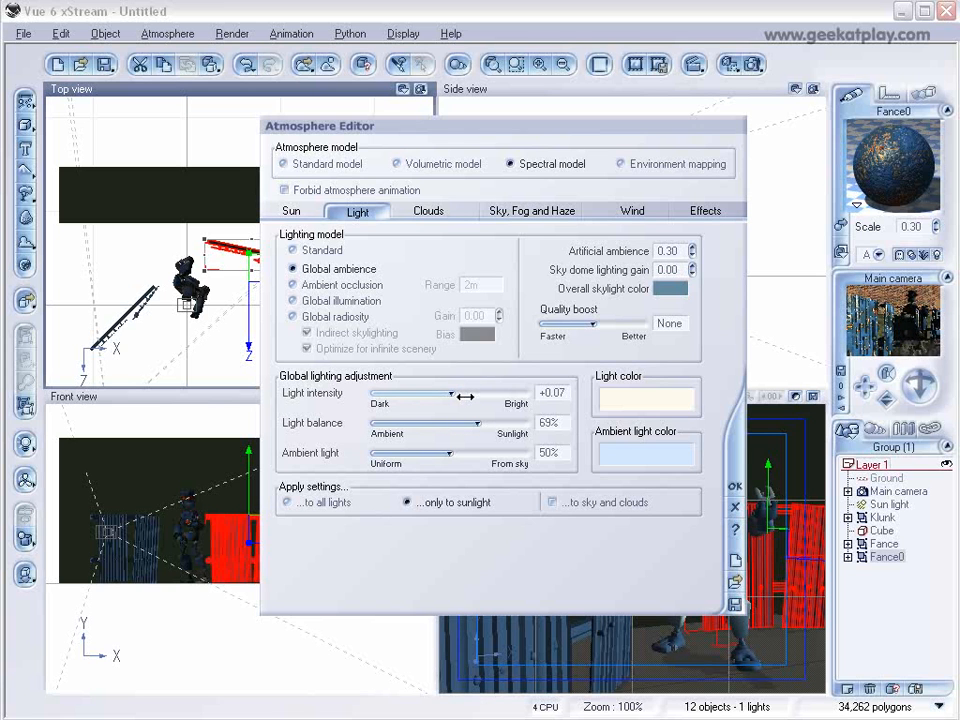
{"action": "left_click", "coordinate": [532, 210]}
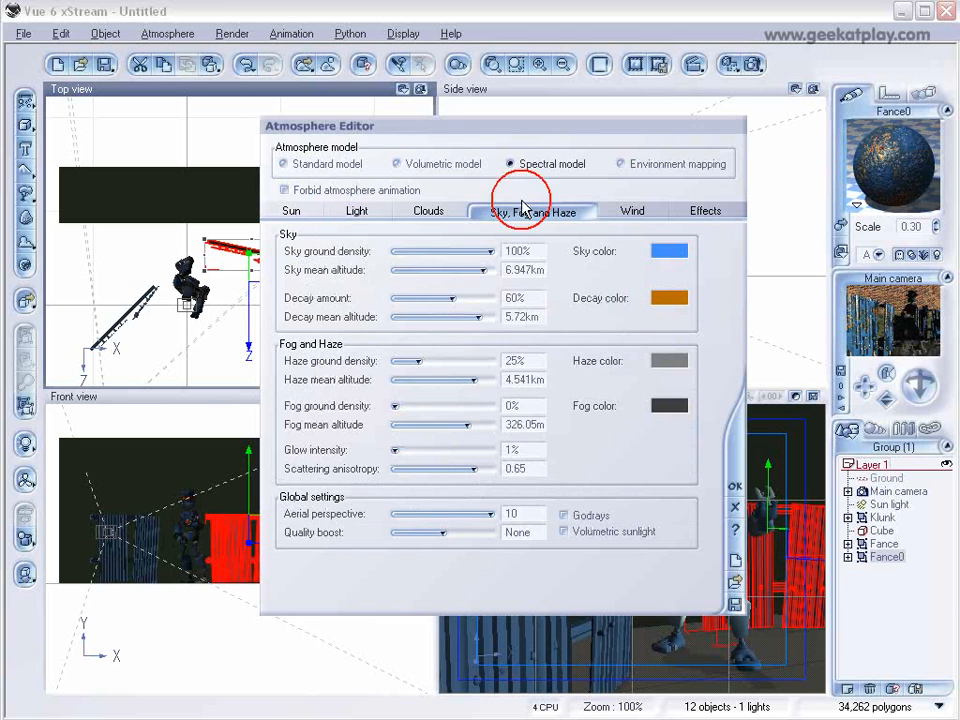
{"action": "left_click_drag", "start_coordinate": [394, 404], "coordinate": [410, 404]}
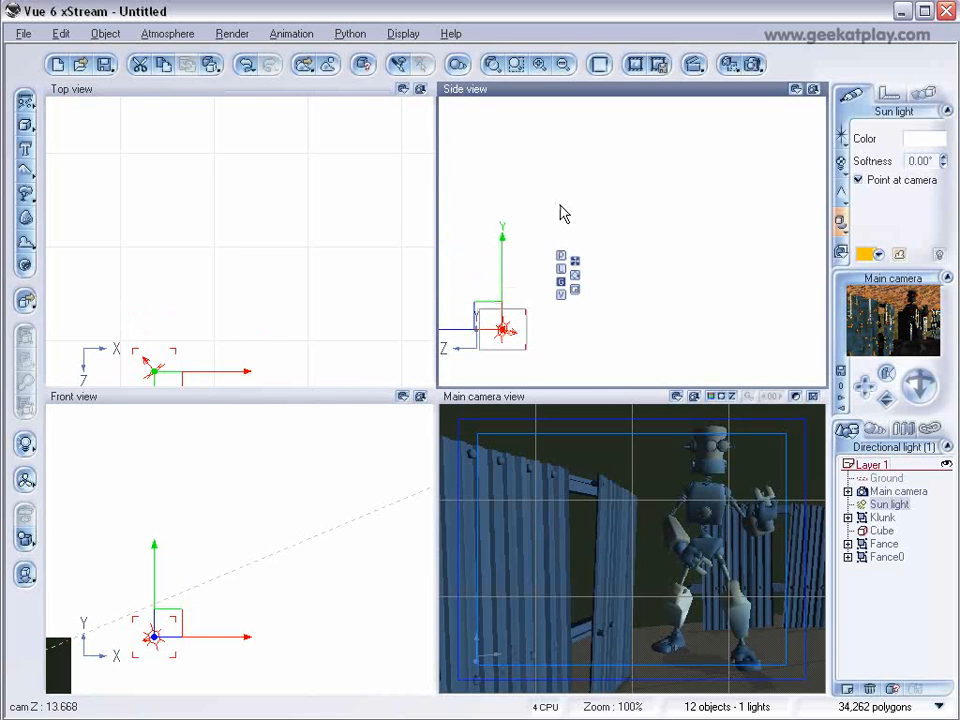
{"action": "left_click", "coordinate": [362, 64]}
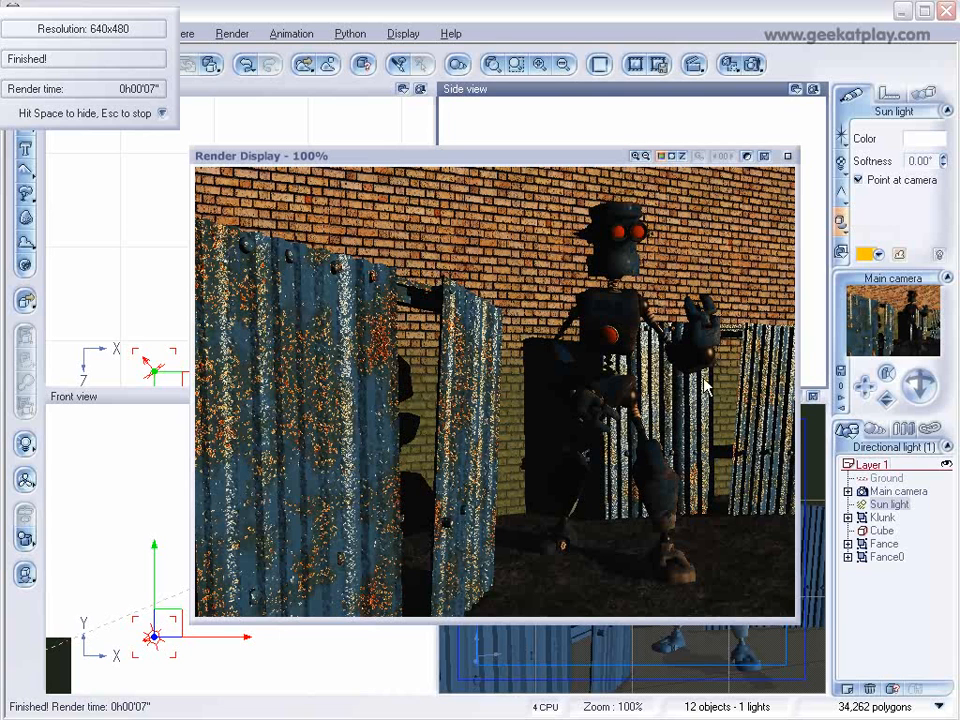
{"action": "mouse_move", "coordinate": [762, 422]}
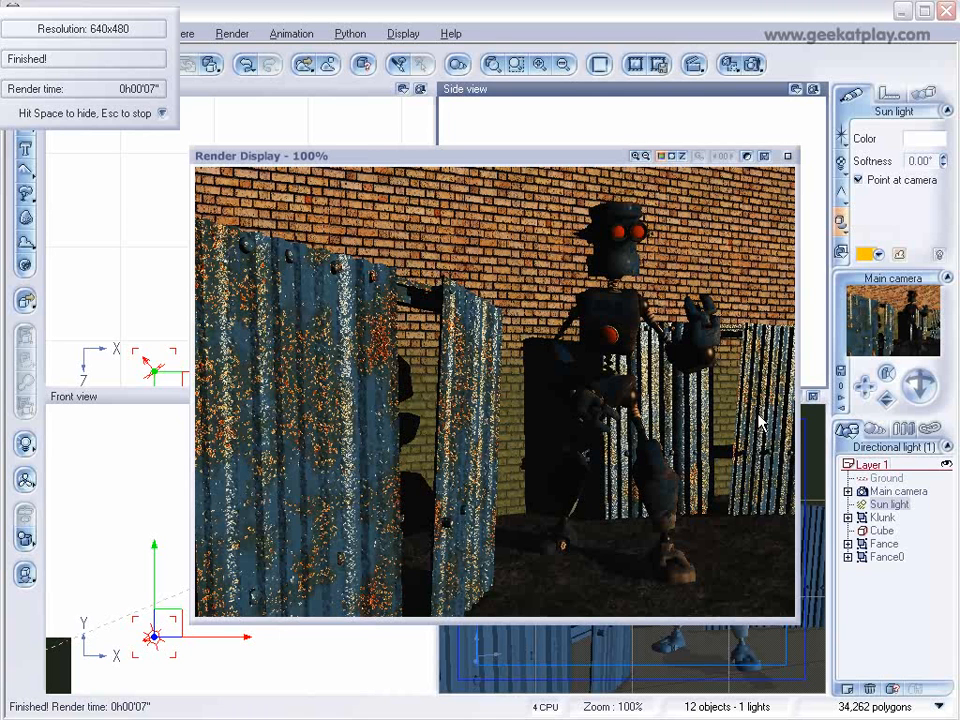
{"action": "mouse_move", "coordinate": [616, 256]}
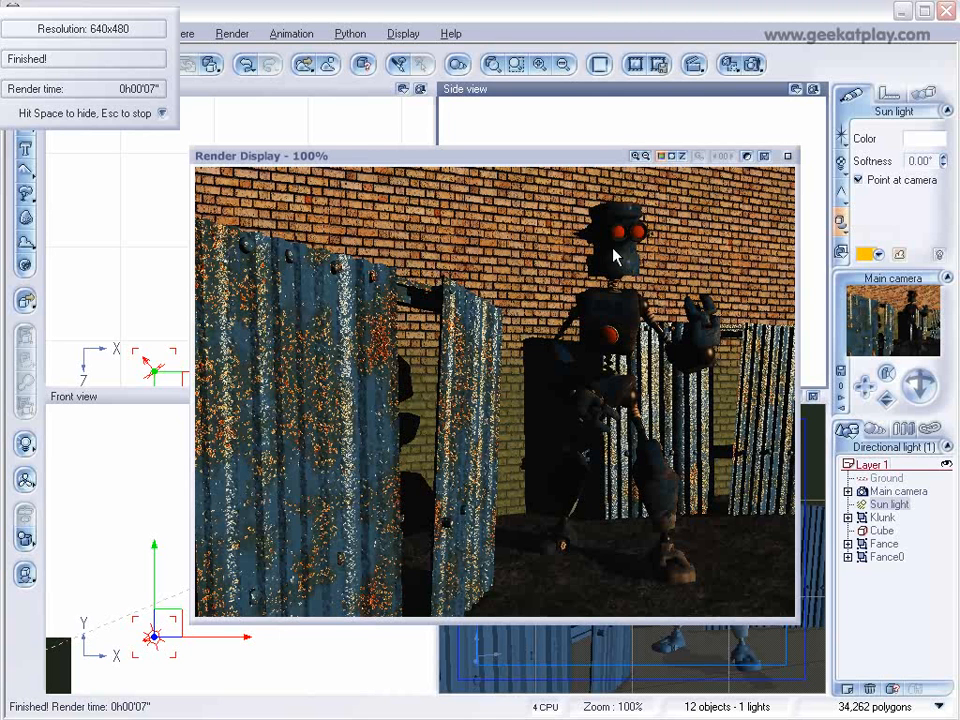
{"action": "mouse_move", "coordinate": [790, 300]}
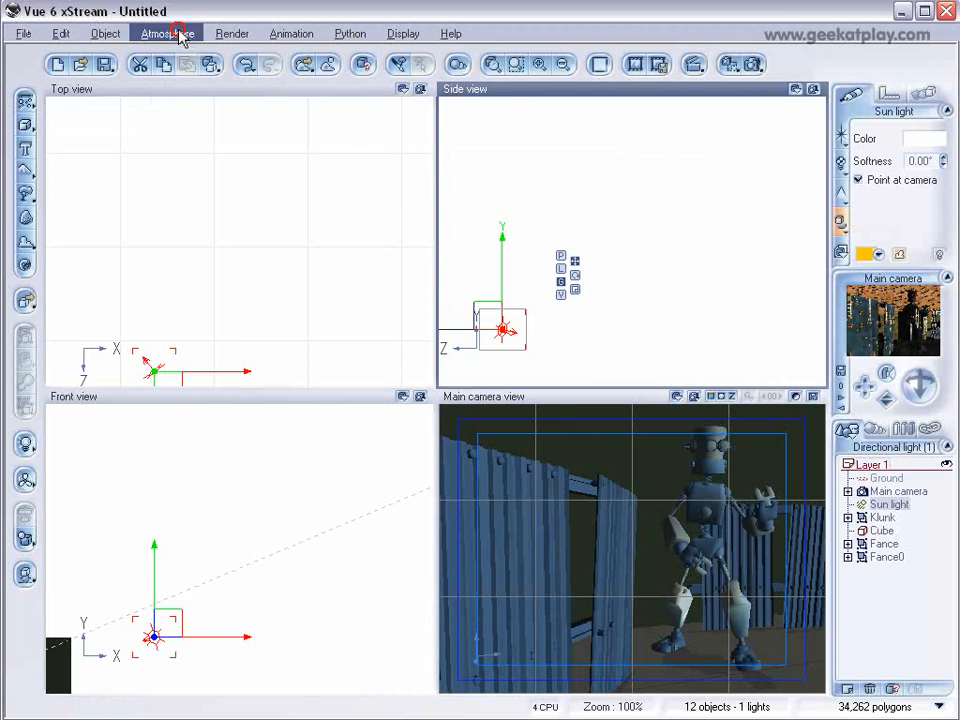
Load the Bisbee atmosphere preset from Spectral Sunshine into the scene.
{"action": "left_click", "coordinate": [168, 32]}
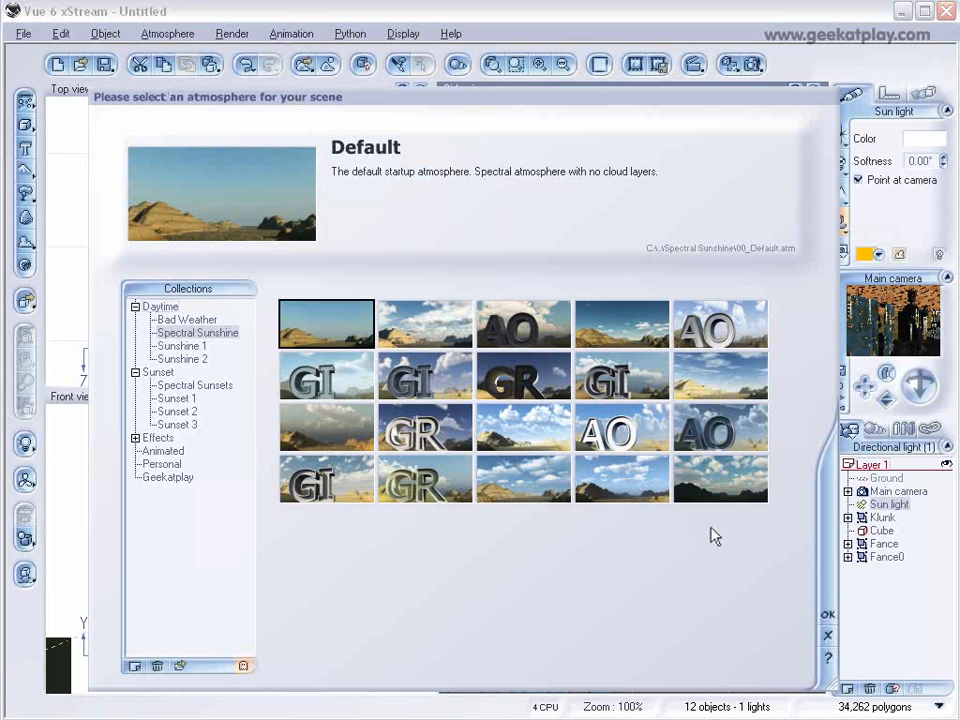
{"action": "left_click", "coordinate": [424, 324]}
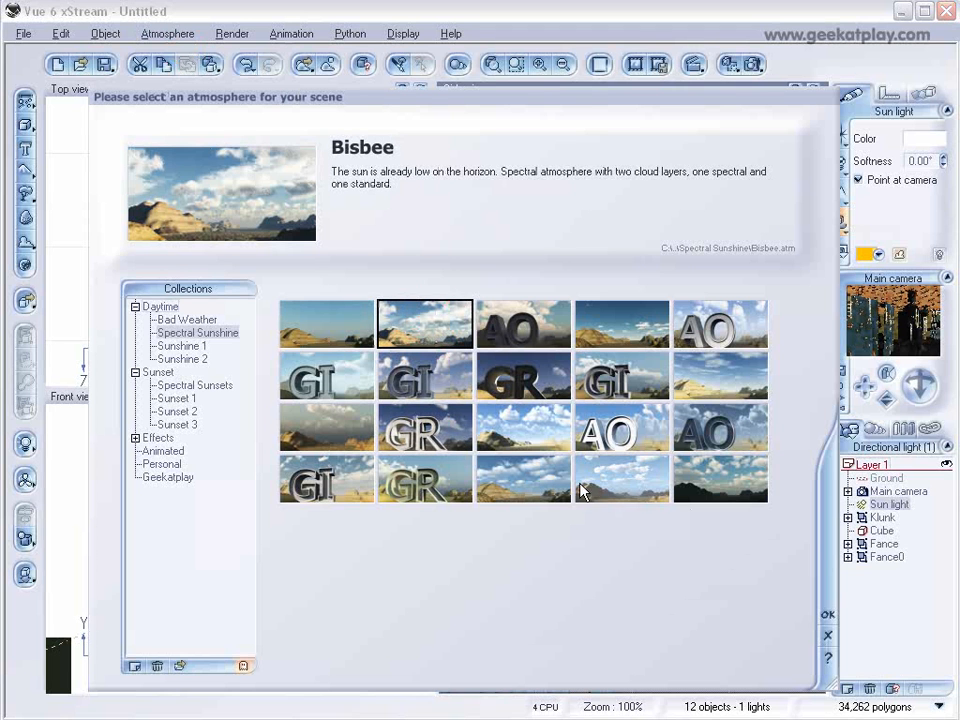
{"action": "left_click", "coordinate": [326, 376]}
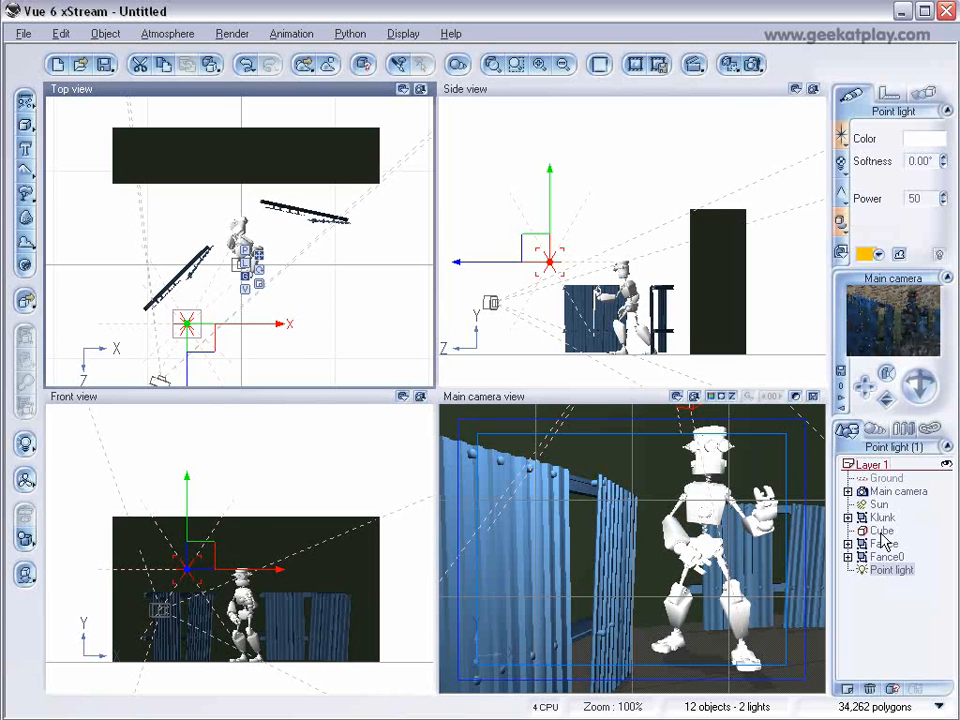
Select the brick wall and launch a Final 640×480 render from Render Options.
{"action": "left_click", "coordinate": [880, 530]}
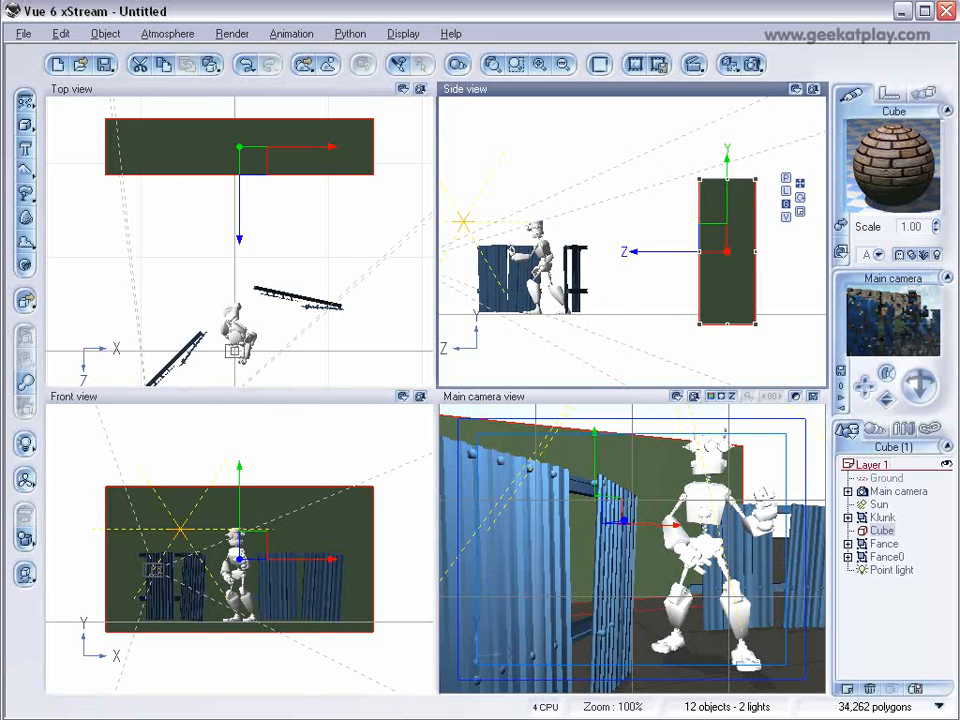
{"action": "left_click", "coordinate": [752, 62]}
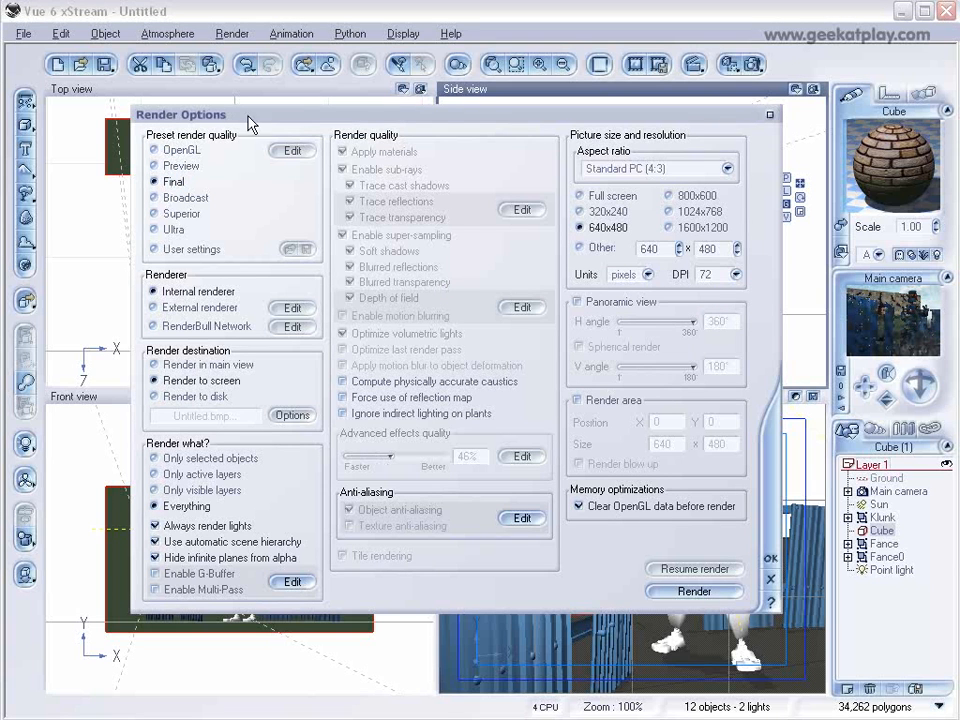
{"action": "left_click", "coordinate": [694, 592]}
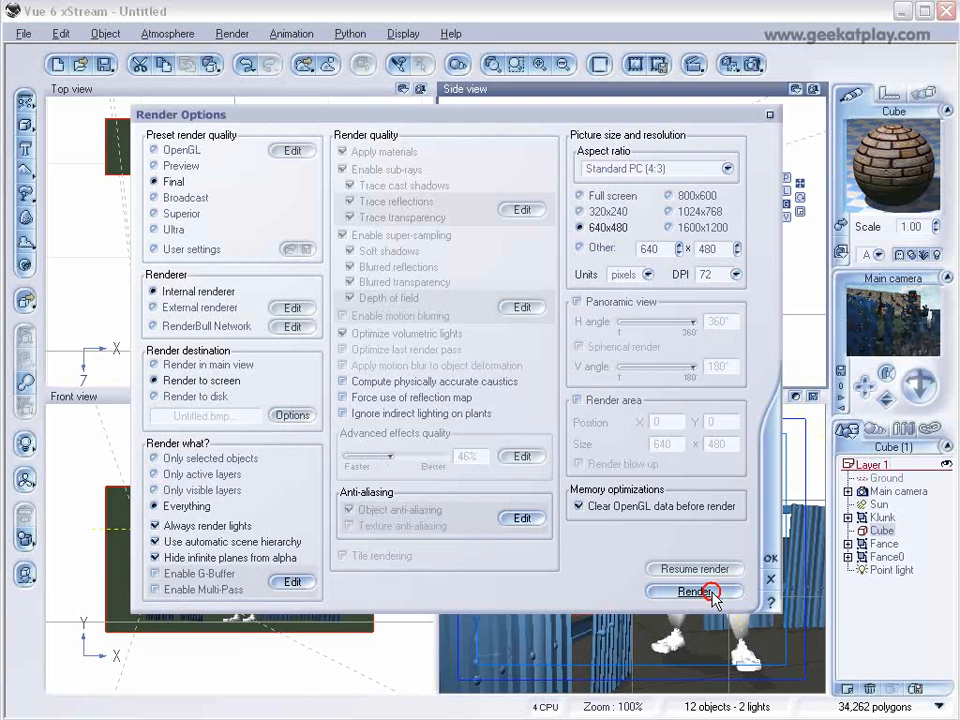
{"action": "left_click", "coordinate": [696, 592]}
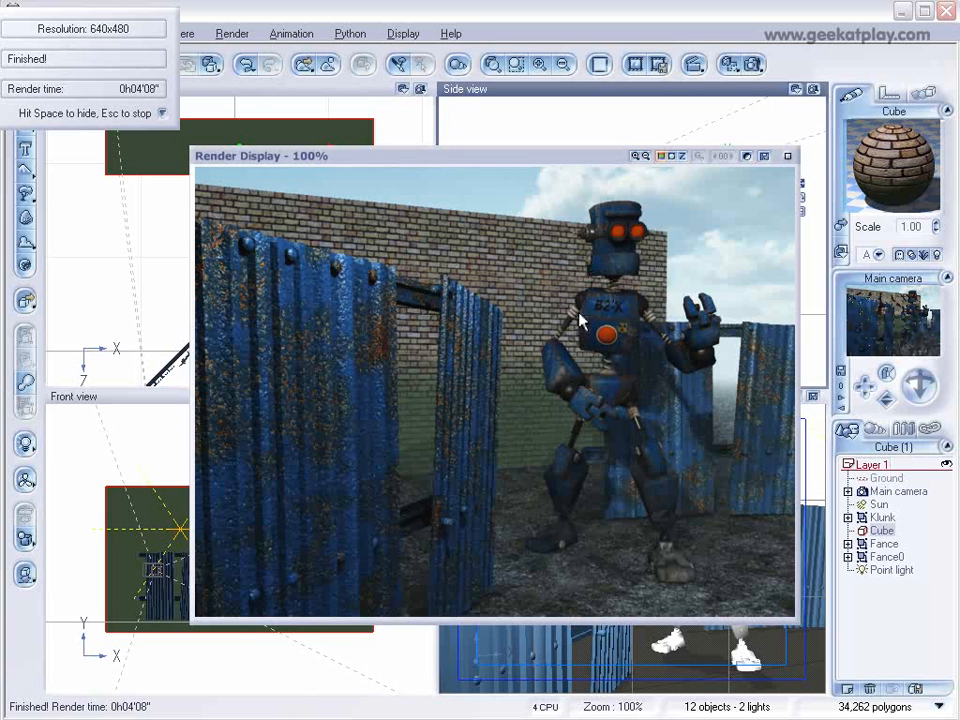
{"action": "mouse_move", "coordinate": [630, 336]}
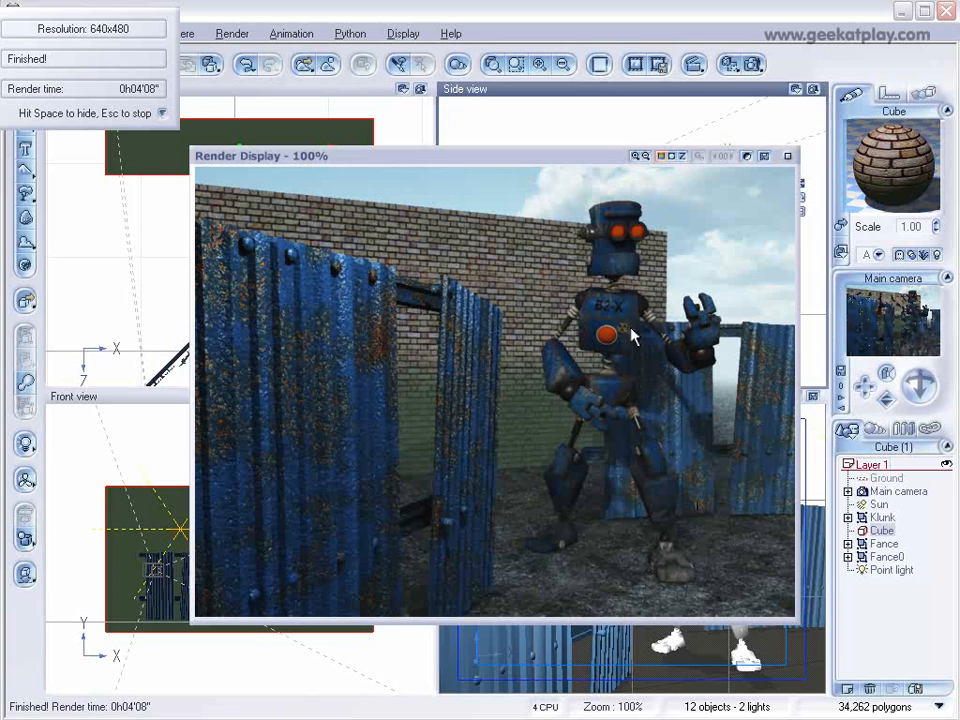
{"action": "mouse_move", "coordinate": [632, 202]}
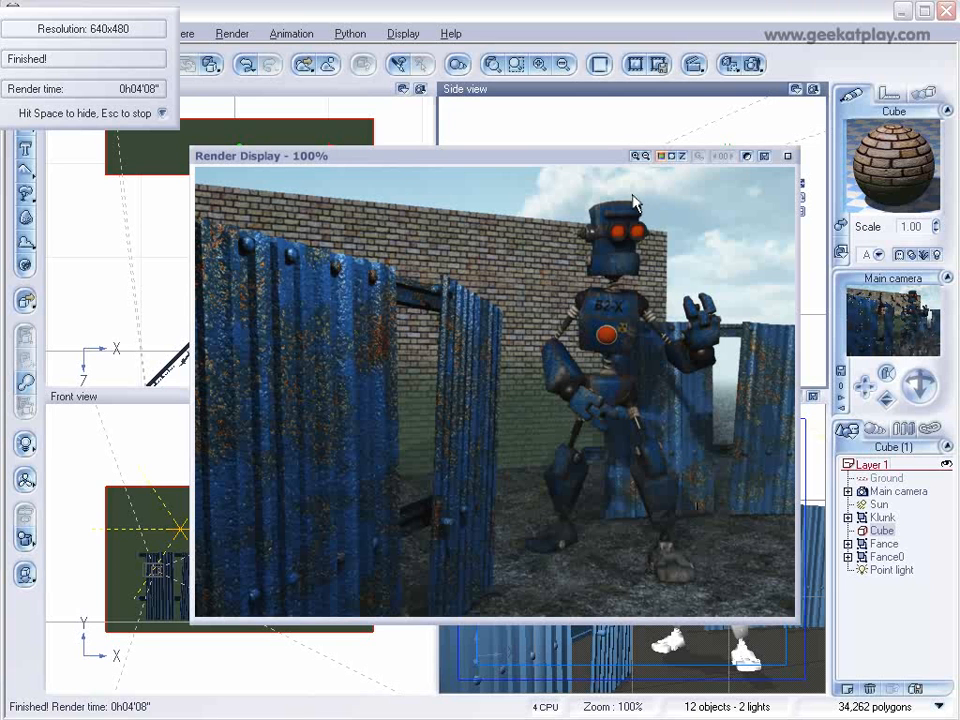
{"action": "mouse_move", "coordinate": [420, 570]}
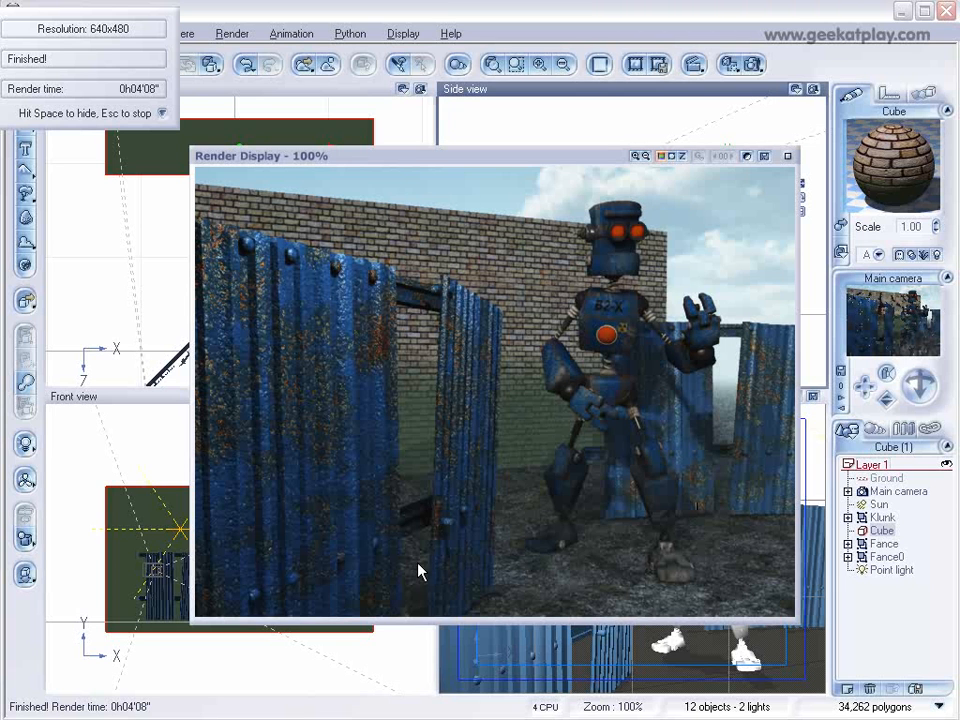
{"action": "mouse_move", "coordinate": [750, 472]}
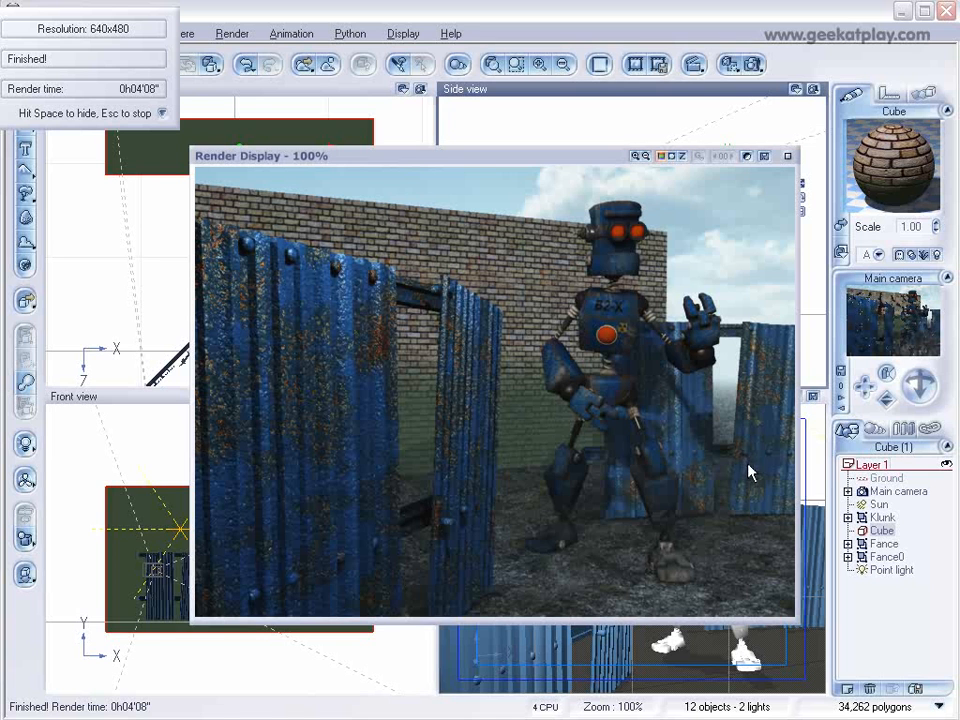
{"action": "mouse_move", "coordinate": [728, 360]}
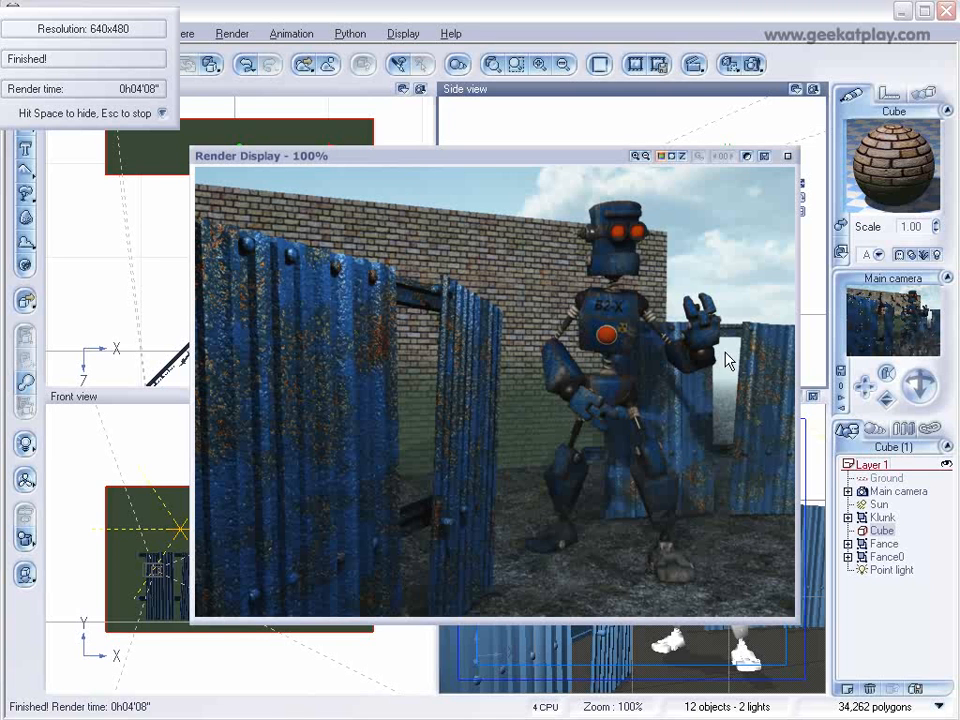
{"action": "mouse_move", "coordinate": [760, 448]}
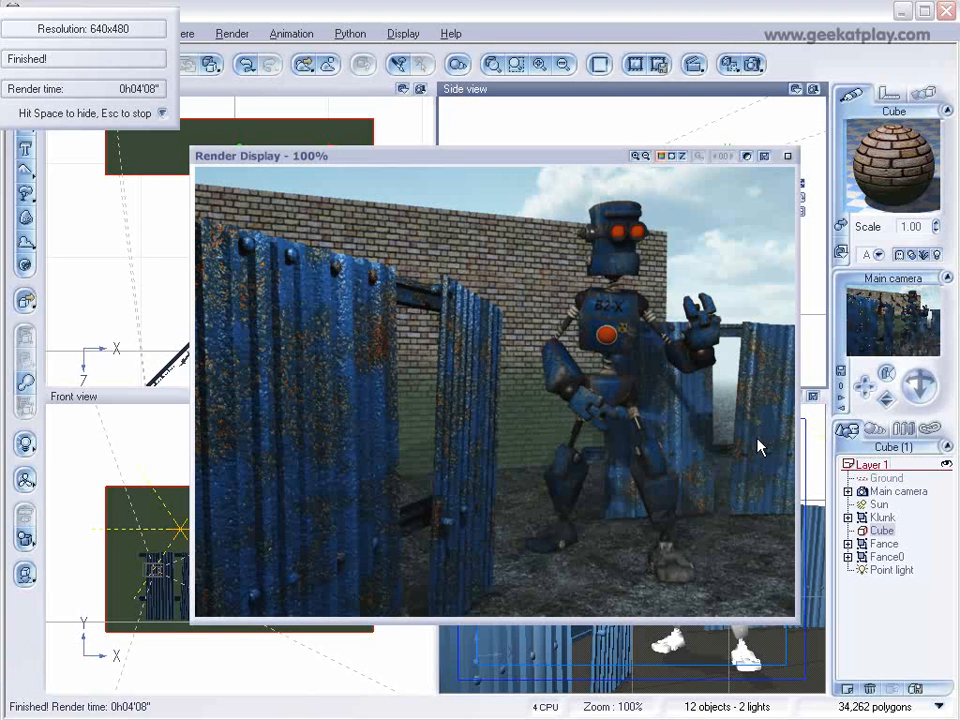
{"action": "mouse_move", "coordinate": [628, 252]}
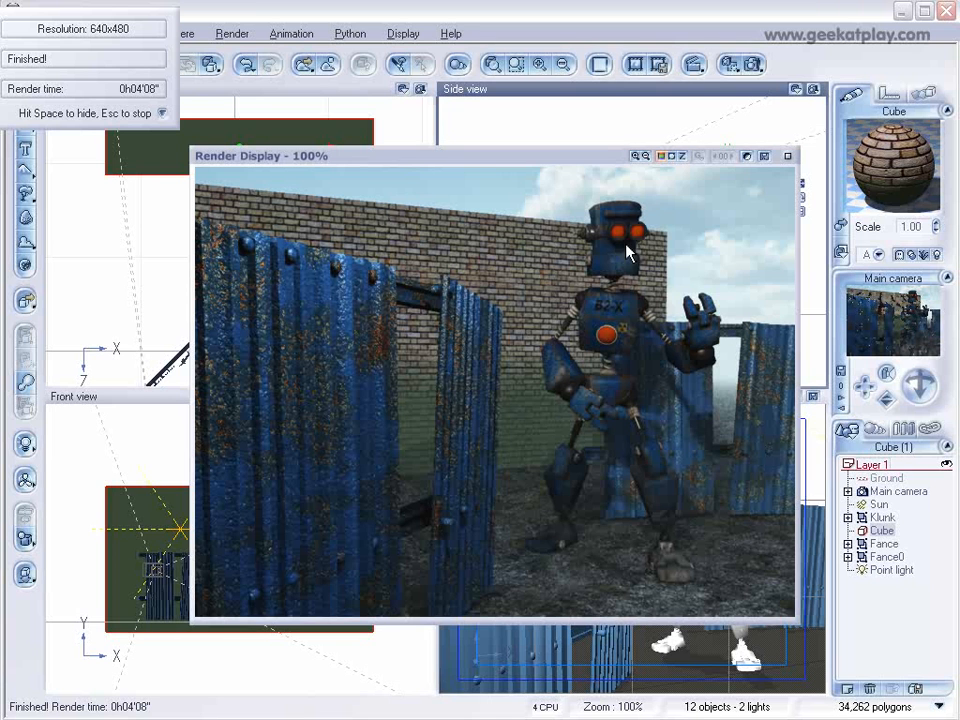
{"action": "mouse_move", "coordinate": [548, 410]}
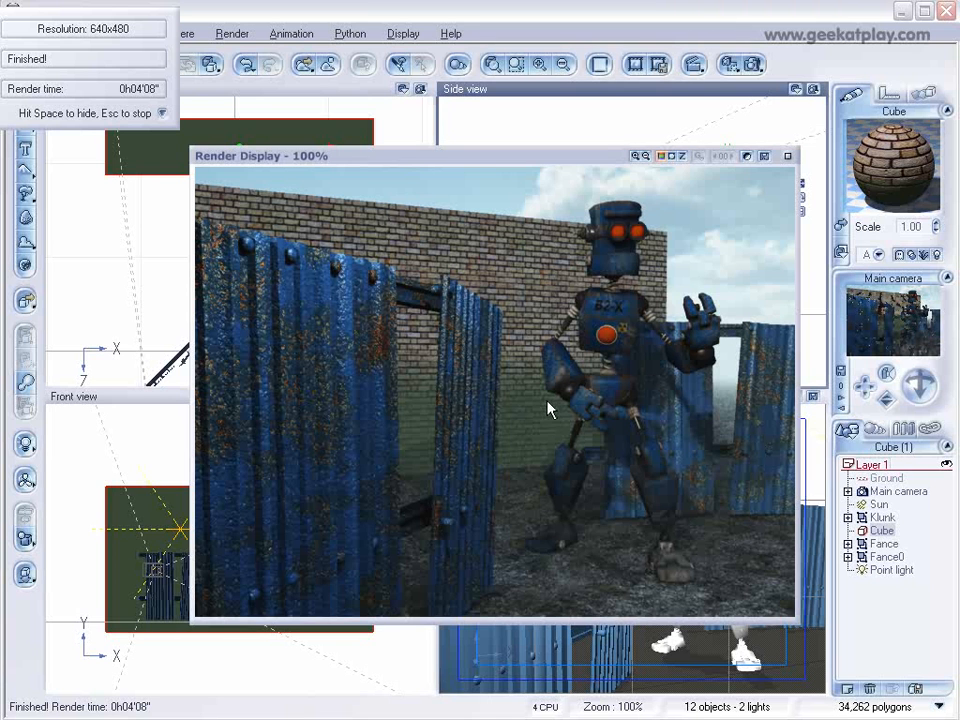
{"action": "mouse_move", "coordinate": [560, 396]}
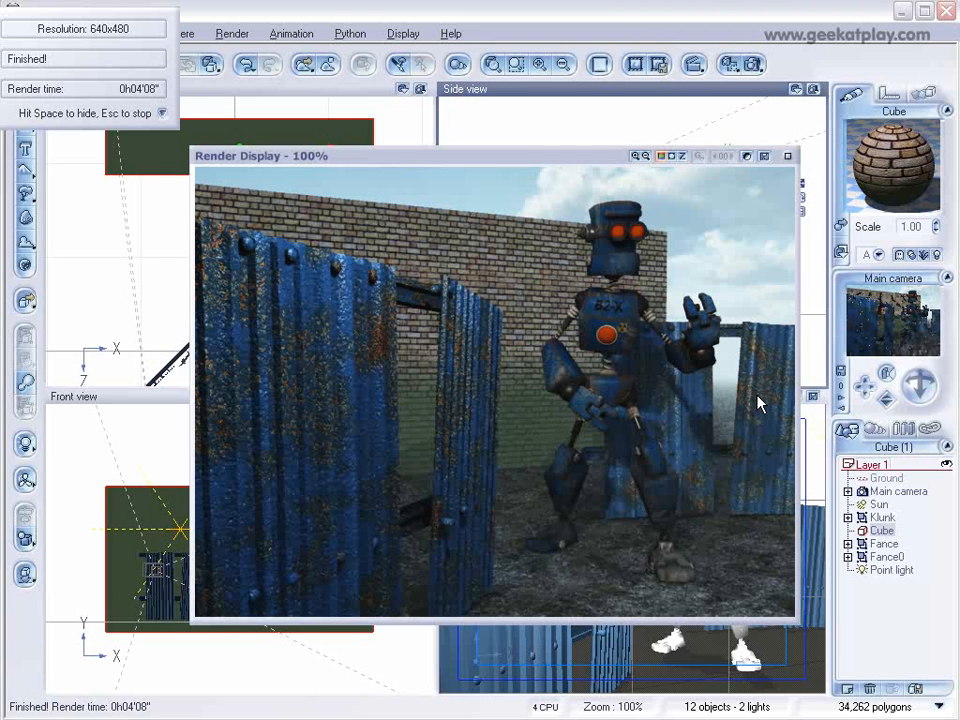
{"action": "mouse_move", "coordinate": [404, 668]}
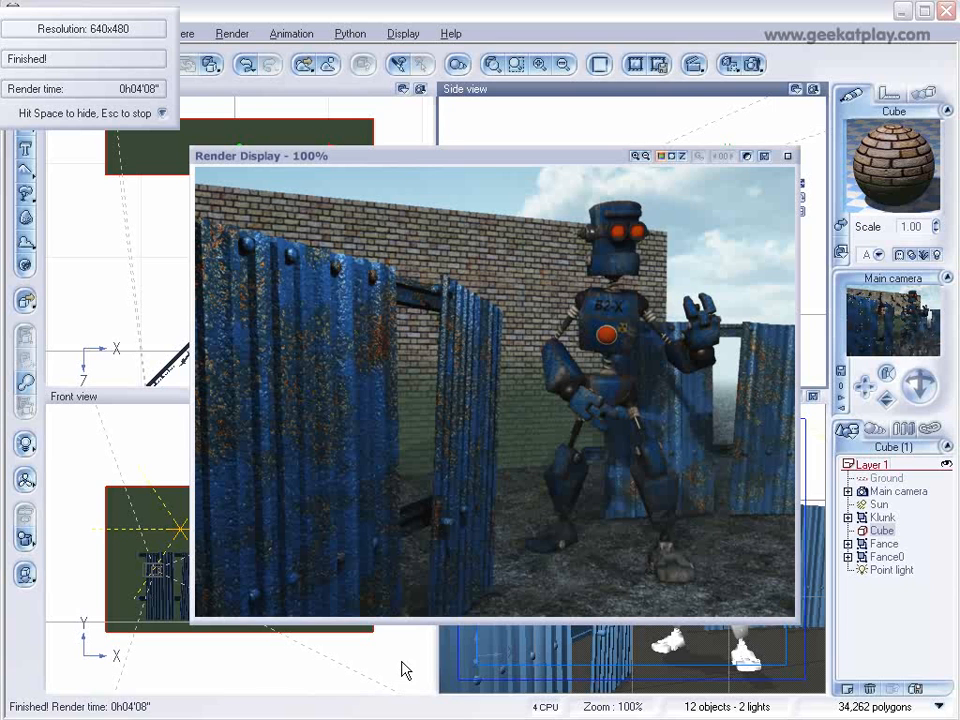